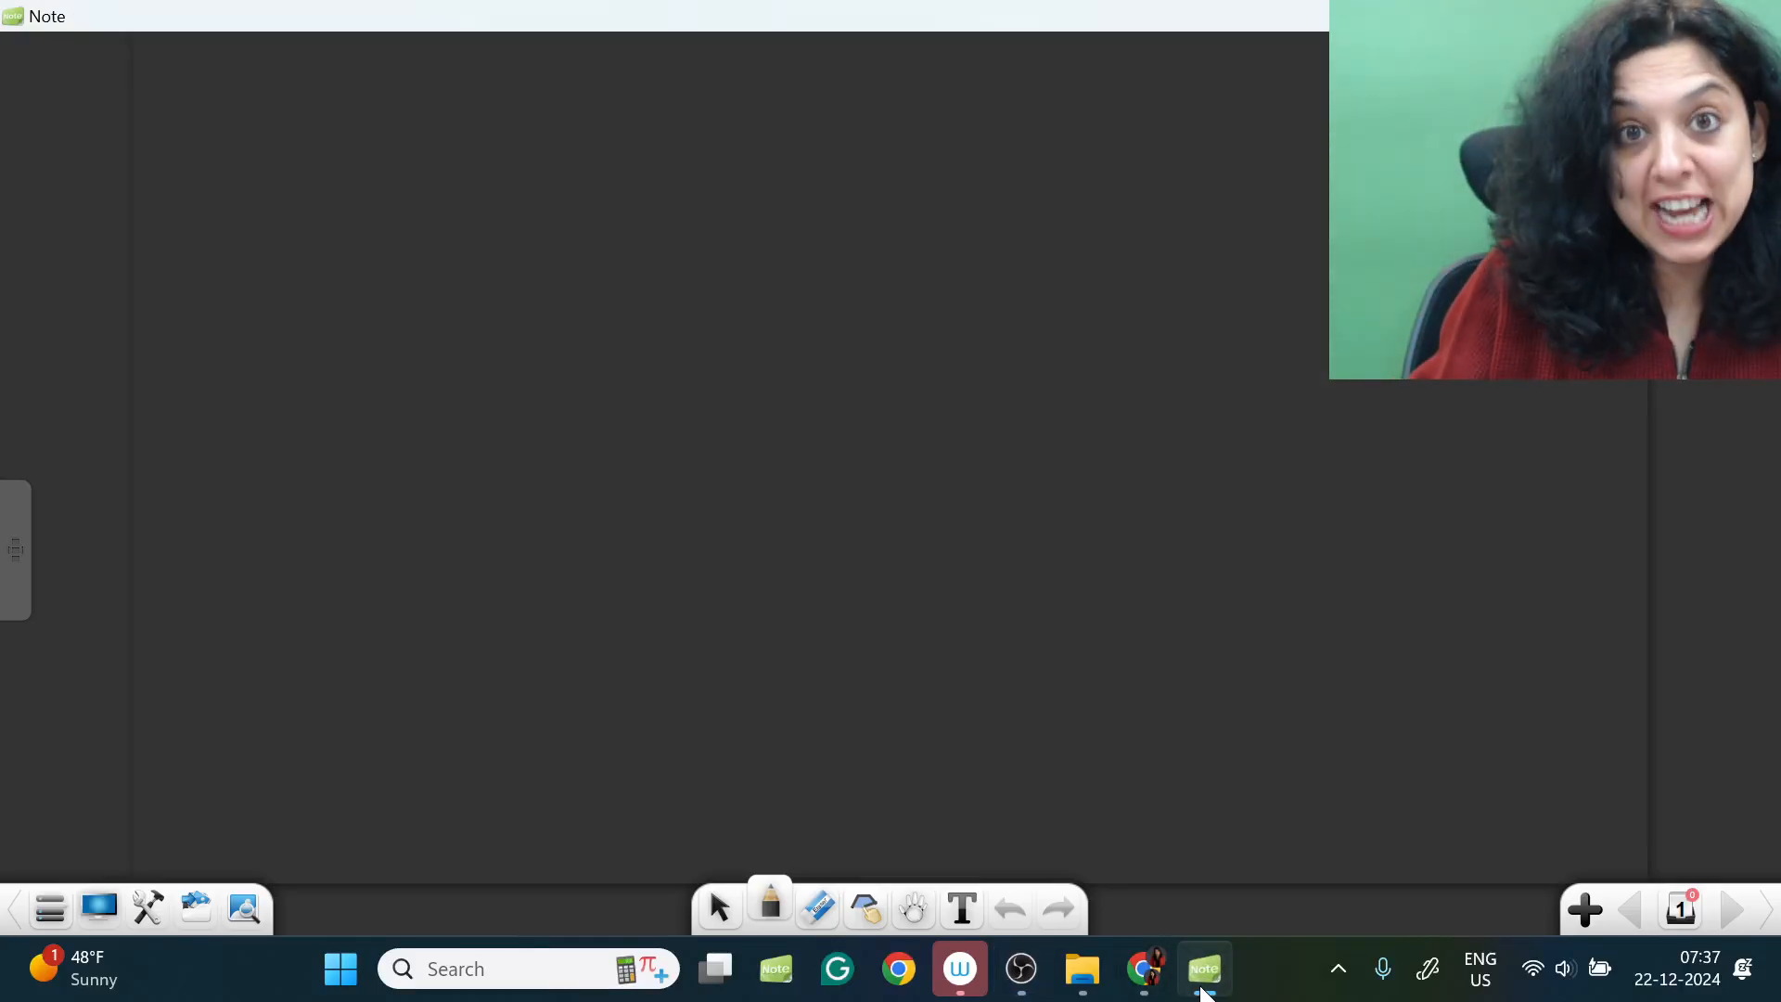
# Step: Handwrite 'Mental health' in yellow ink on the first page, enclosed in a hand-drawn box
pyautogui.moveTo(708, 290); pyautogui.dragTo(714, 375)
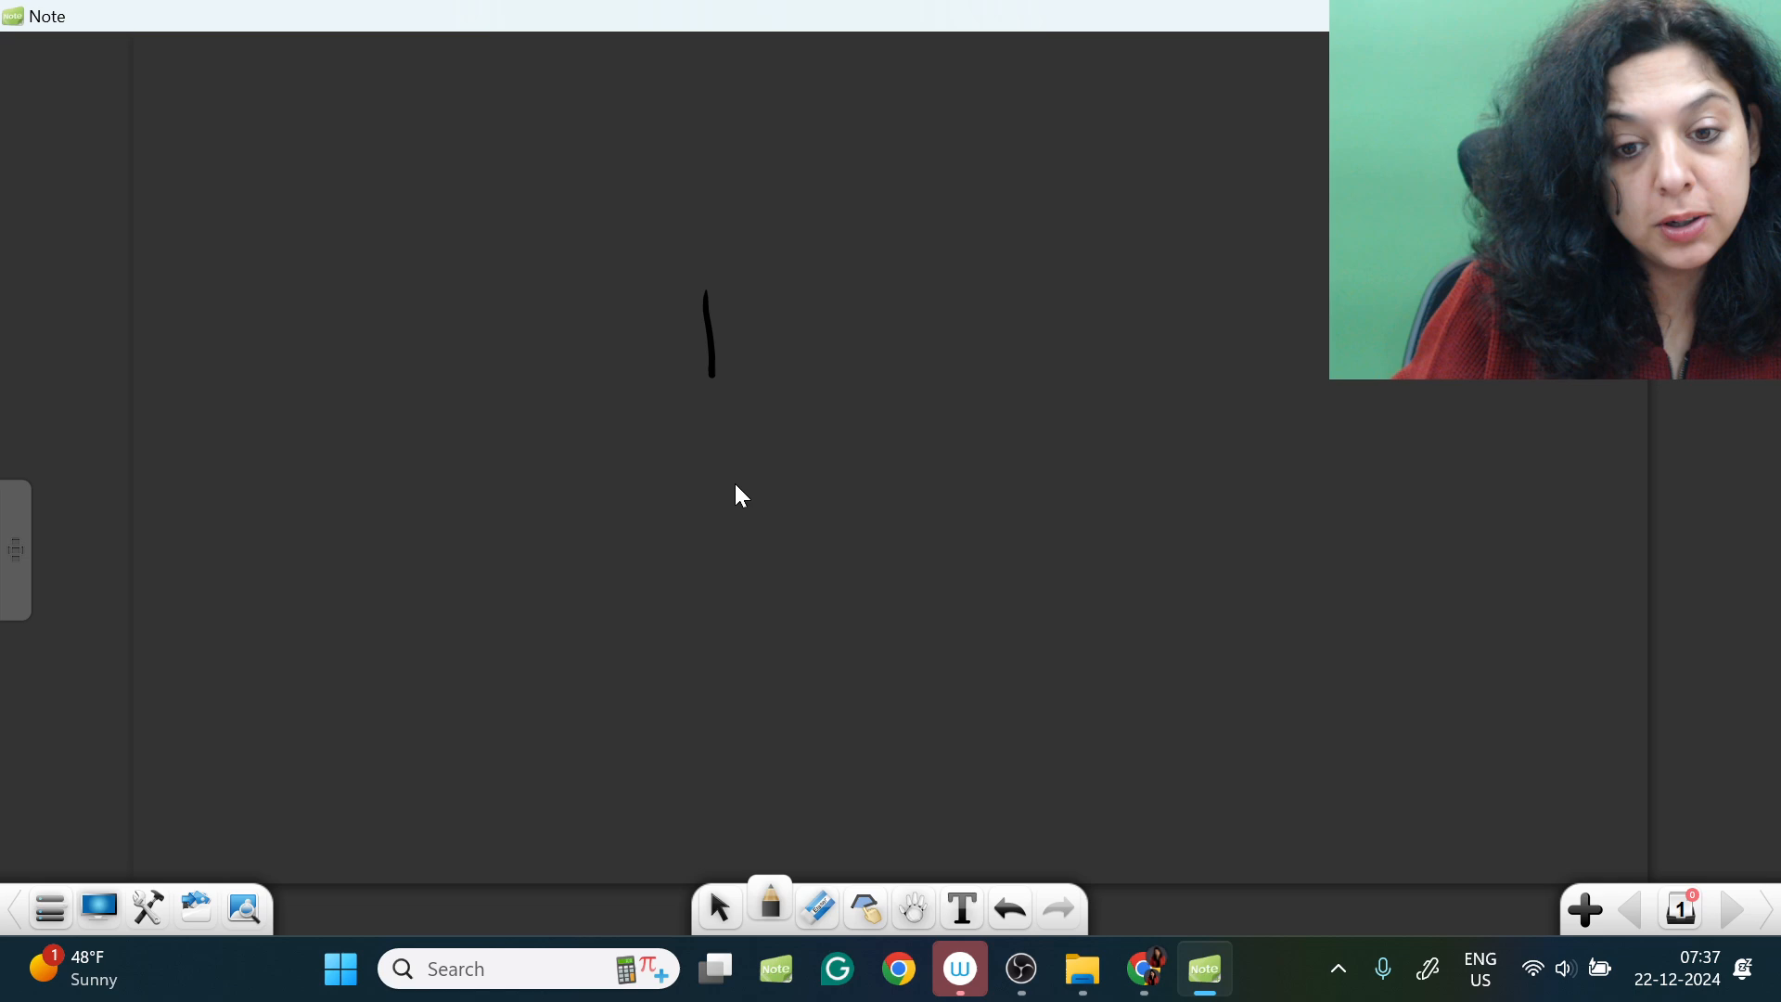
pyautogui.click(769, 906)
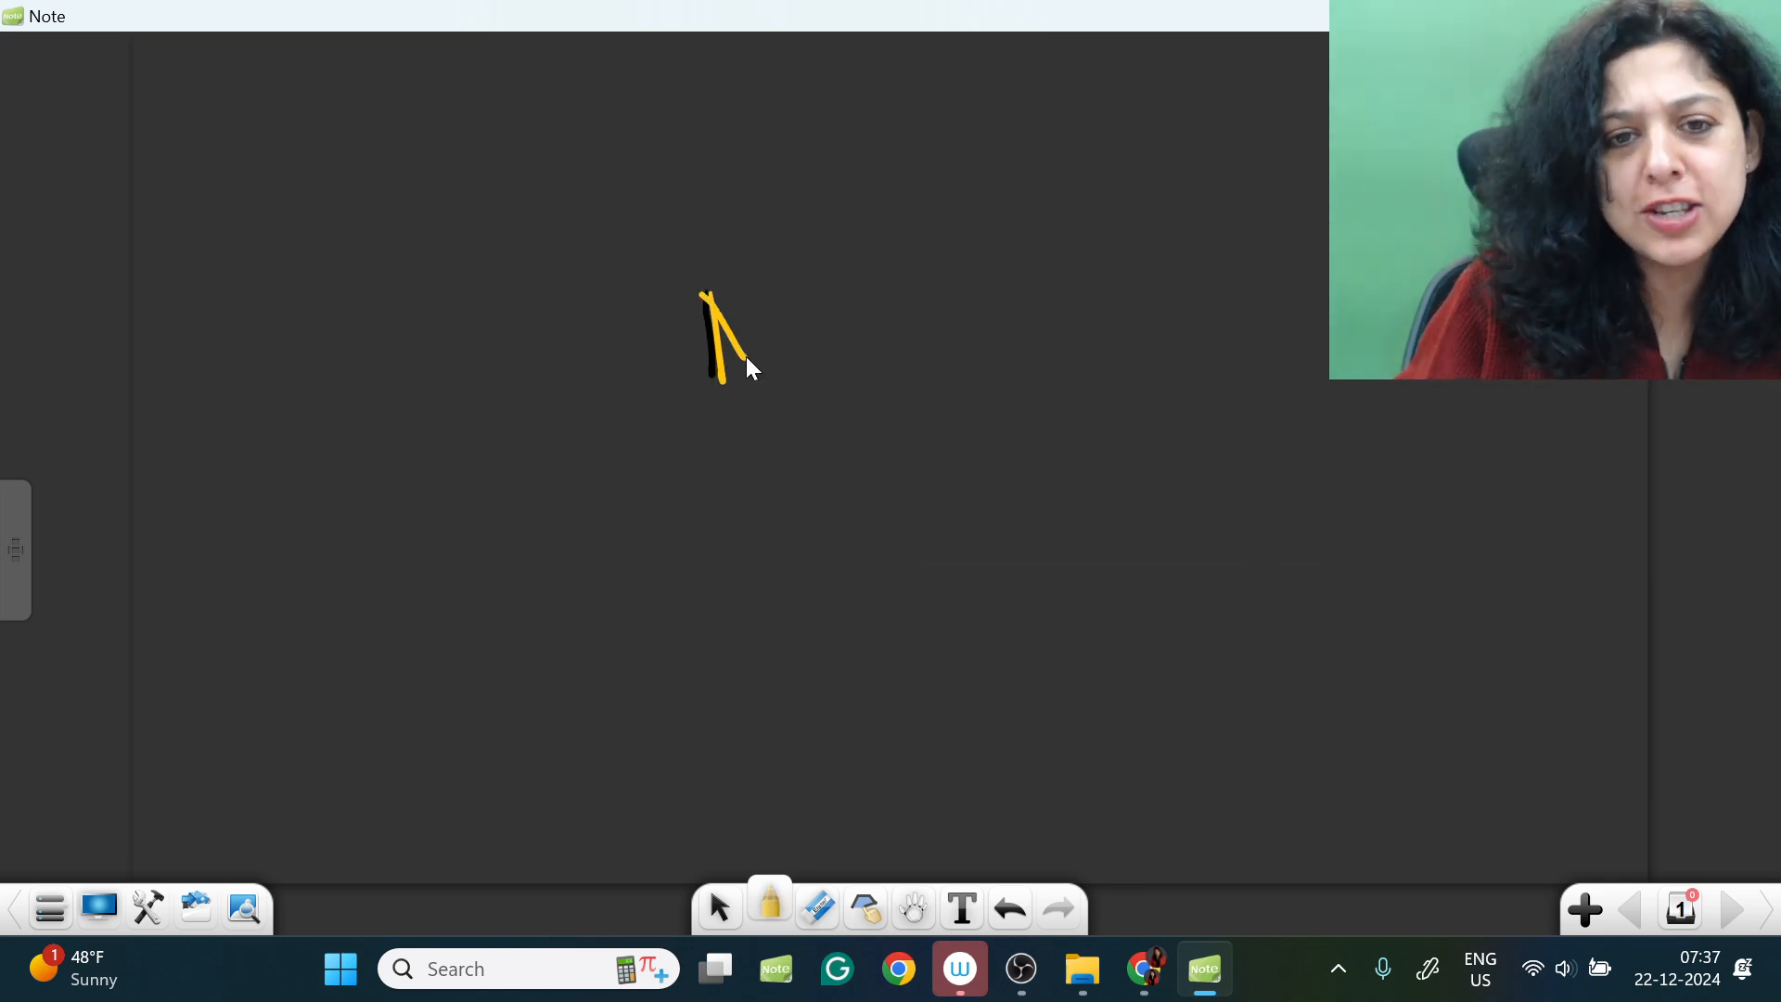
pyautogui.moveTo(704, 329); pyautogui.dragTo(1022, 374)
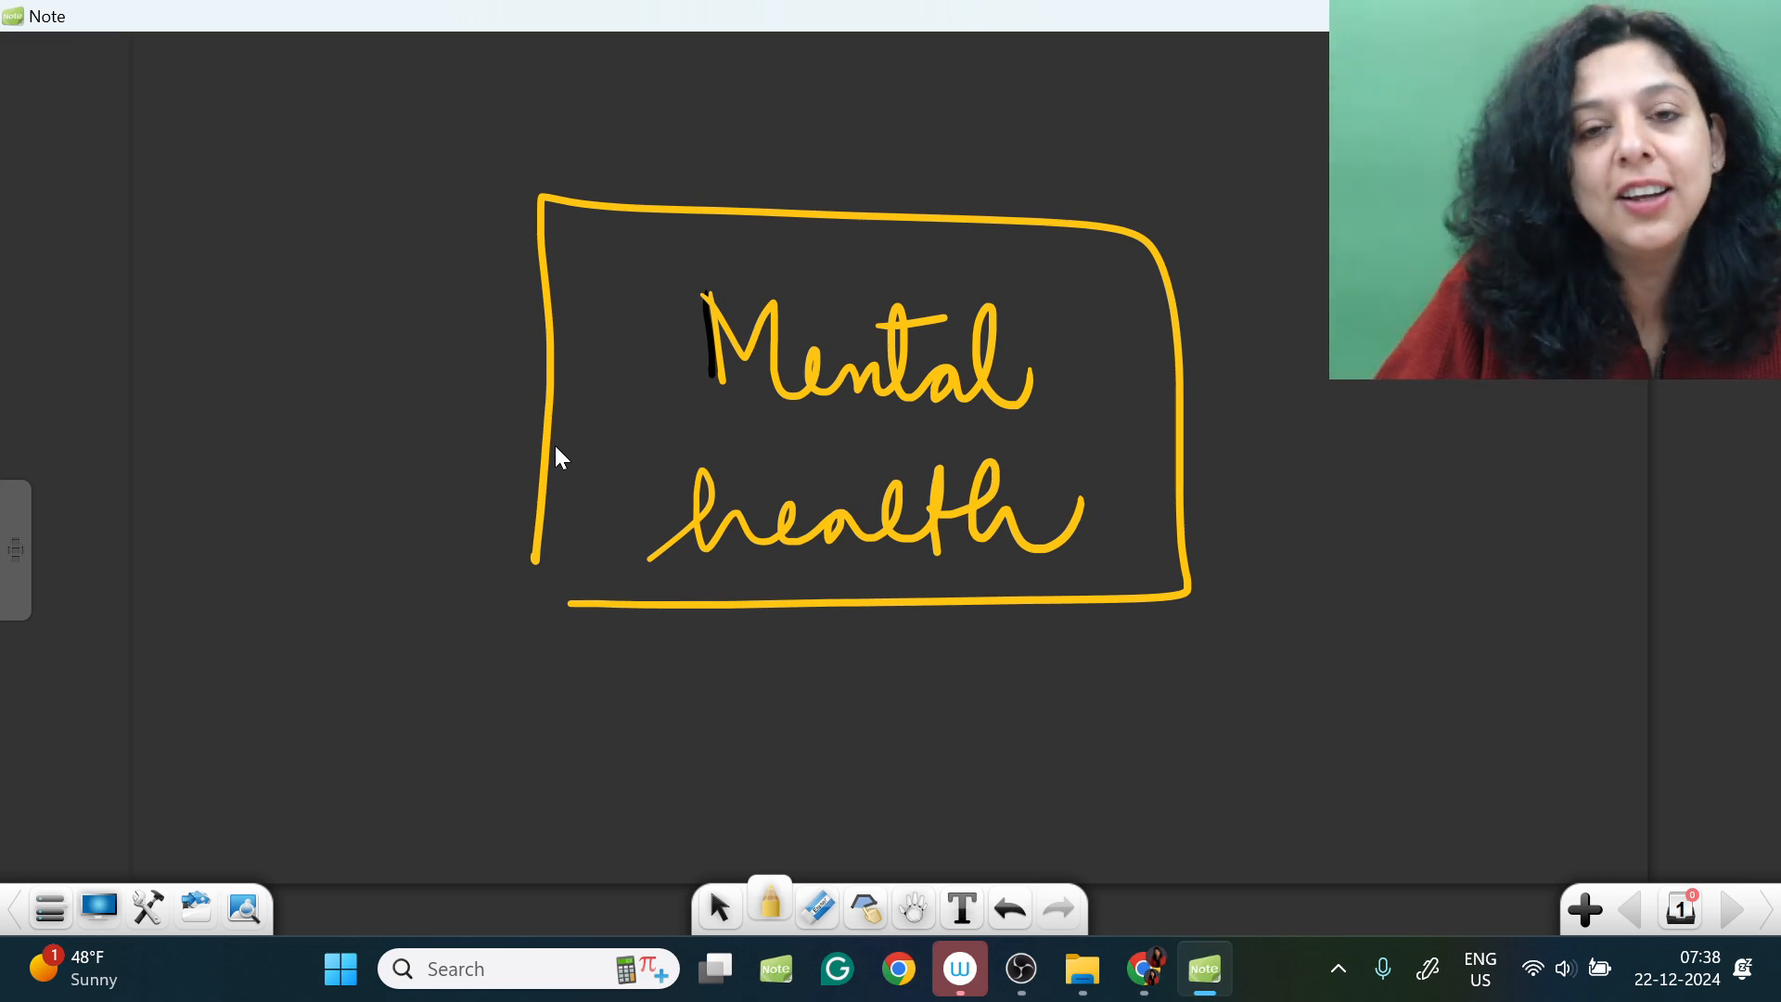
# Step: On a new page, handwrite the heading '#1 This too shall pass !!'
pyautogui.click(1584, 909)
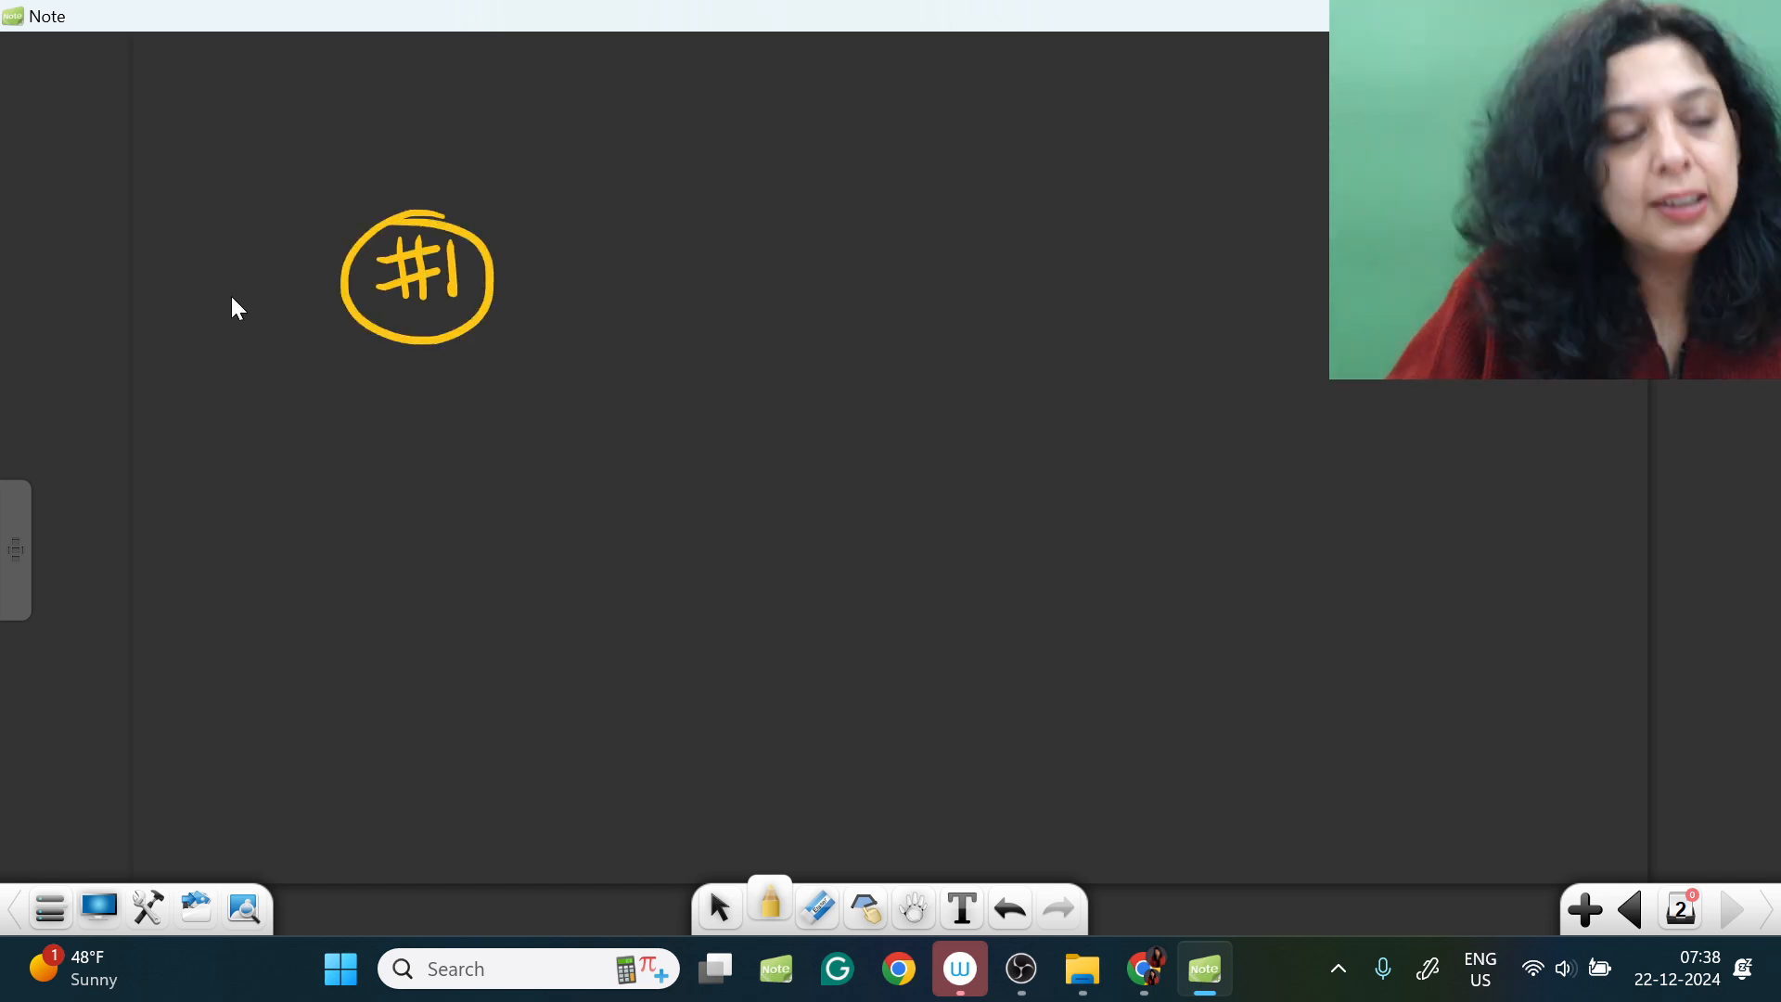
pyautogui.moveTo(649, 389)
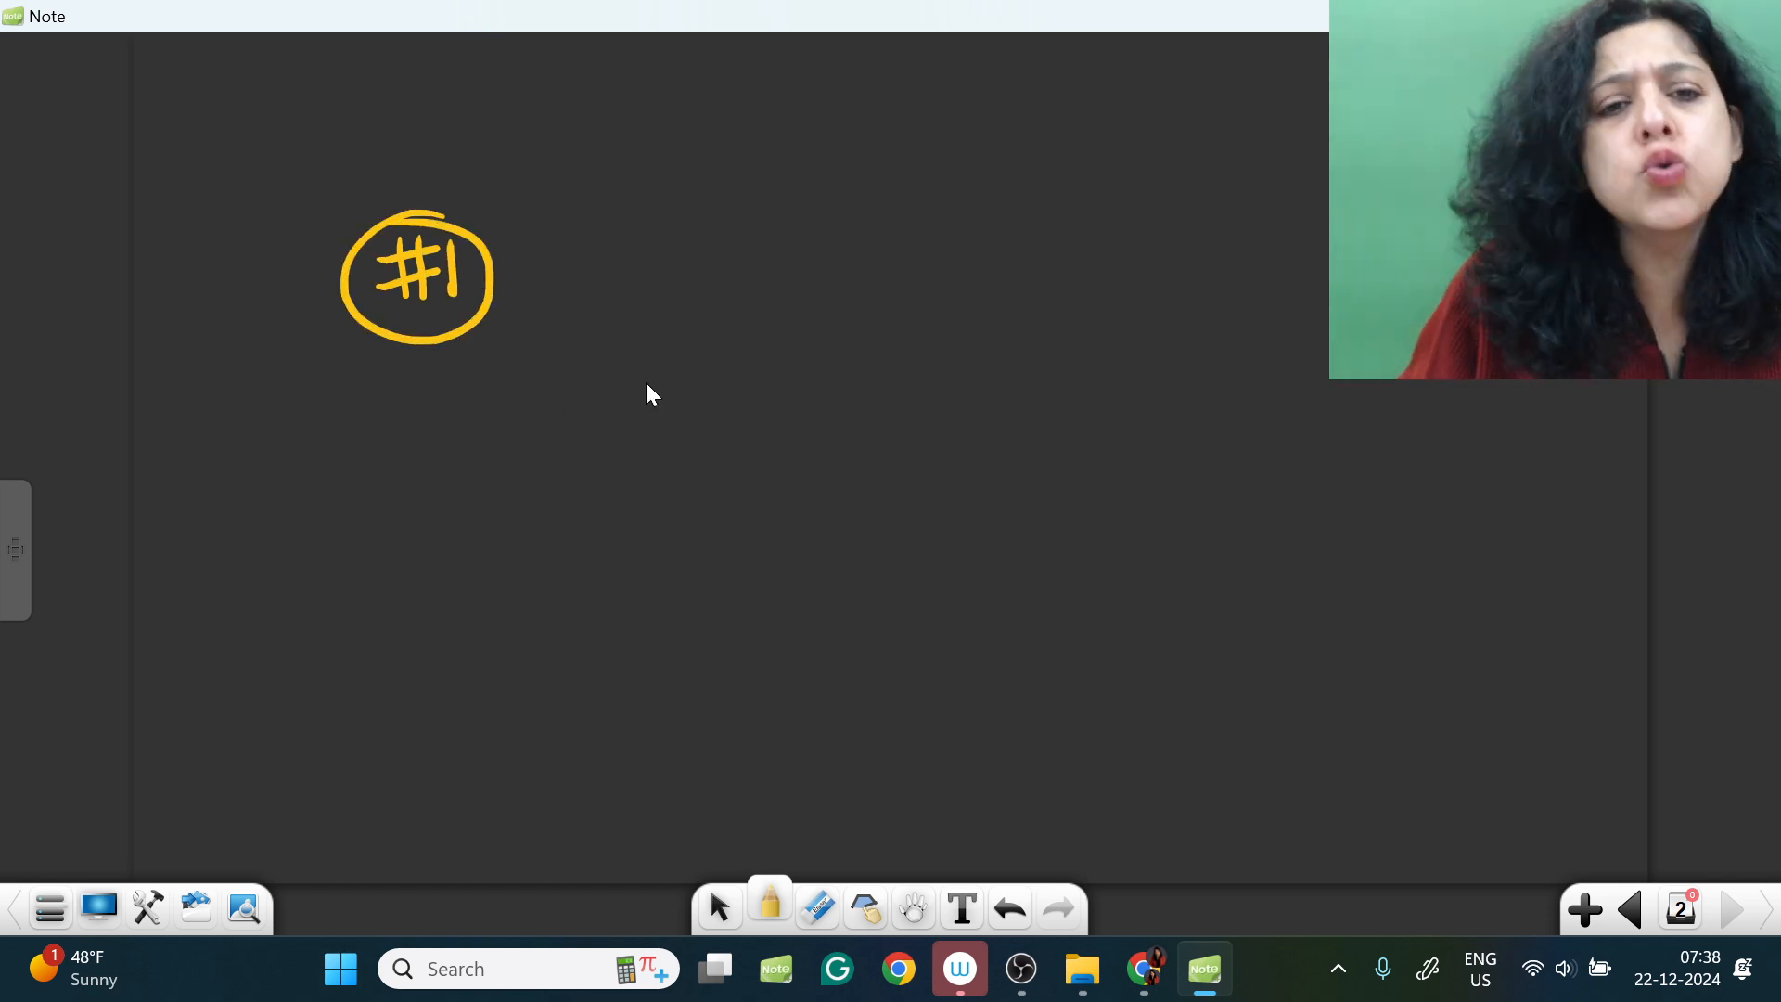
pyautogui.moveTo(511, 284); pyautogui.dragTo(682, 284)
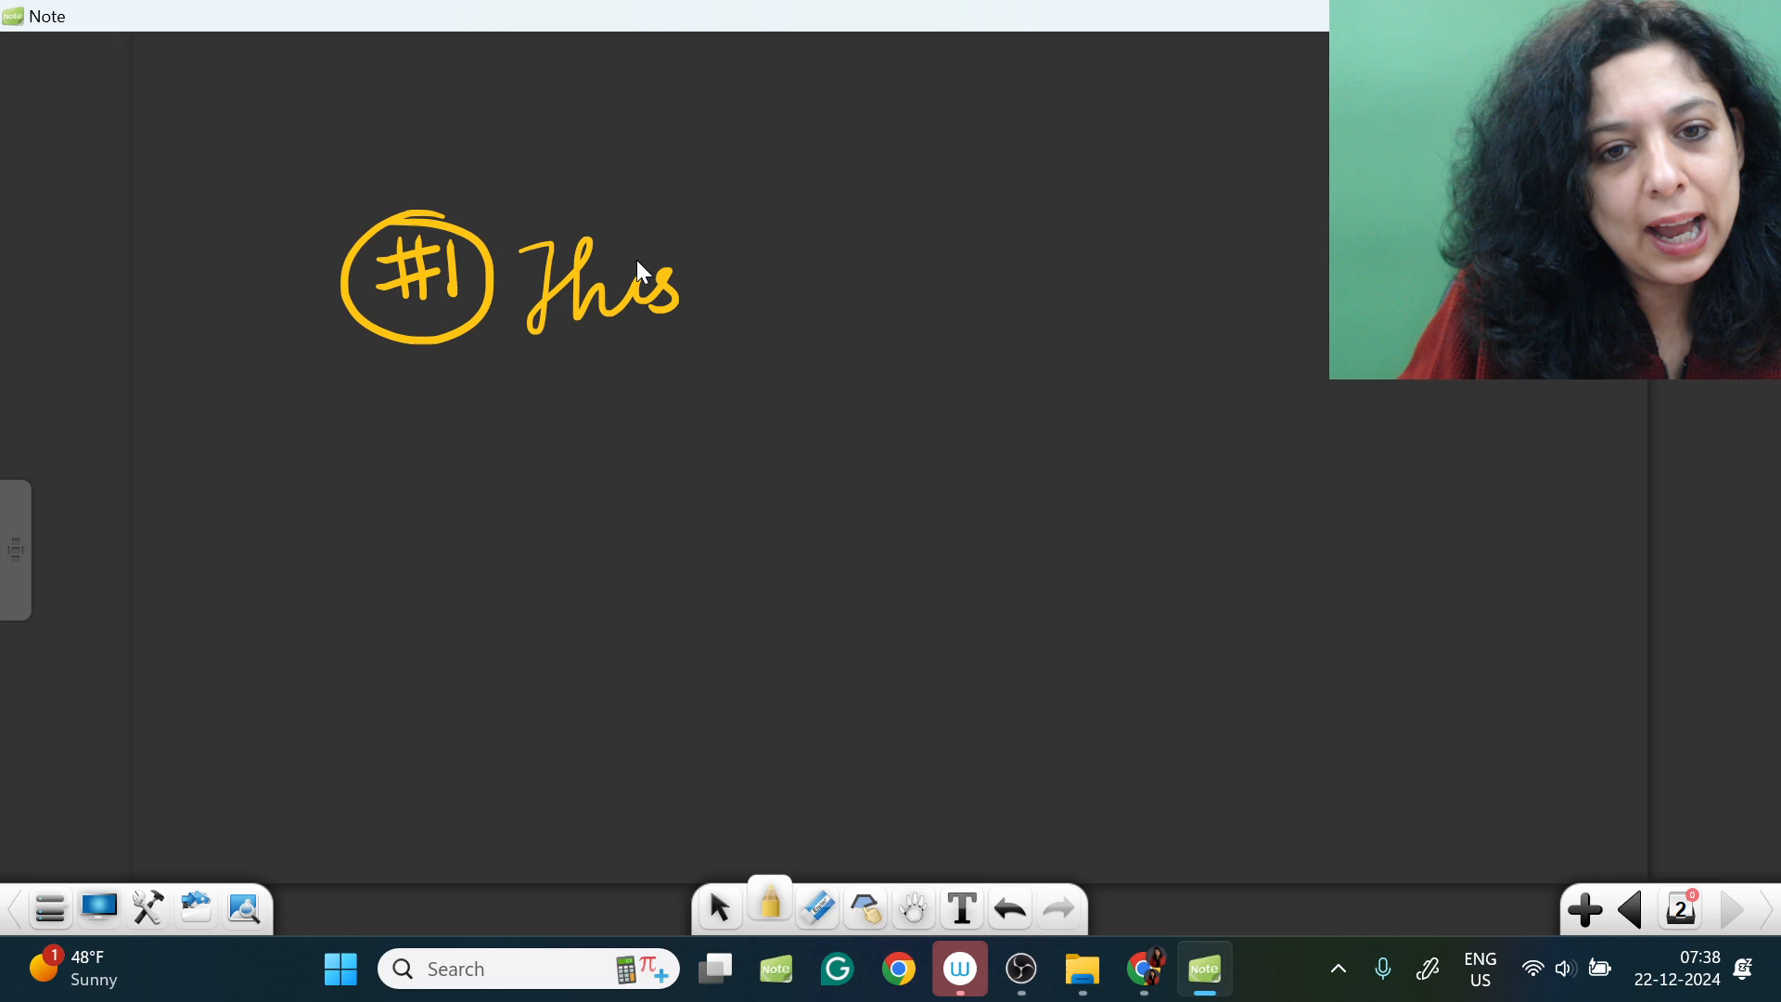
pyautogui.moveTo(704, 278); pyautogui.dragTo(840, 284)
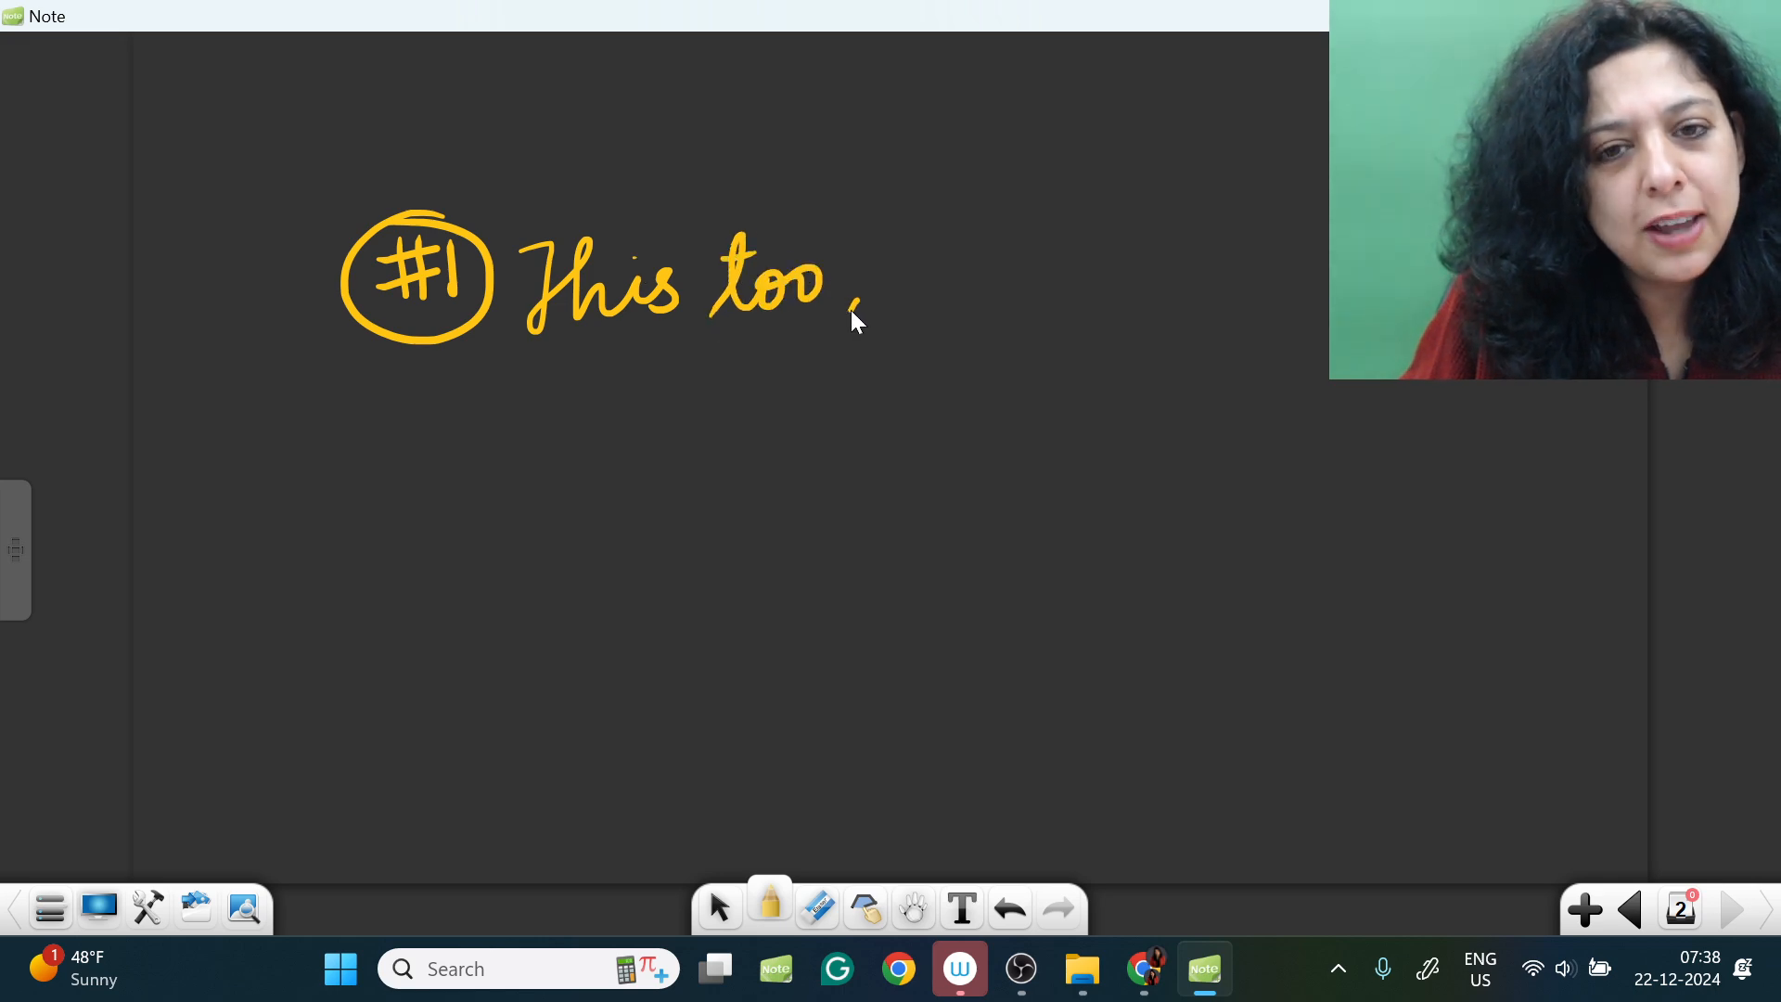
pyautogui.moveTo(863, 284); pyautogui.dragTo(1027, 284)
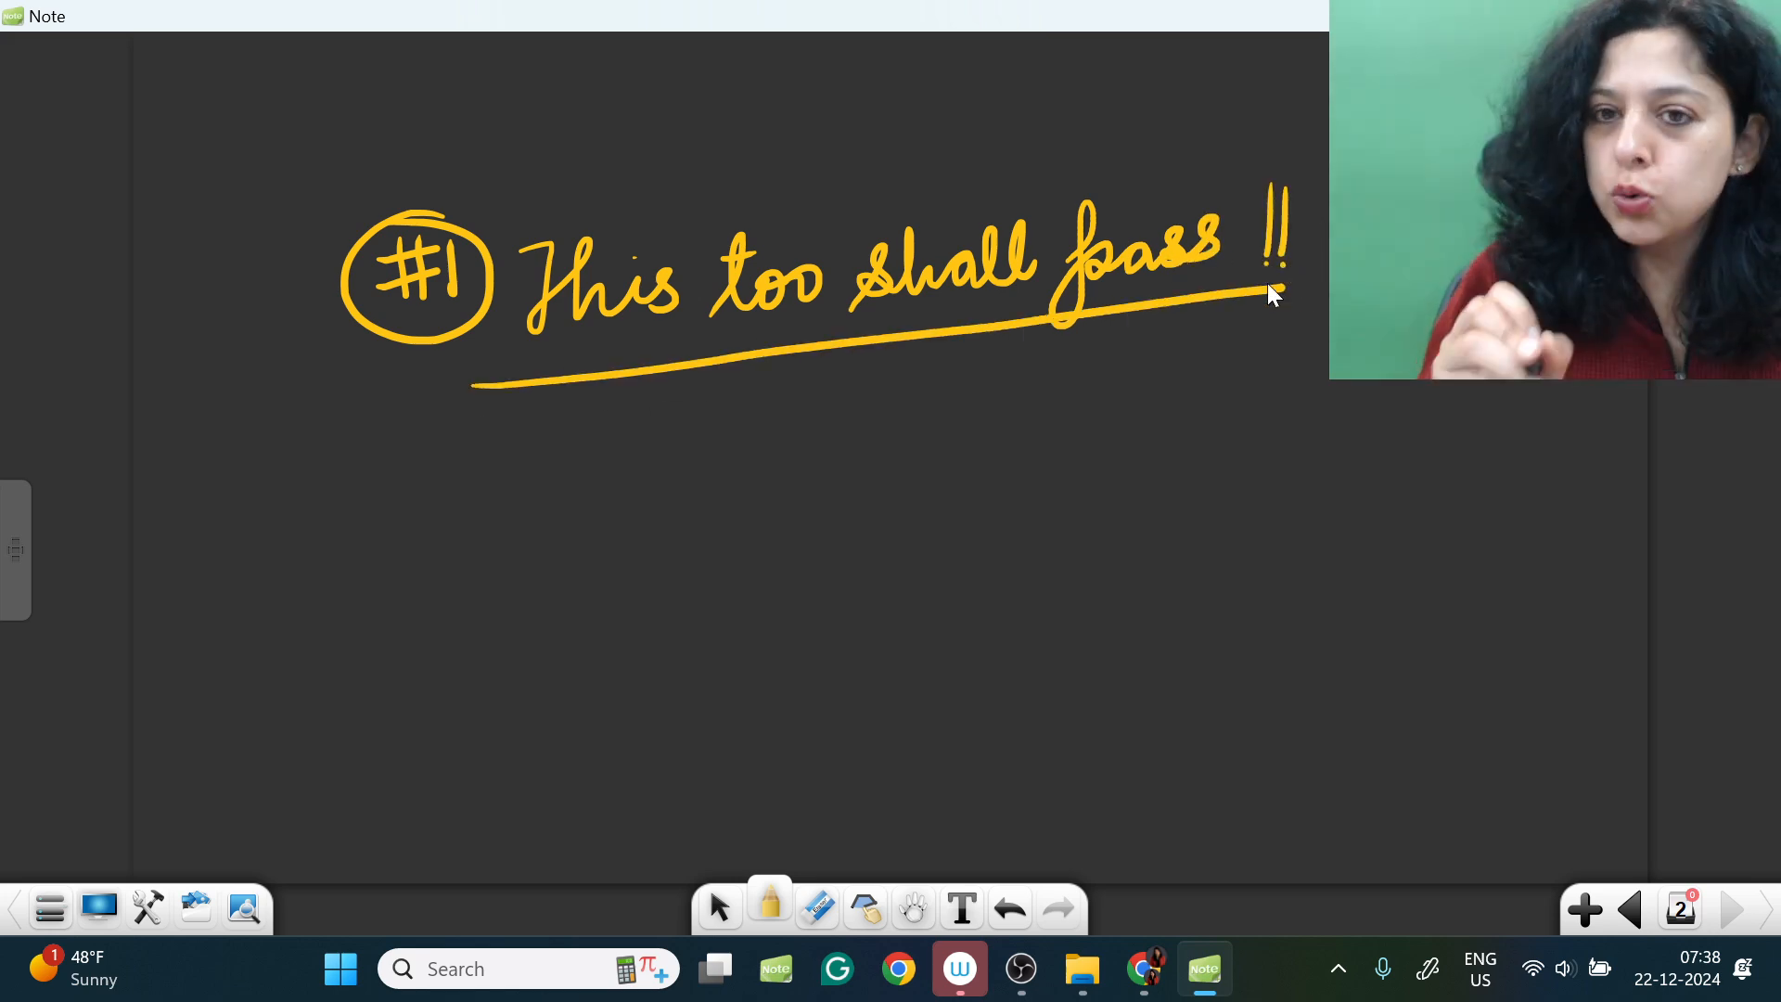
pyautogui.moveTo(690, 388)
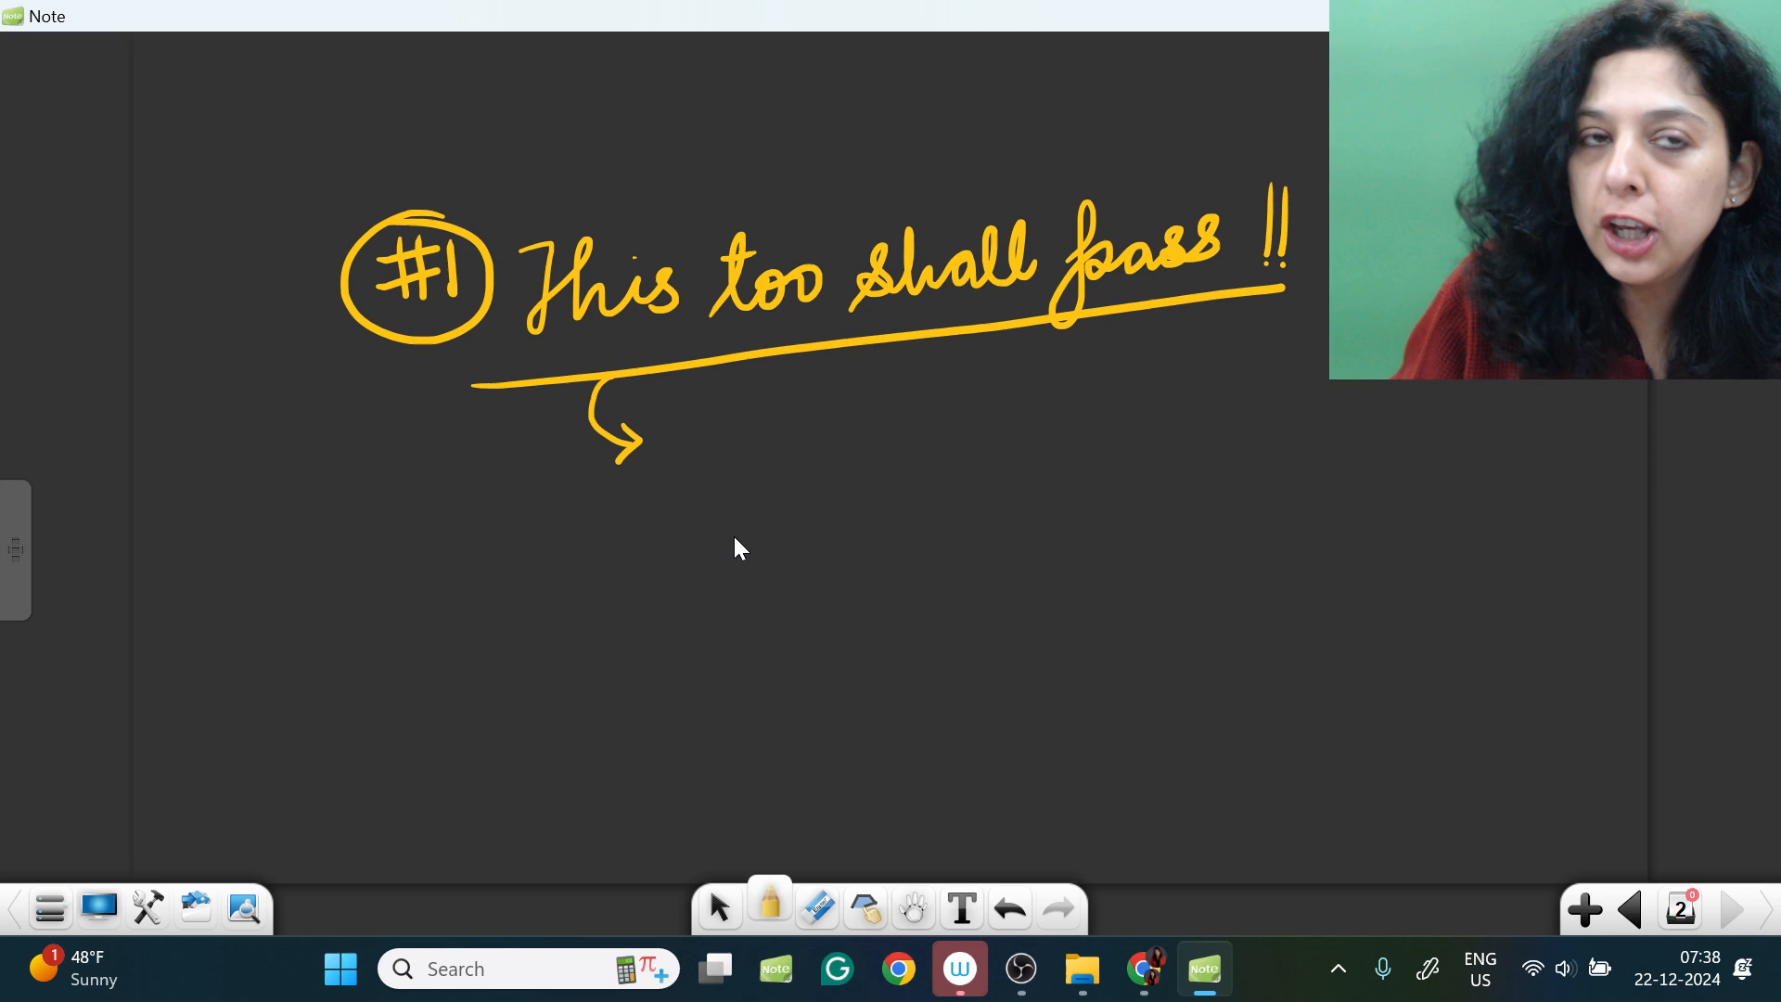
pyautogui.moveTo(717, 632)
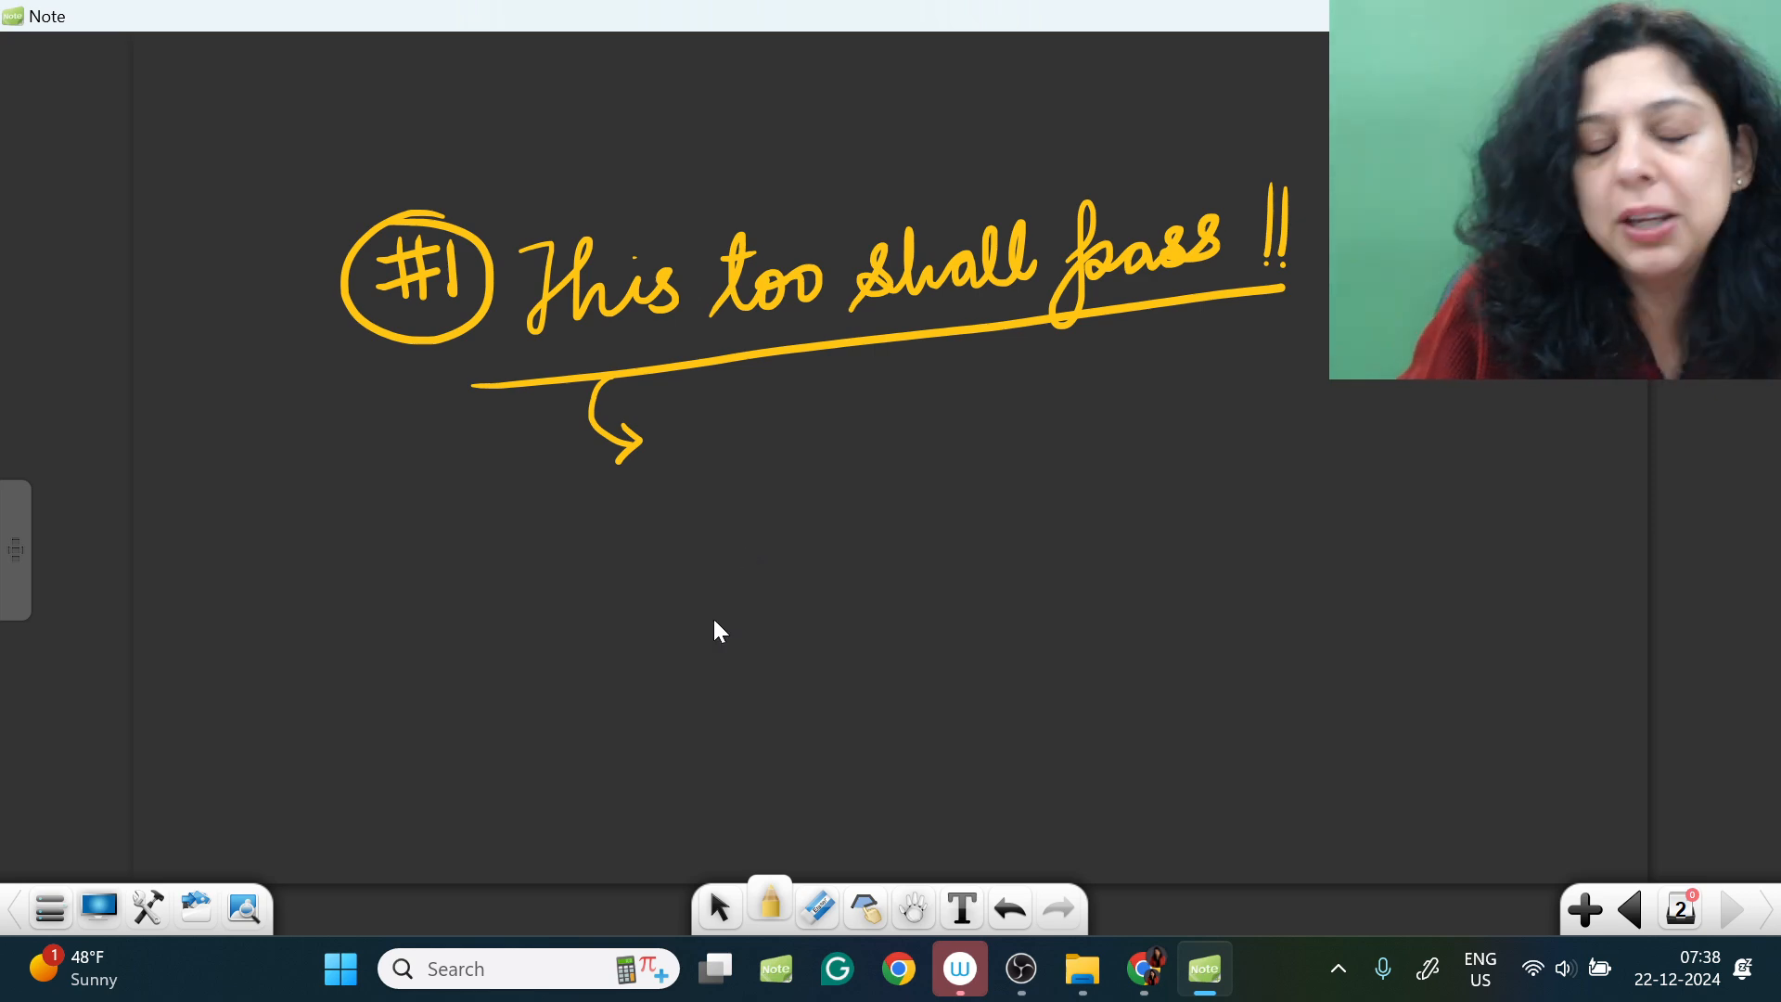
pyautogui.moveTo(695, 626)
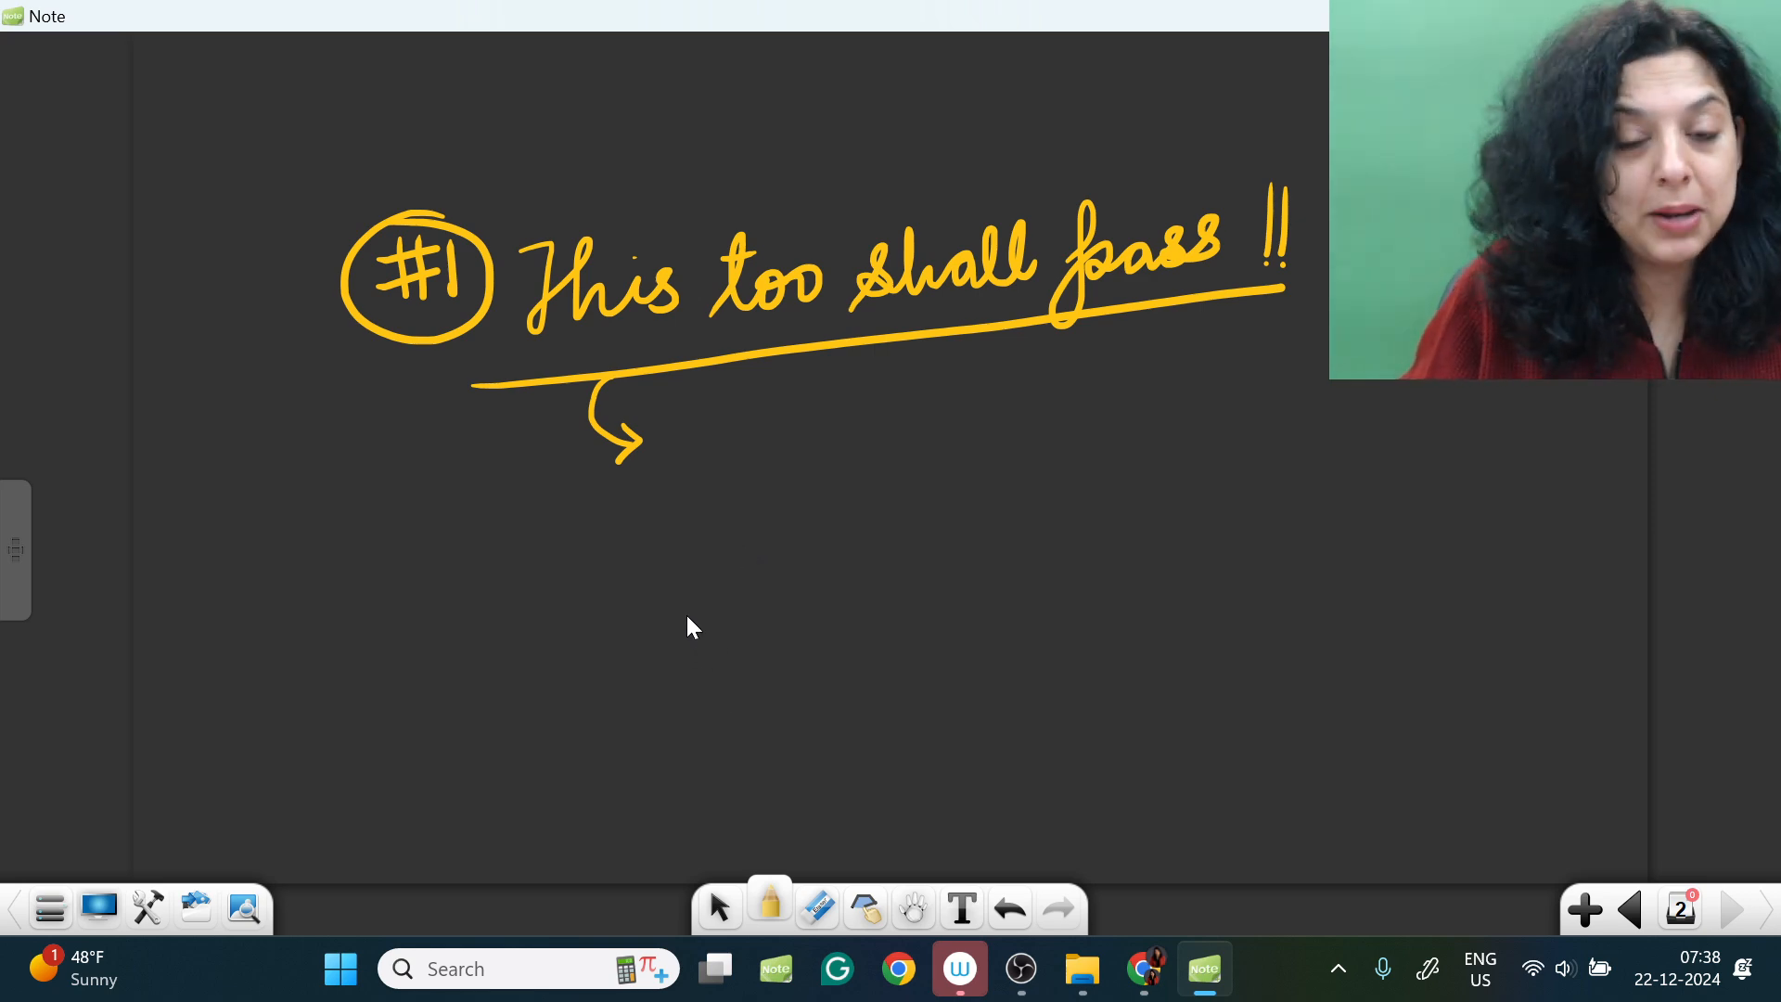
# Step: Draw an arrow to an underlined 'Ack. your feelings'
pyautogui.moveTo(682, 465); pyautogui.dragTo(773, 432)
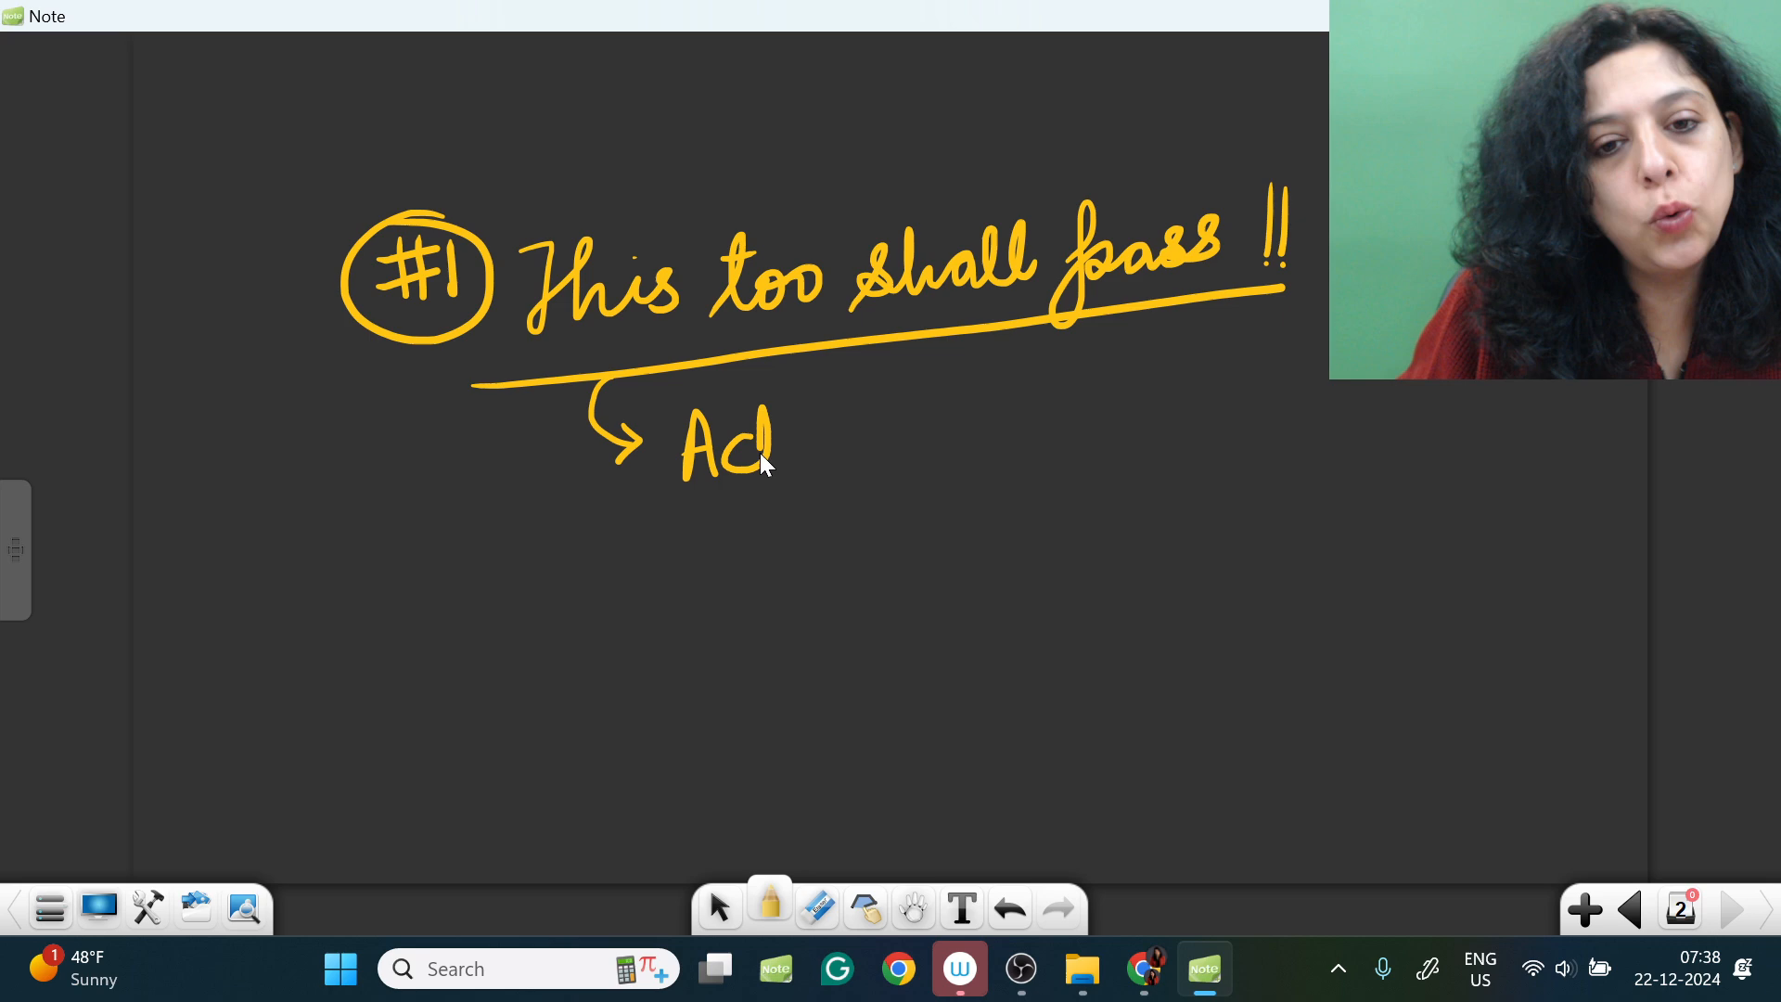
pyautogui.moveTo(773, 454); pyautogui.dragTo(965, 454)
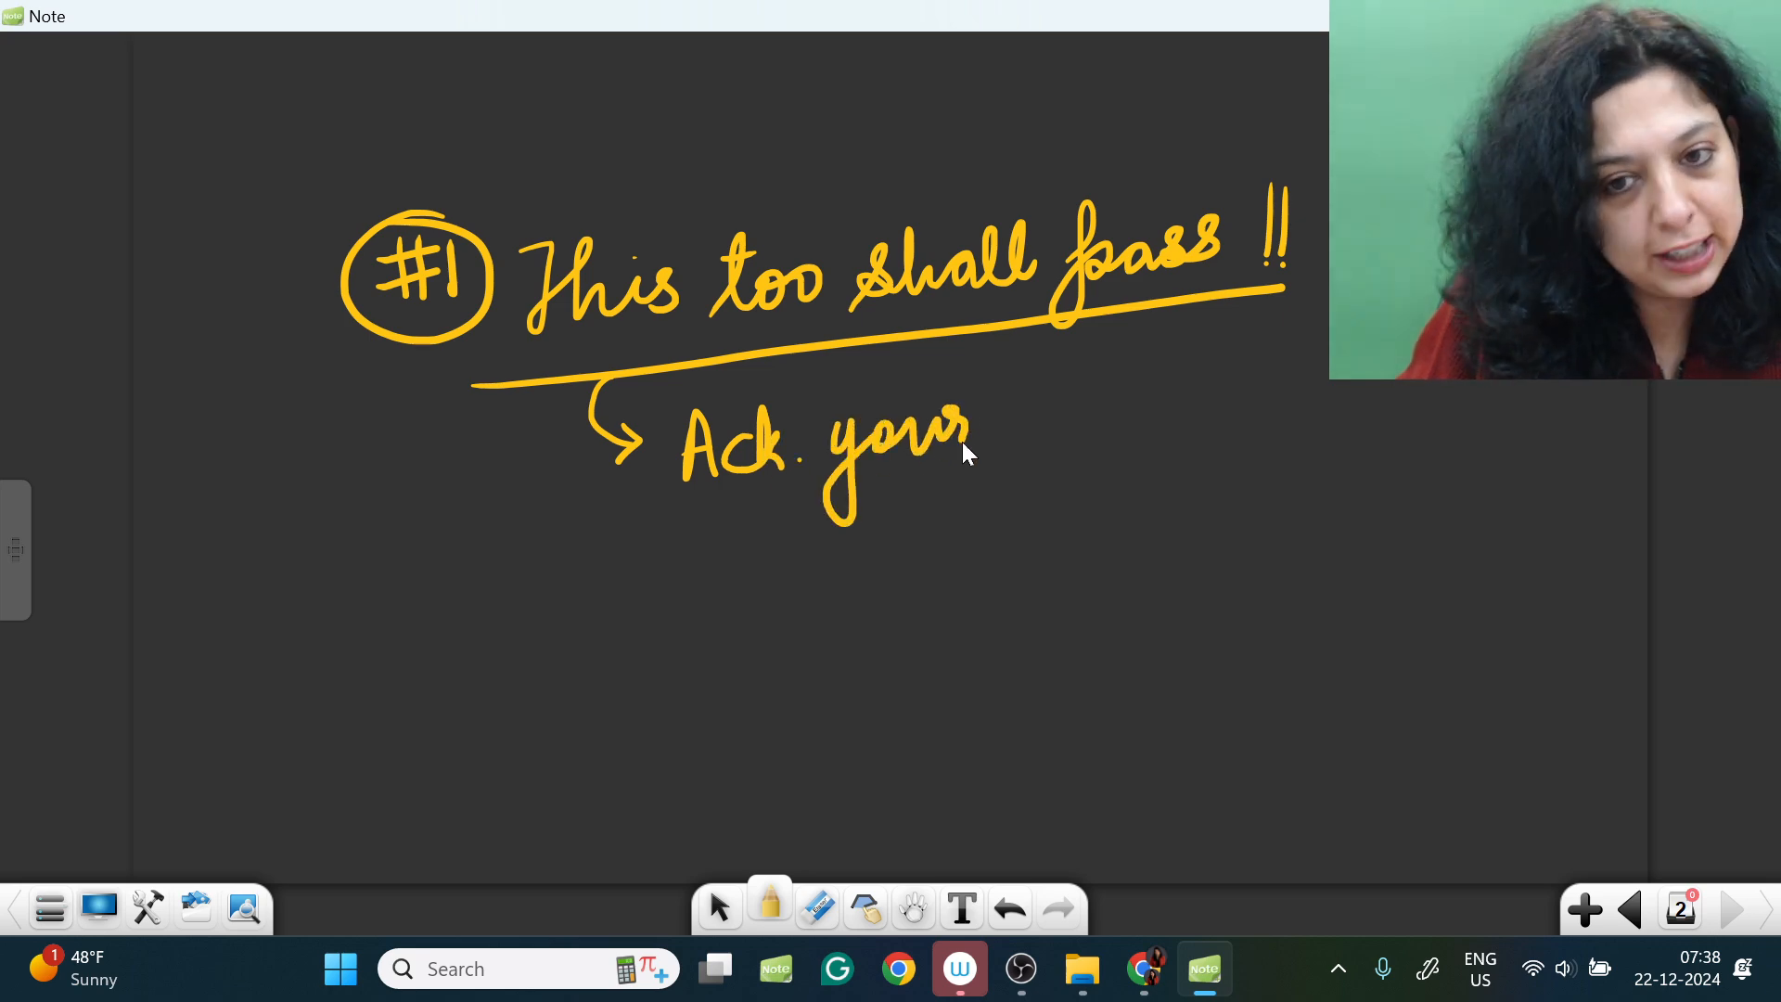
pyautogui.moveTo(988, 431); pyautogui.dragTo(1193, 409)
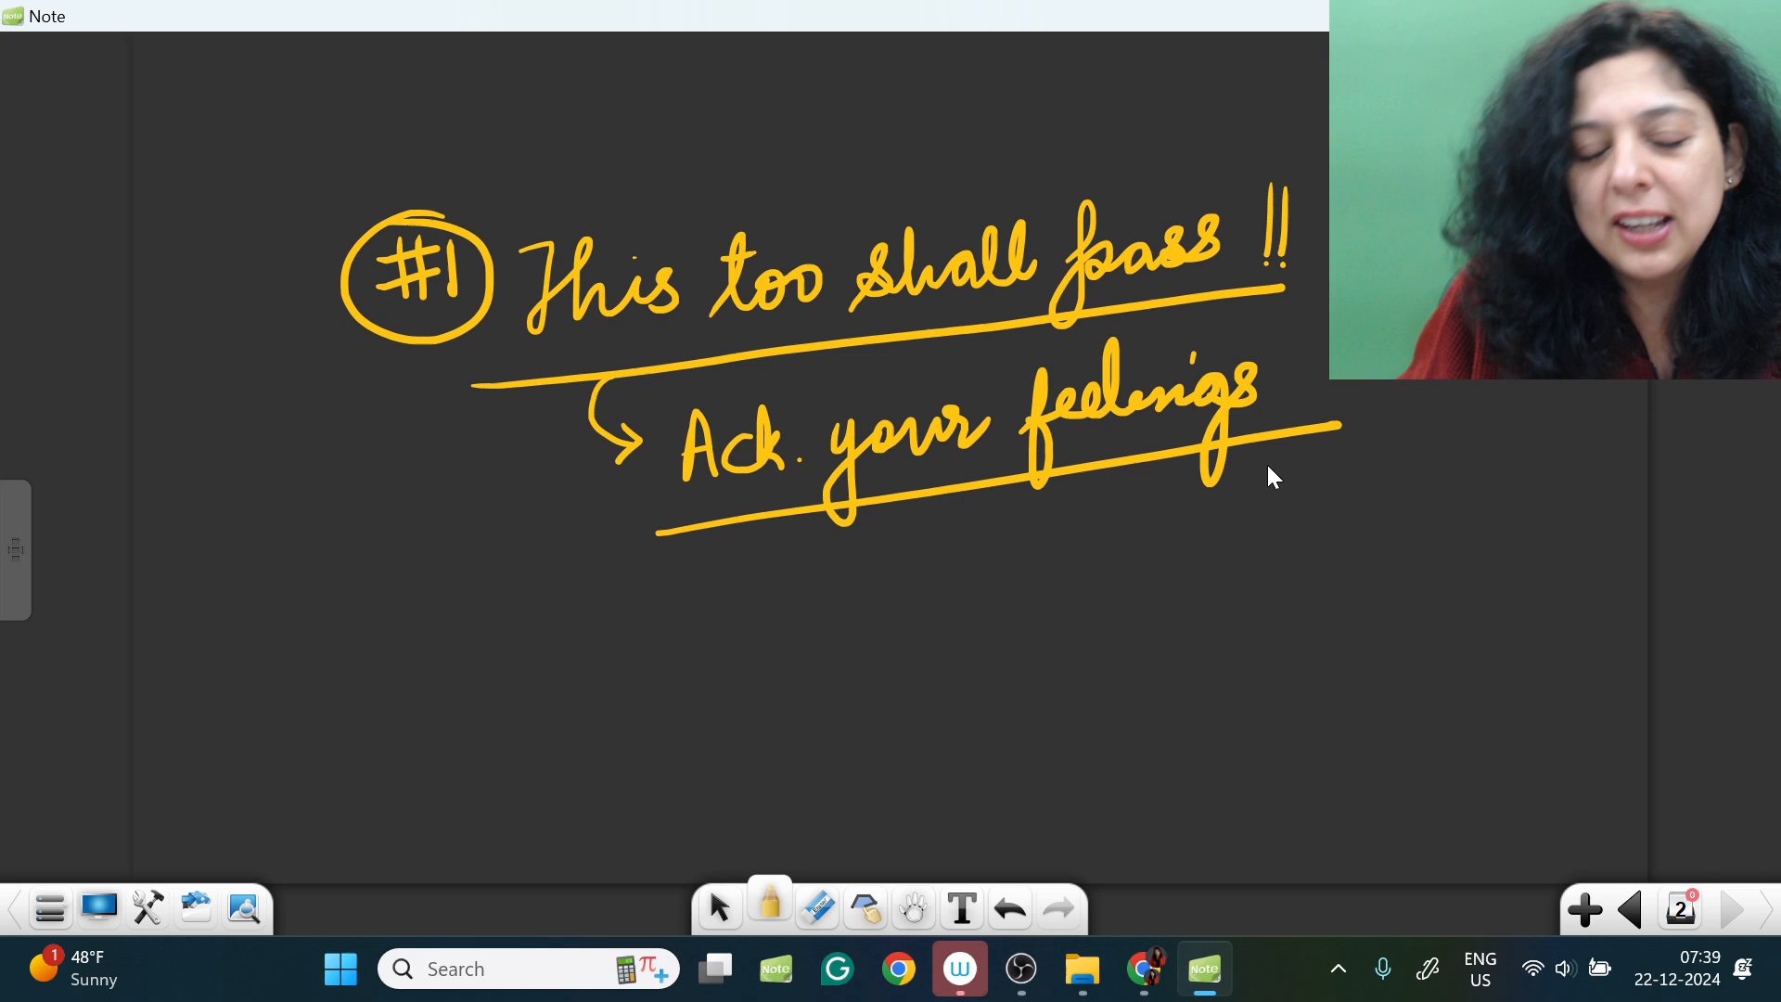
# Step: Switch to green ink and draw a down arrow to an underlined 'Normal !'
pyautogui.click(768, 906)
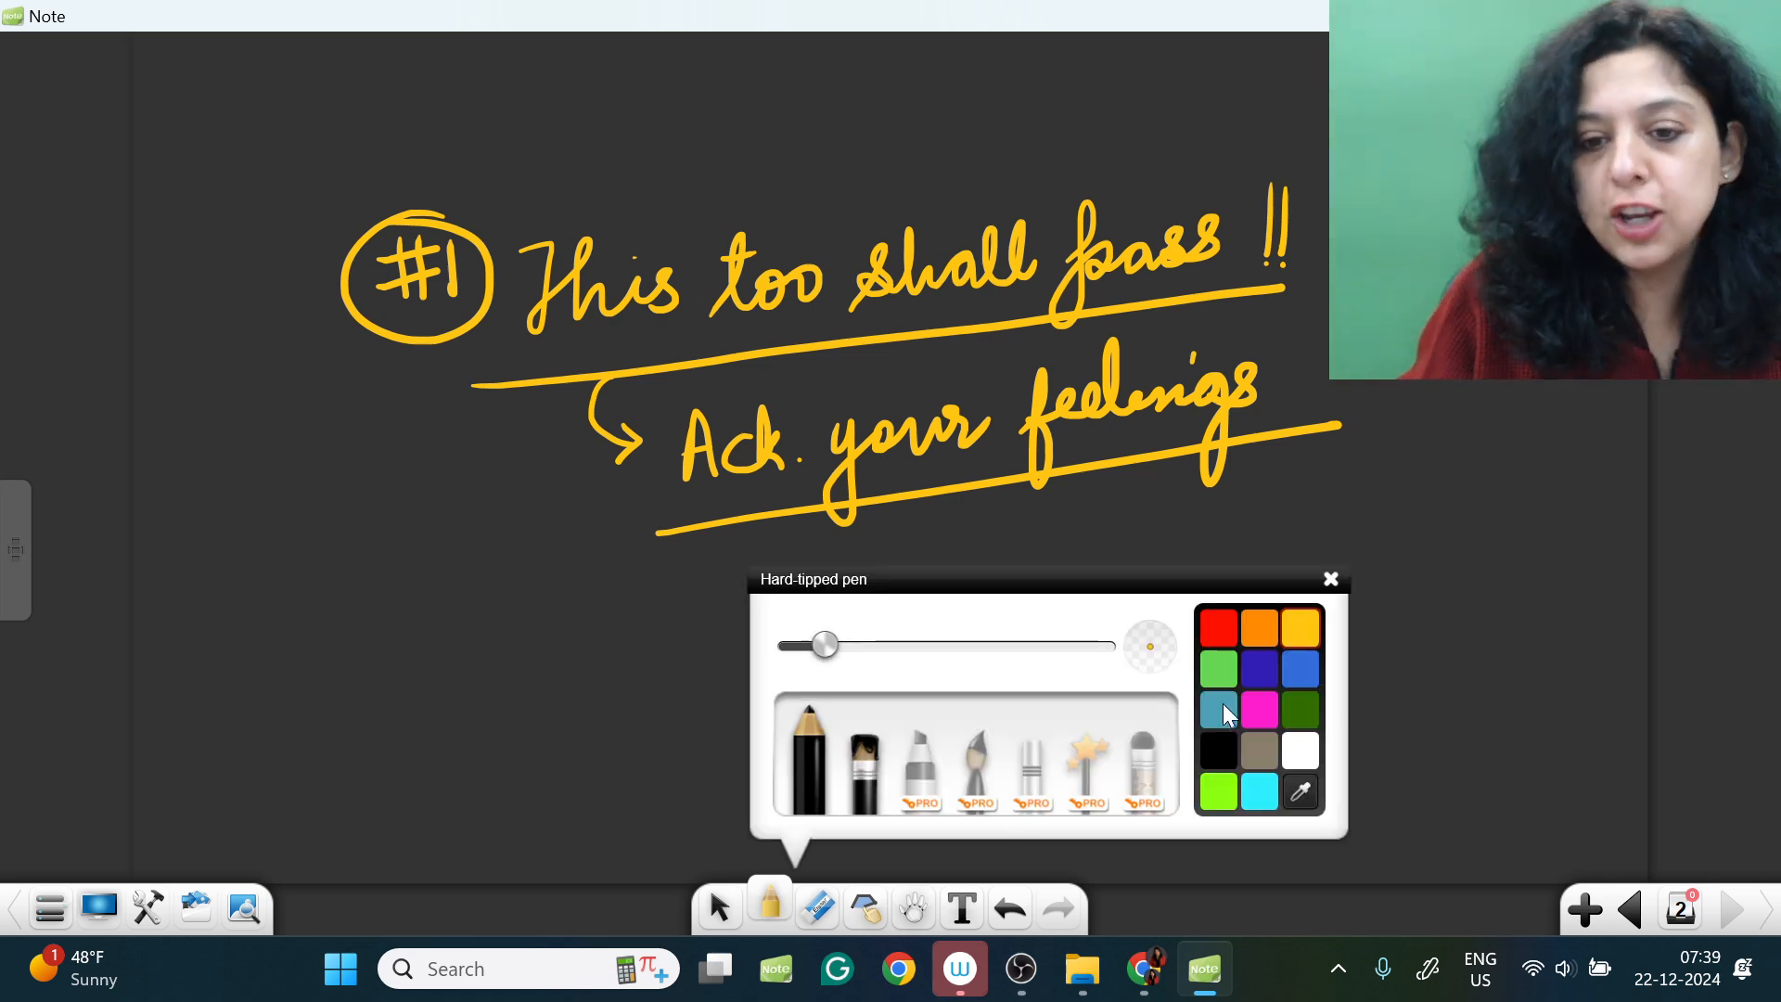
pyautogui.moveTo(1069, 735)
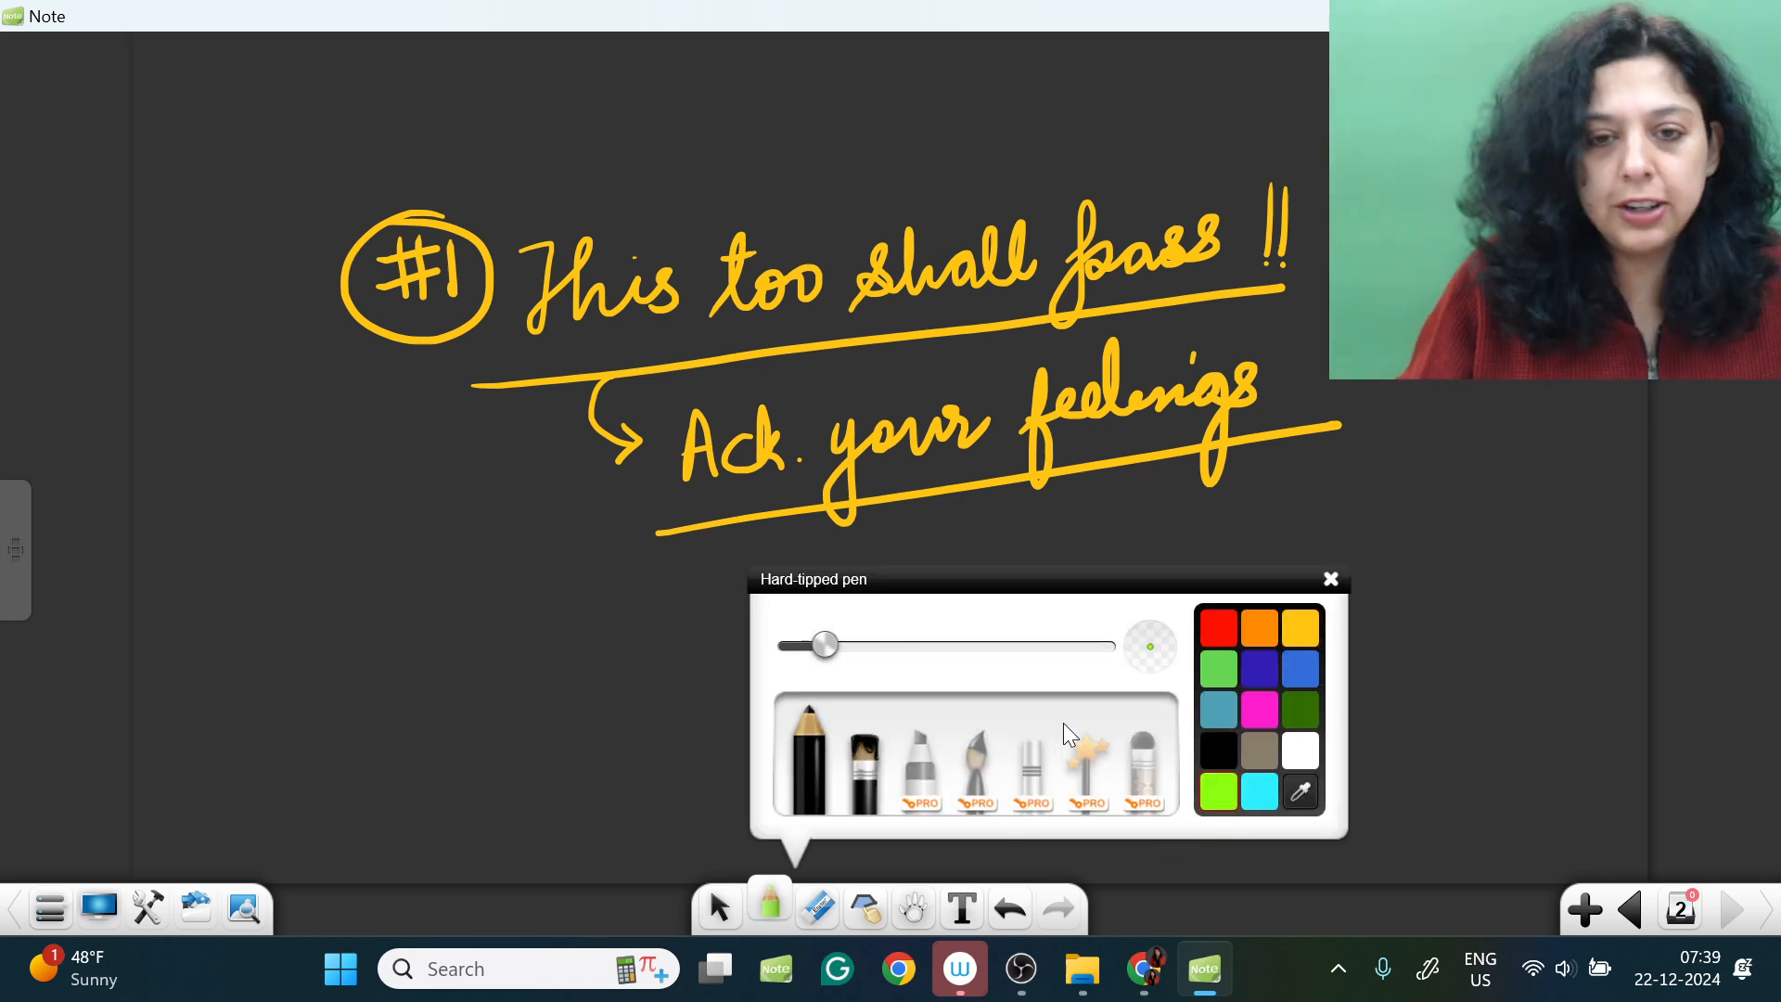
pyautogui.click(1330, 579)
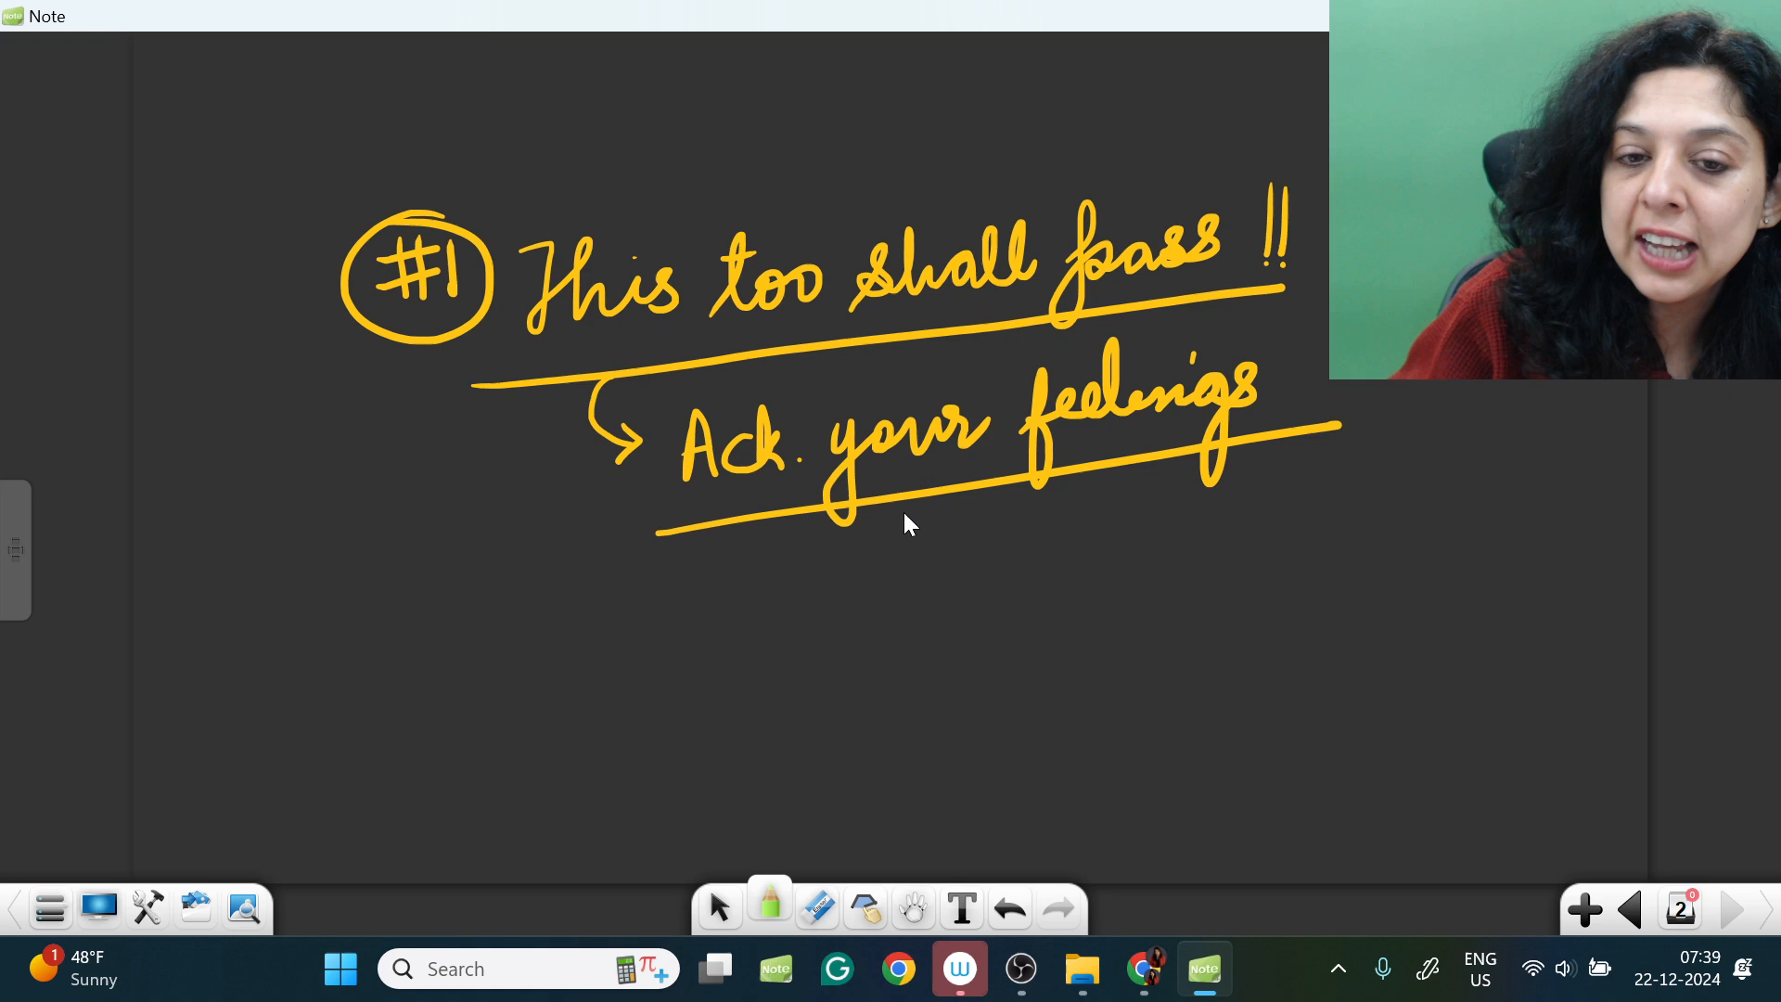
pyautogui.moveTo(908, 523); pyautogui.dragTo(931, 636)
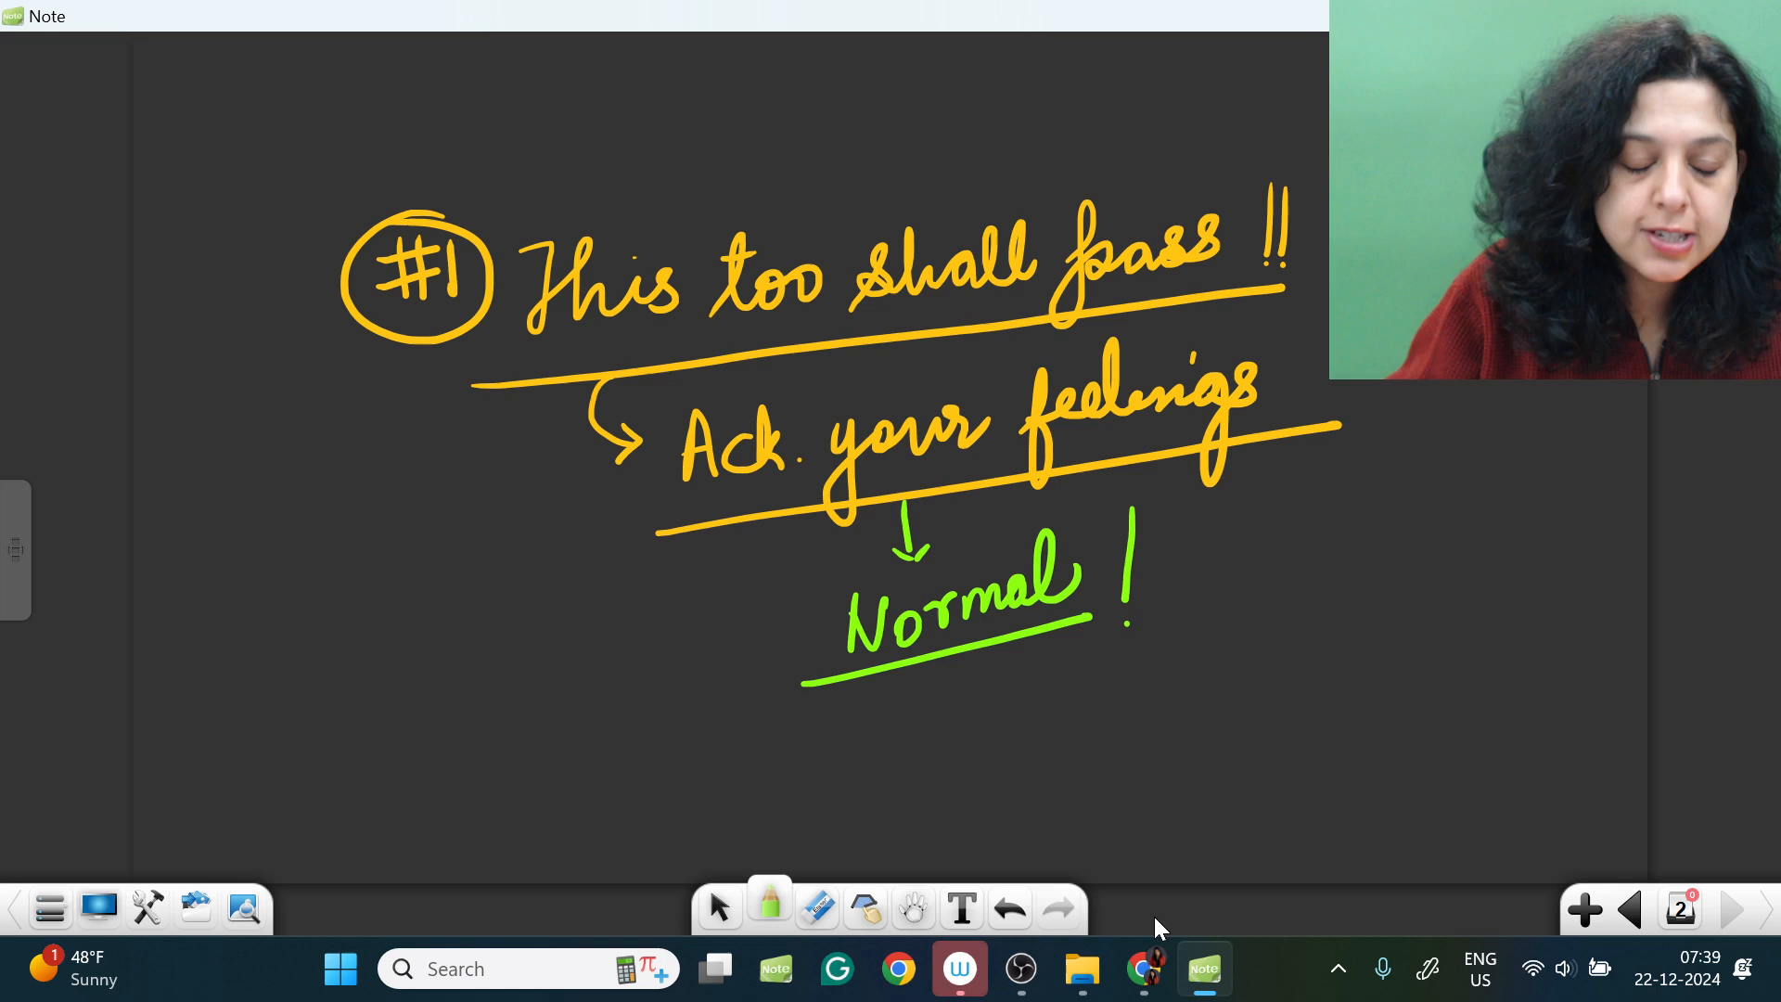
pyautogui.moveTo(1353, 943)
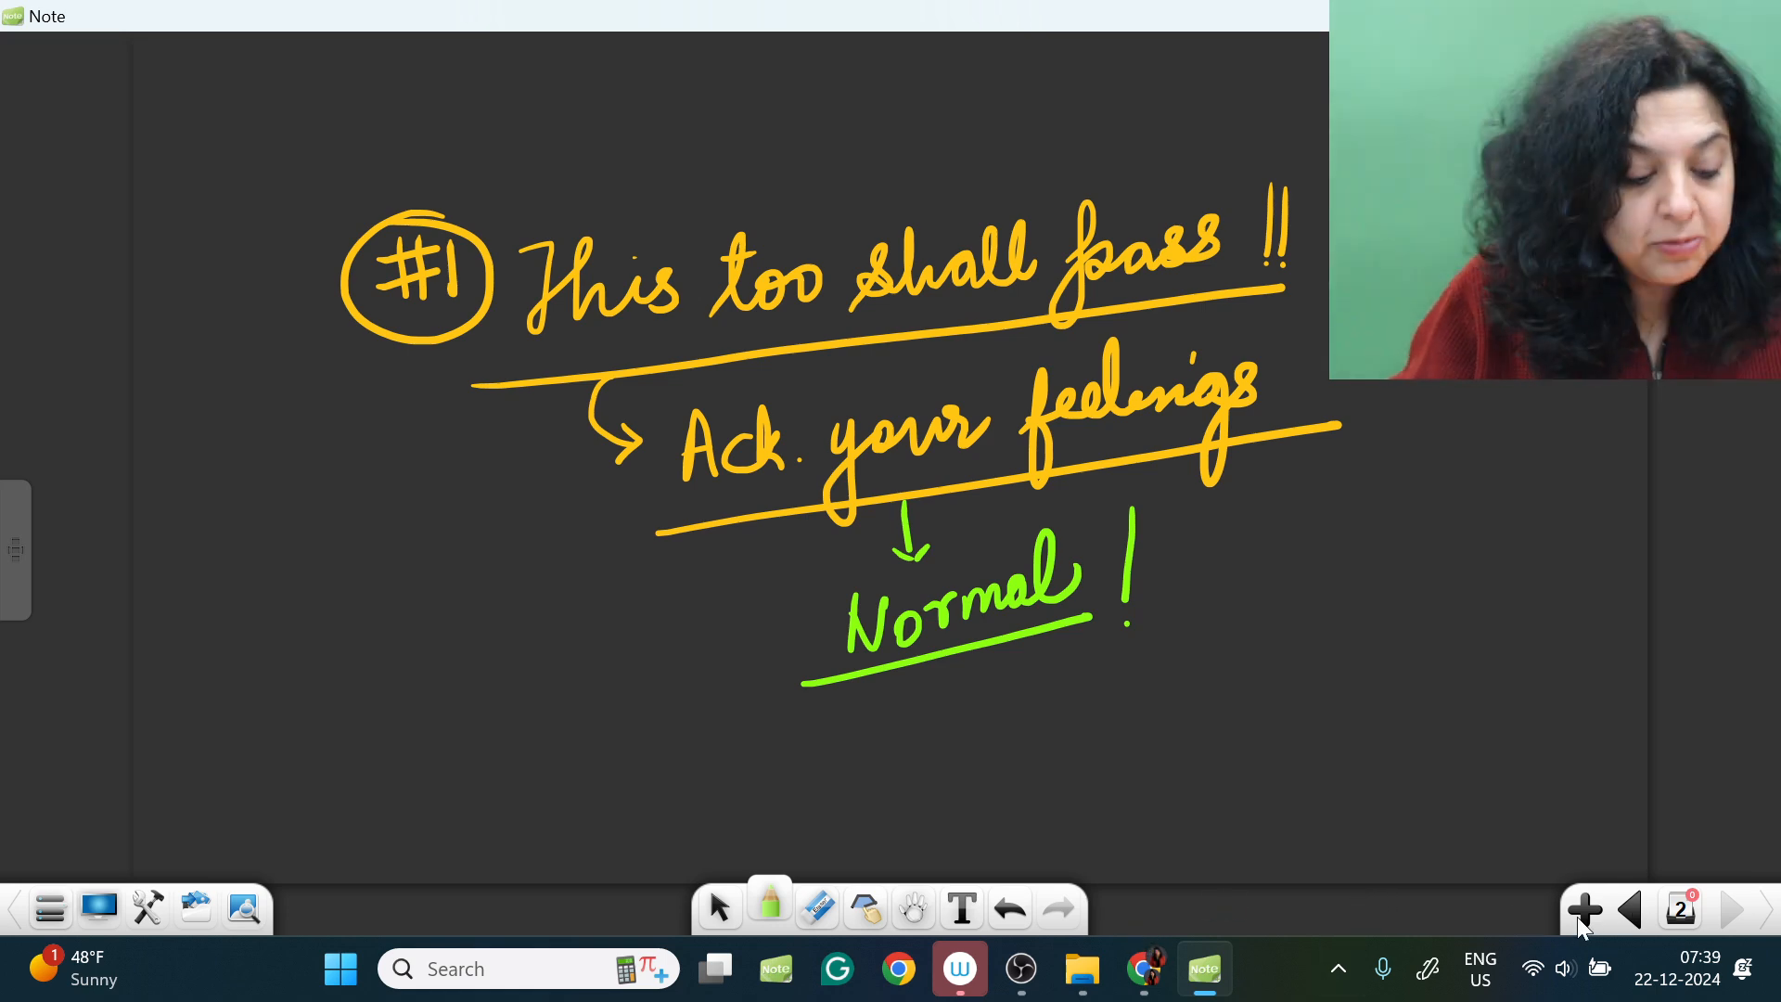
# Step: On a new page, handwrite and underline the heading '#2 Weight of Expectations'
pyautogui.click(1584, 909)
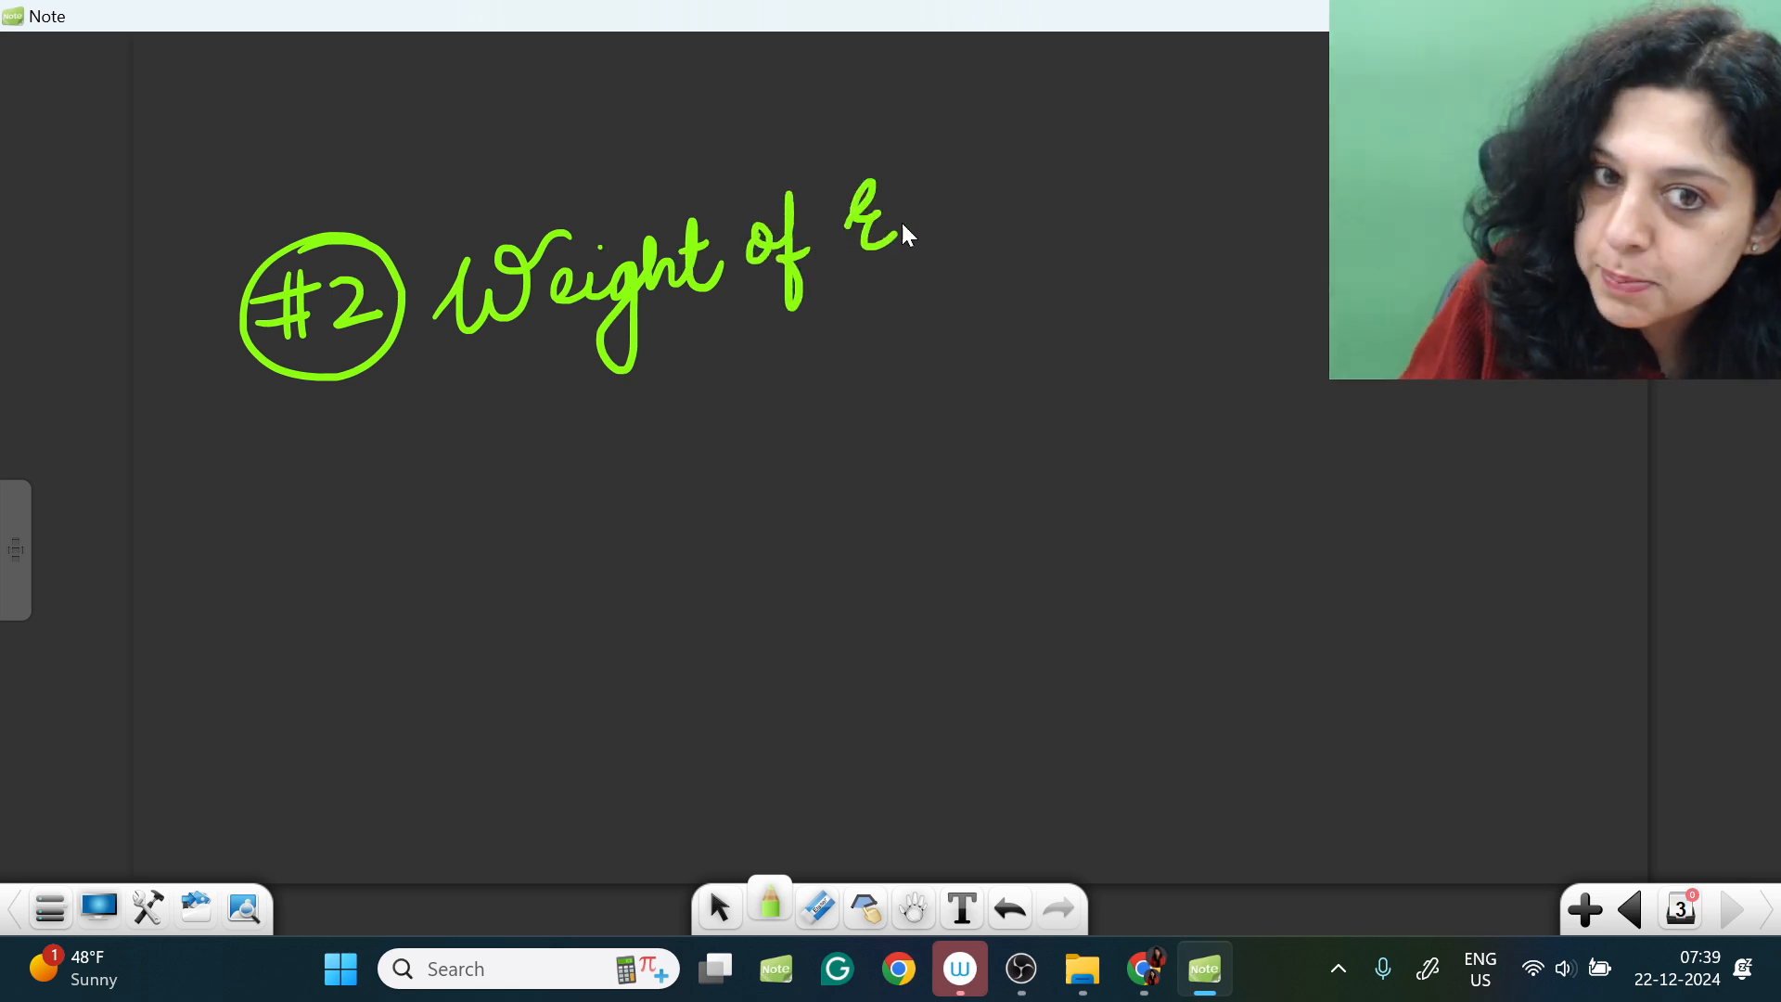
pyautogui.moveTo(897, 228); pyautogui.dragTo(1091, 204)
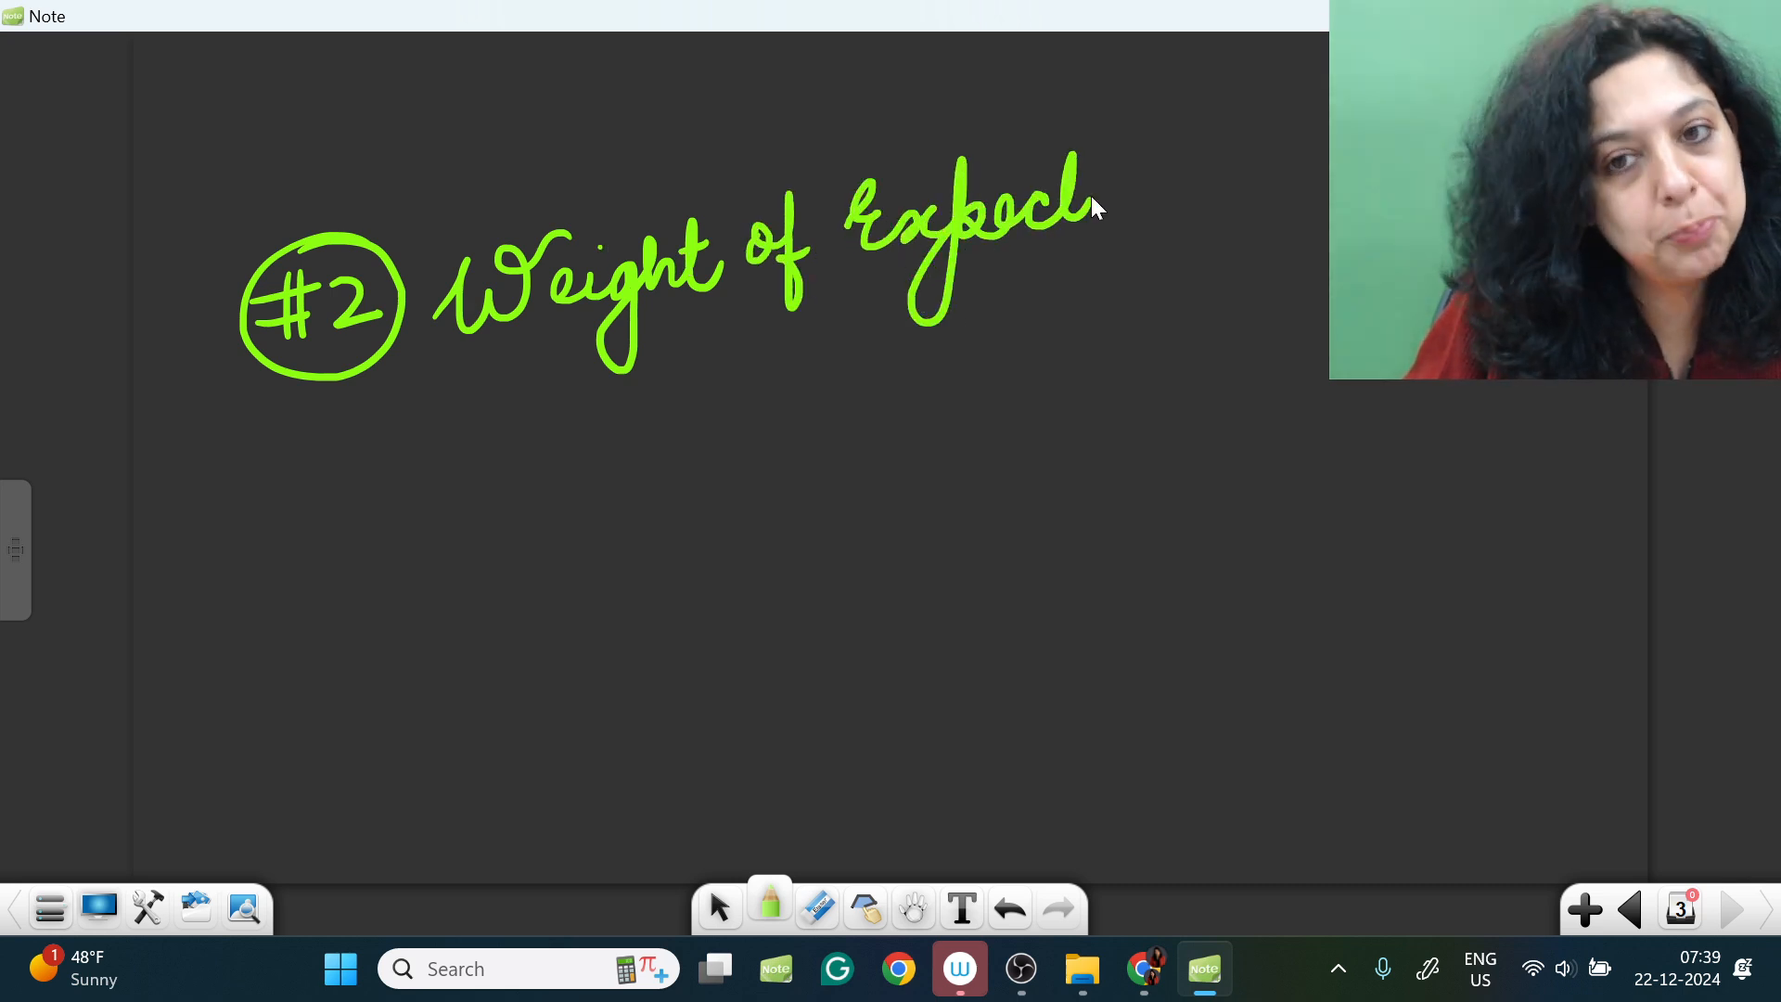
pyautogui.moveTo(1084, 204); pyautogui.dragTo(1284, 182)
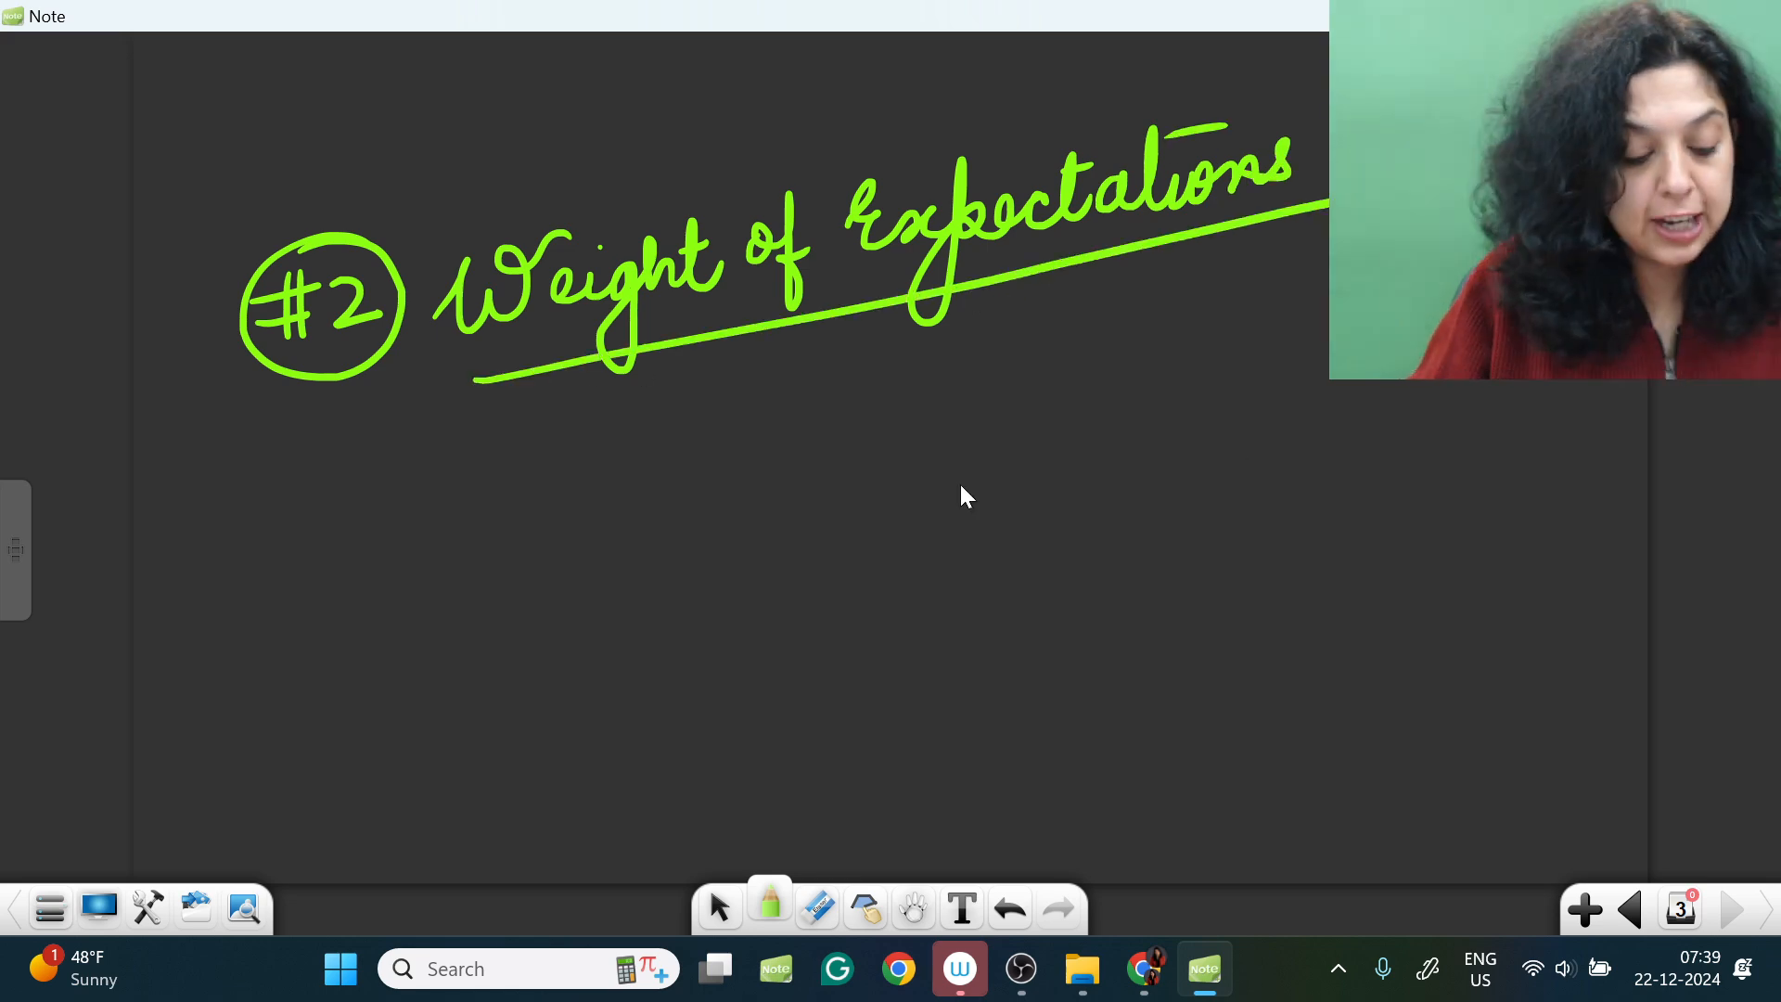
# Step: Draw arrows below the heading to 'Academic' and the next note
pyautogui.moveTo(664, 364); pyautogui.dragTo(658, 414)
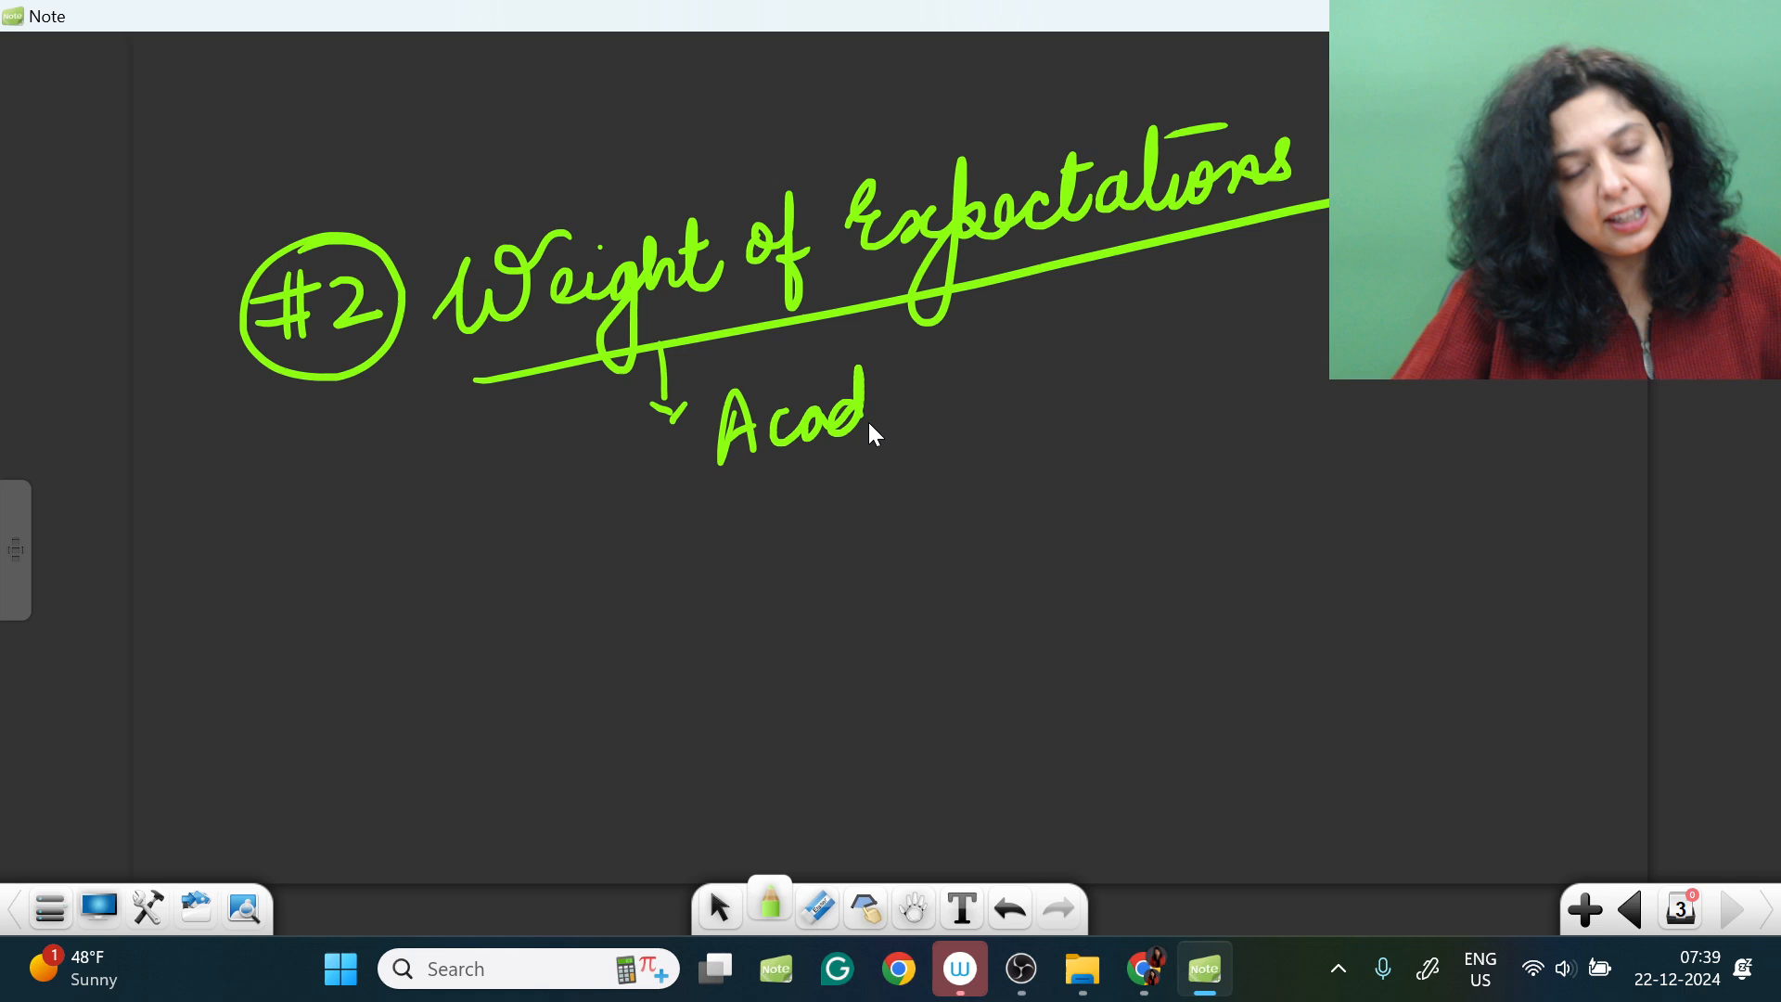
pyautogui.moveTo(863, 409); pyautogui.dragTo(1022, 476)
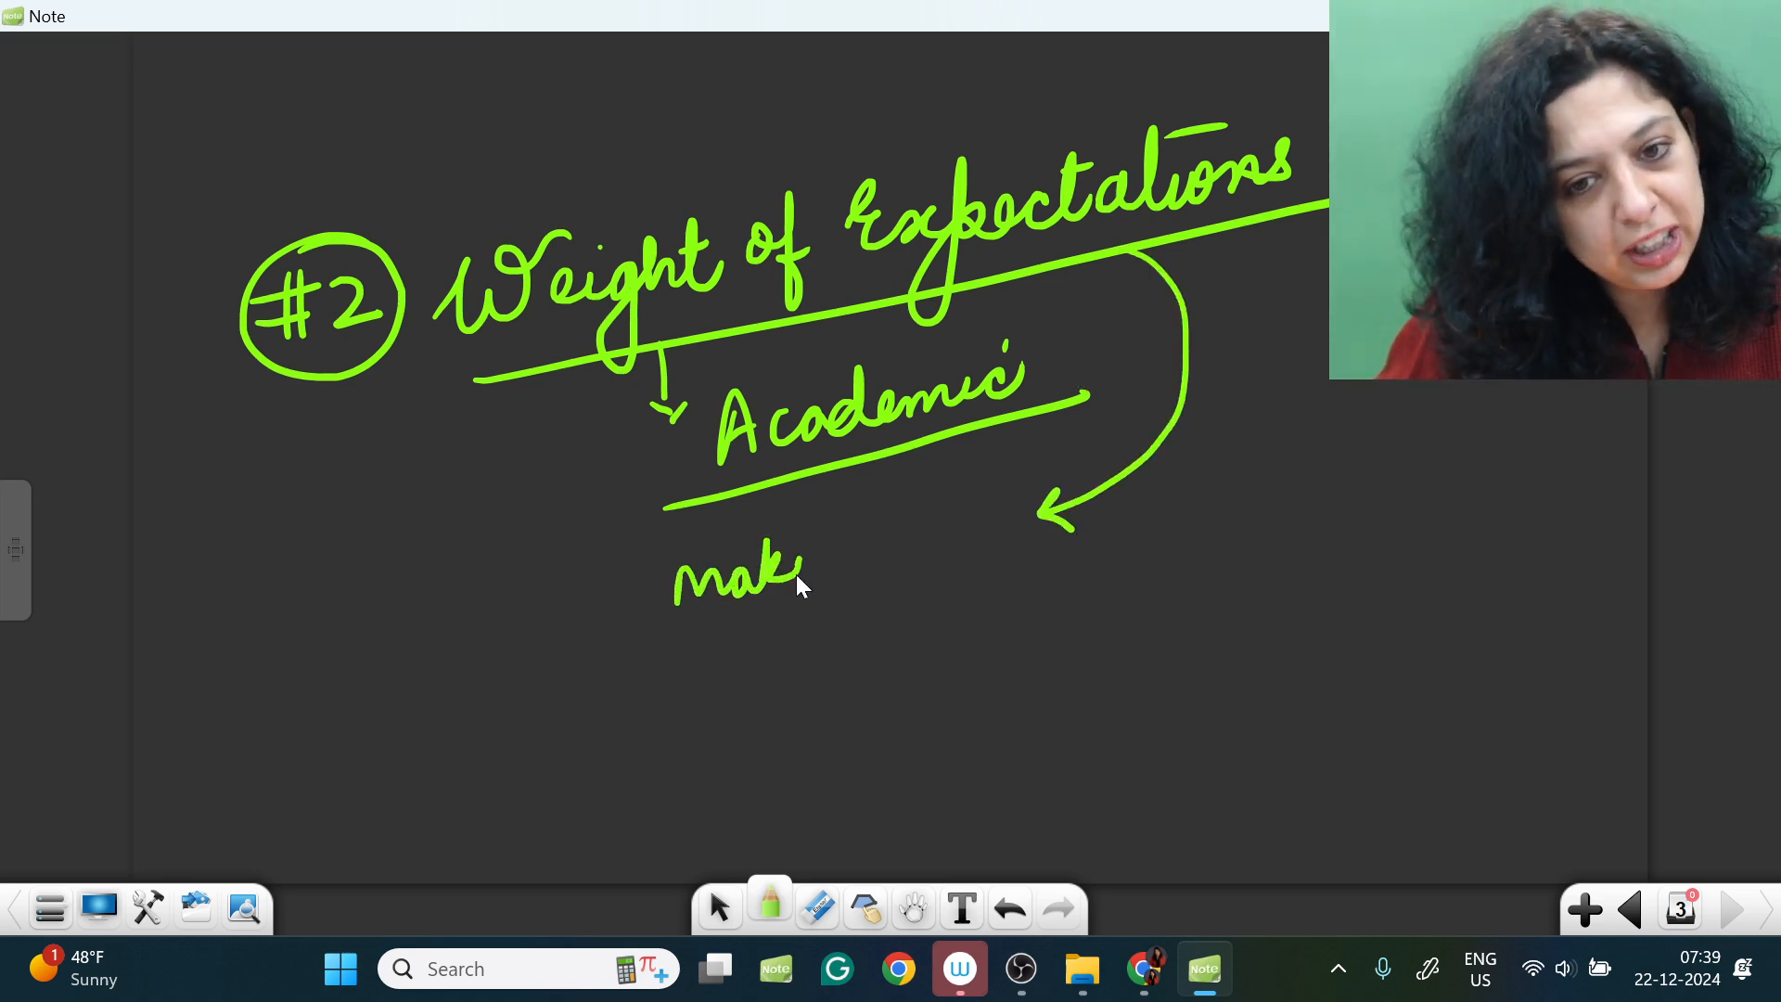
pyautogui.moveTo(794, 556); pyautogui.dragTo(739, 704)
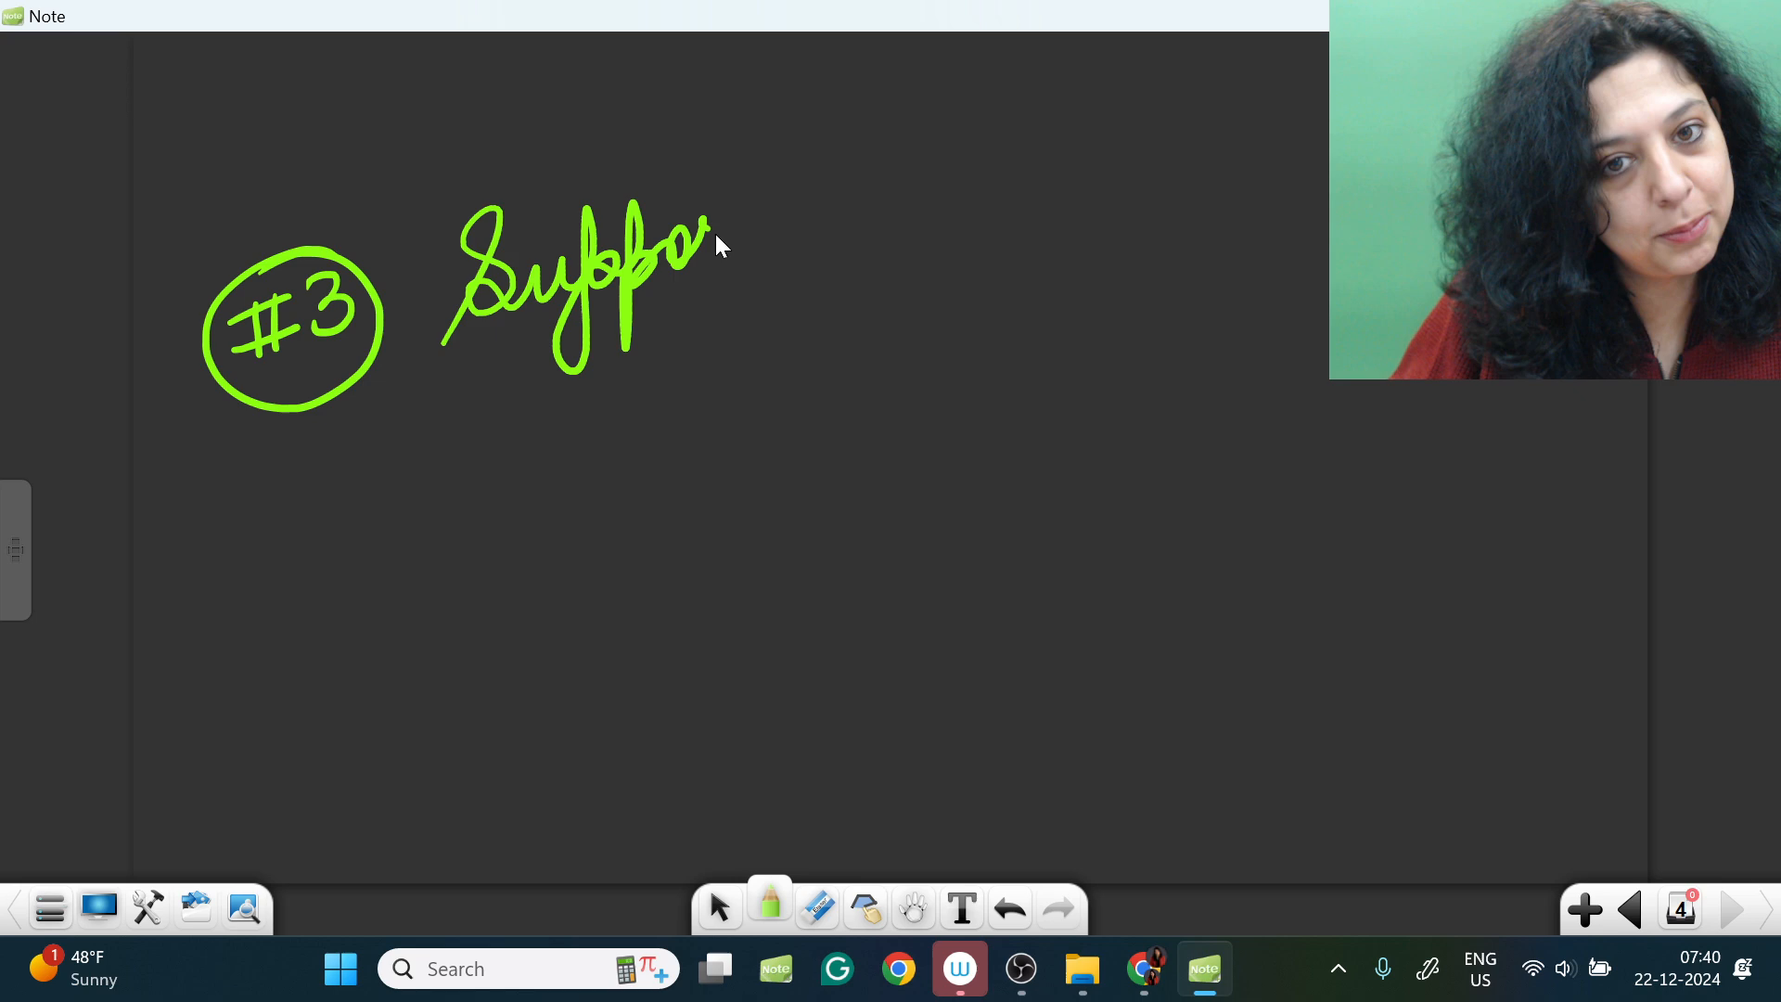
# Step: Write 'Supportive environment' in green beside the circled #3 and open the pen options
pyautogui.moveTo(715, 238); pyautogui.dragTo(750, 329)
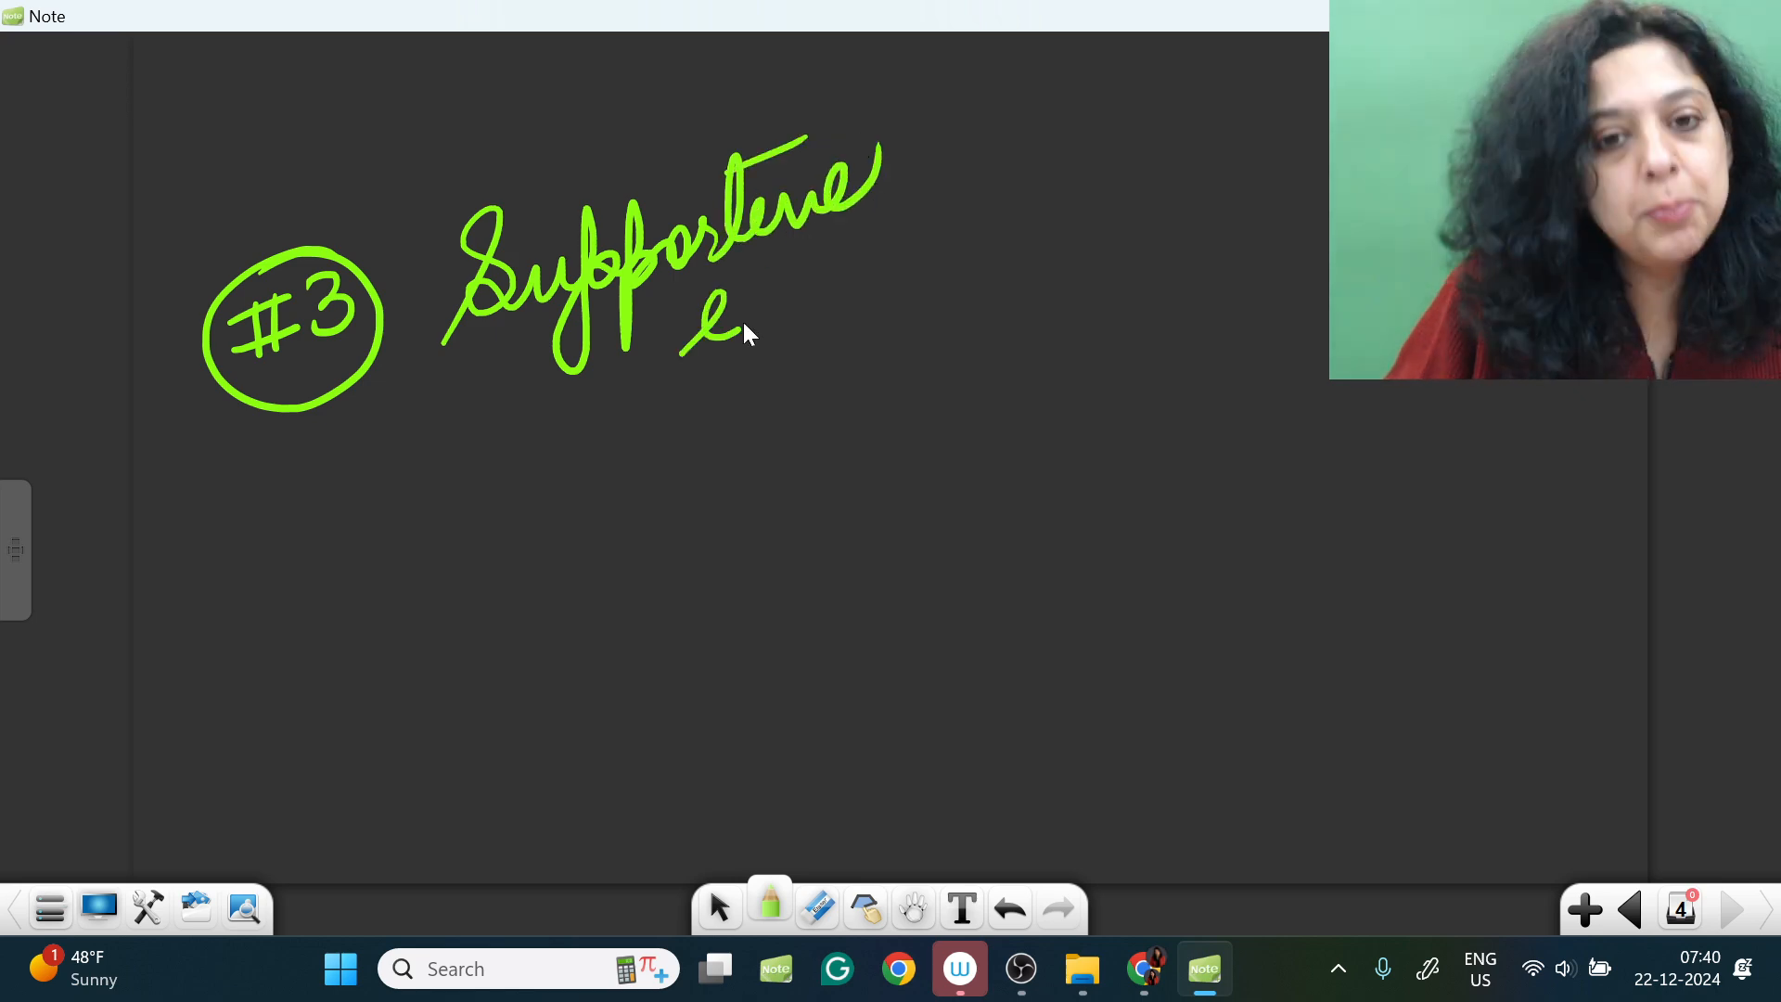
pyautogui.moveTo(682, 341); pyautogui.dragTo(965, 261)
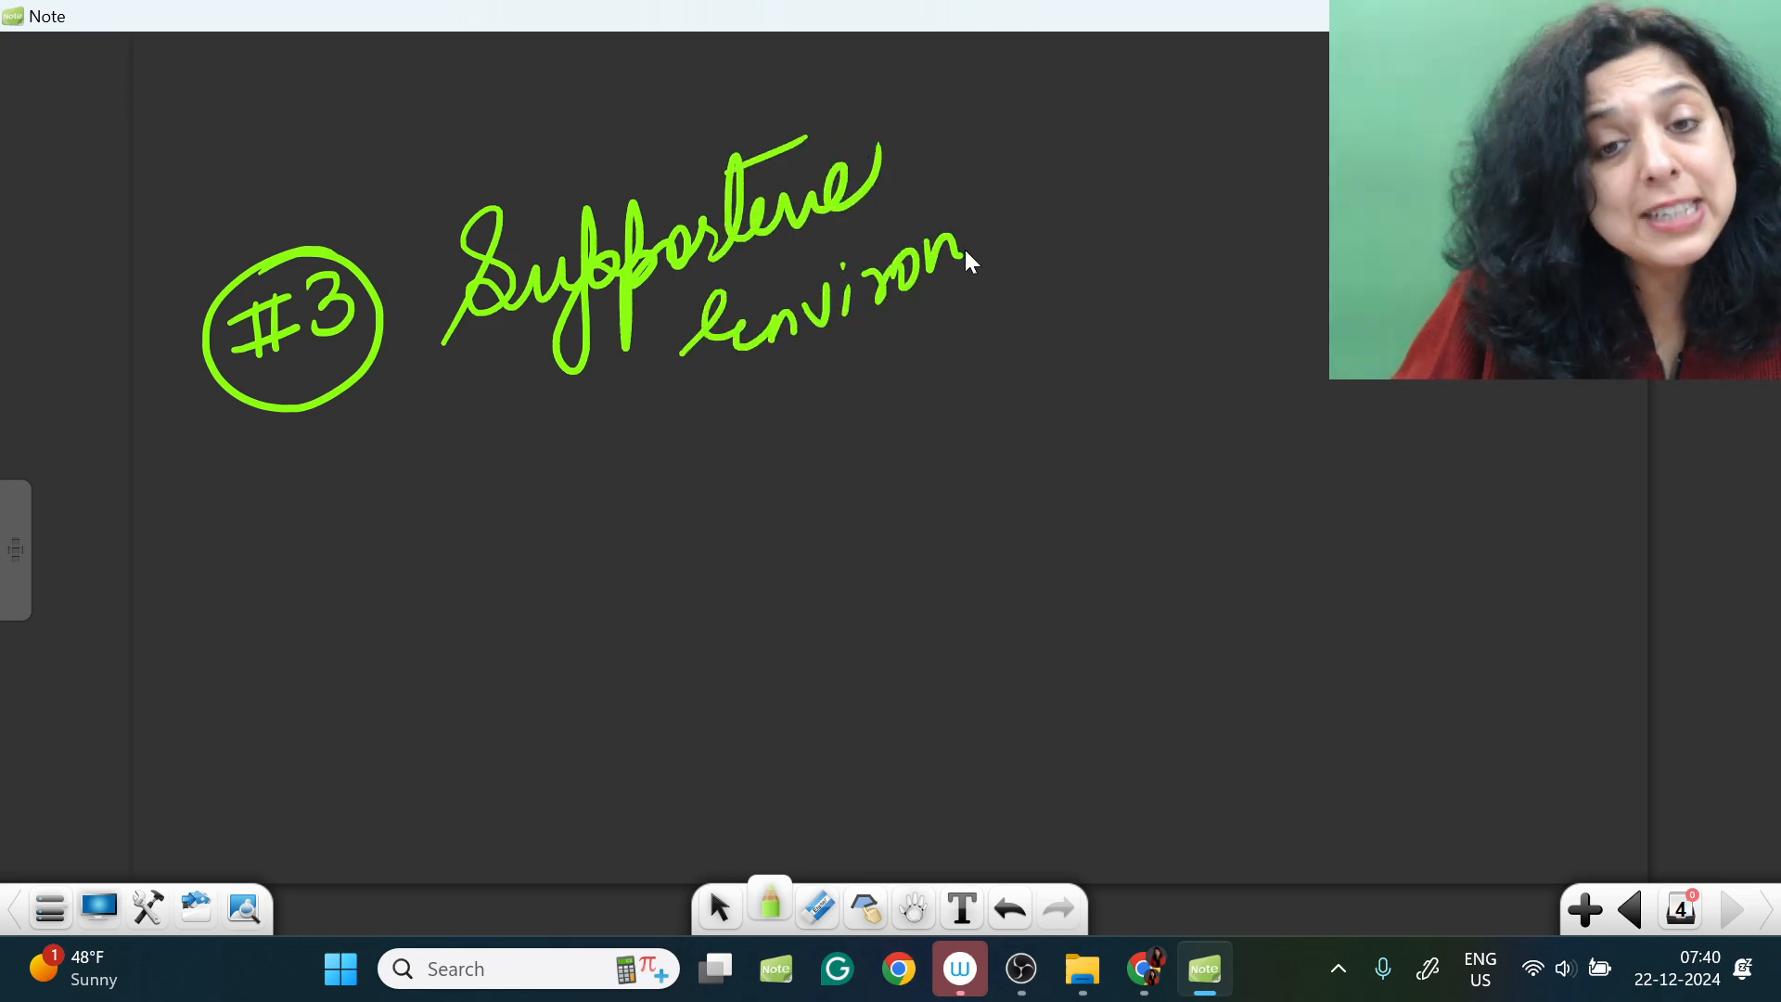
pyautogui.moveTo(965, 262); pyautogui.dragTo(1124, 250)
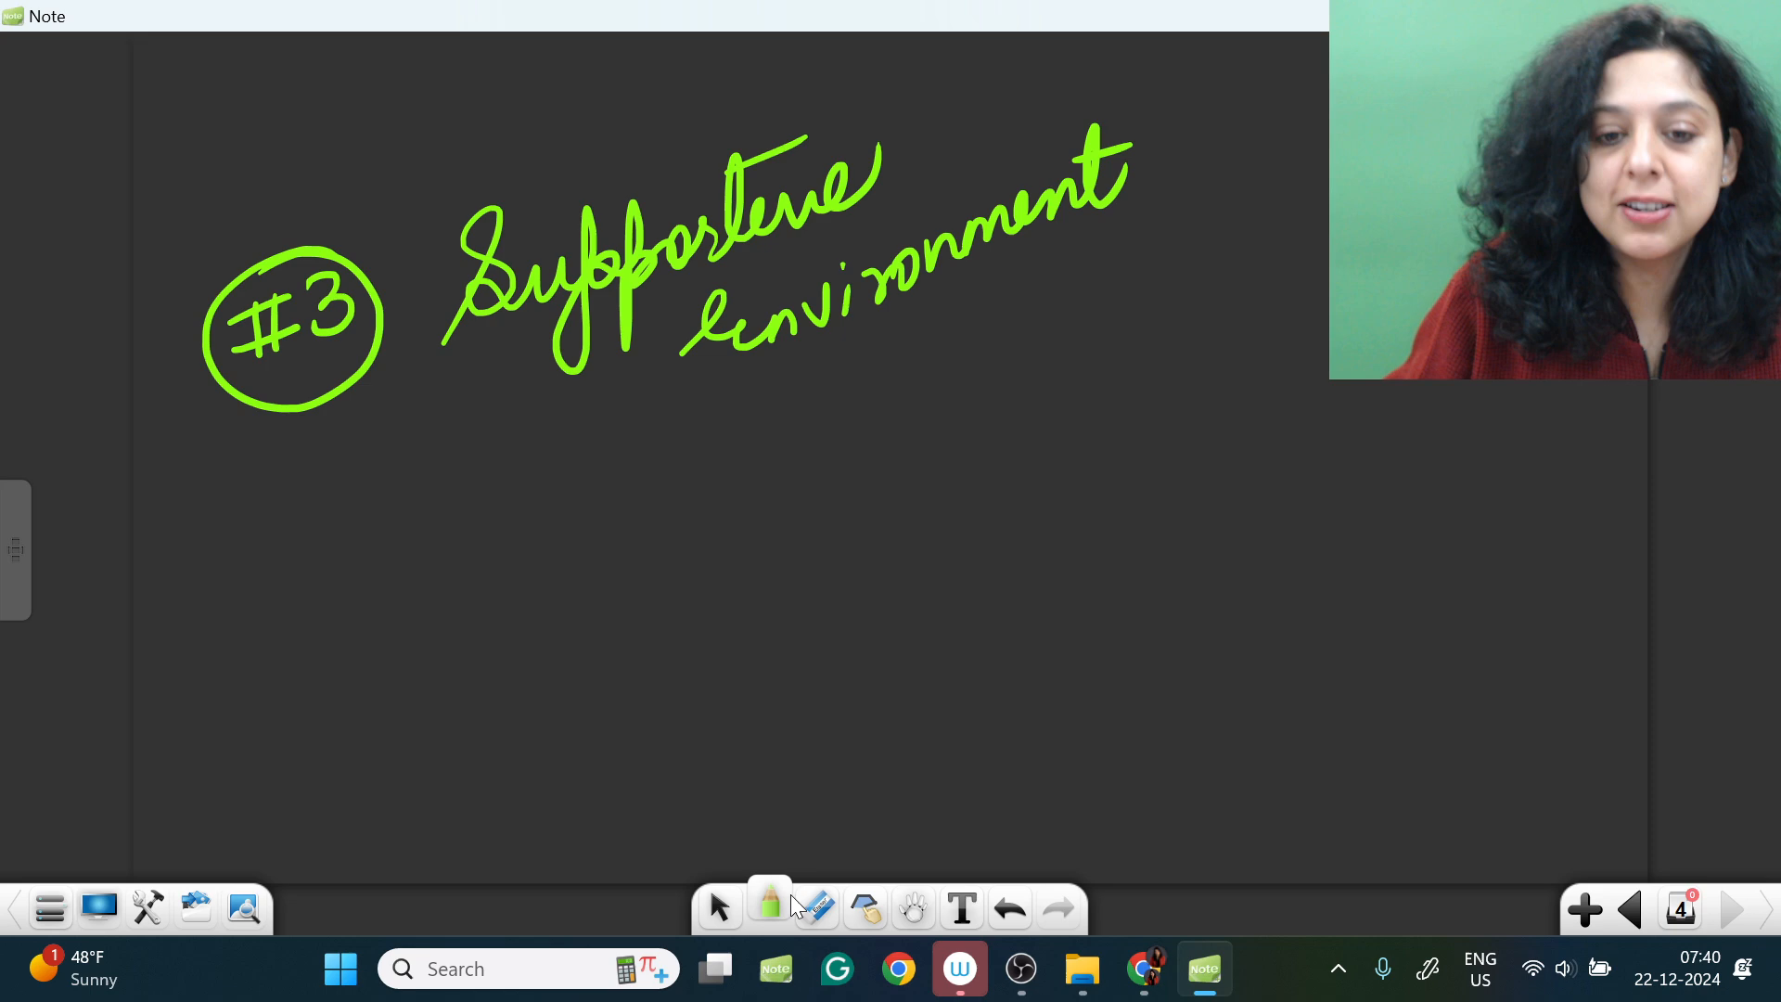
pyautogui.click(769, 906)
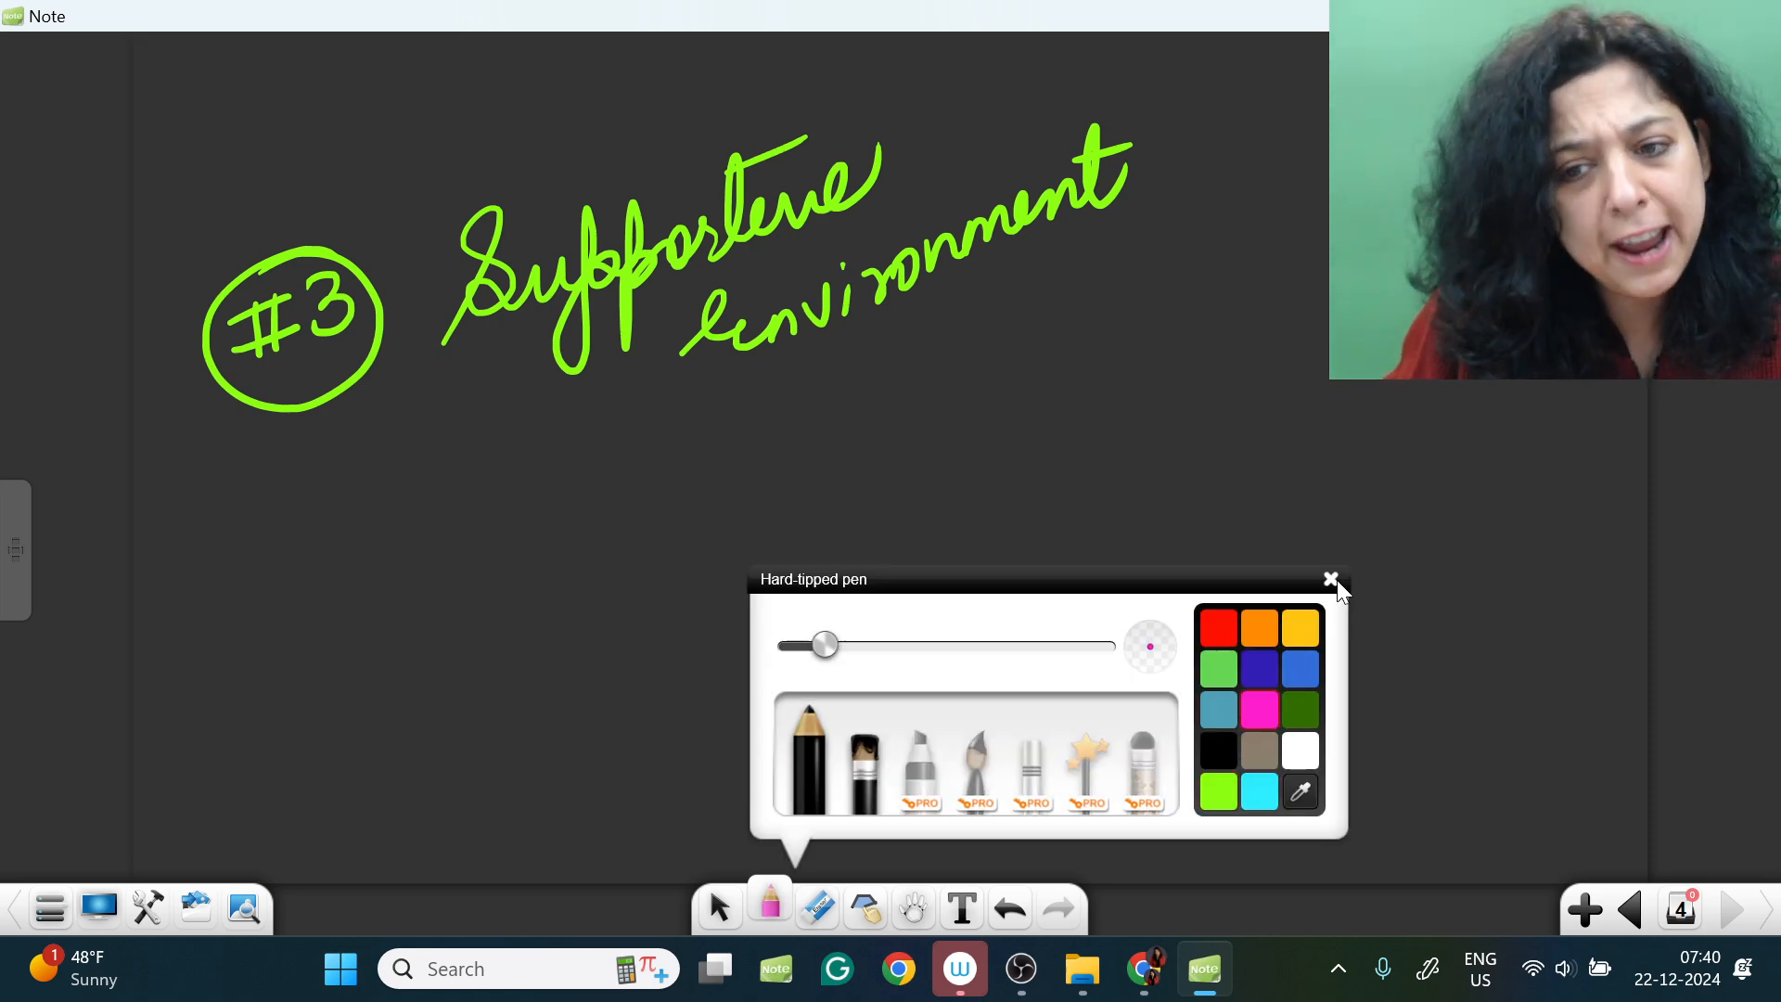
# Step: In pink, draw a down arrow and write underlined 'Mentor', 'friend', 'group', '#online forum'
pyautogui.click(1330, 578)
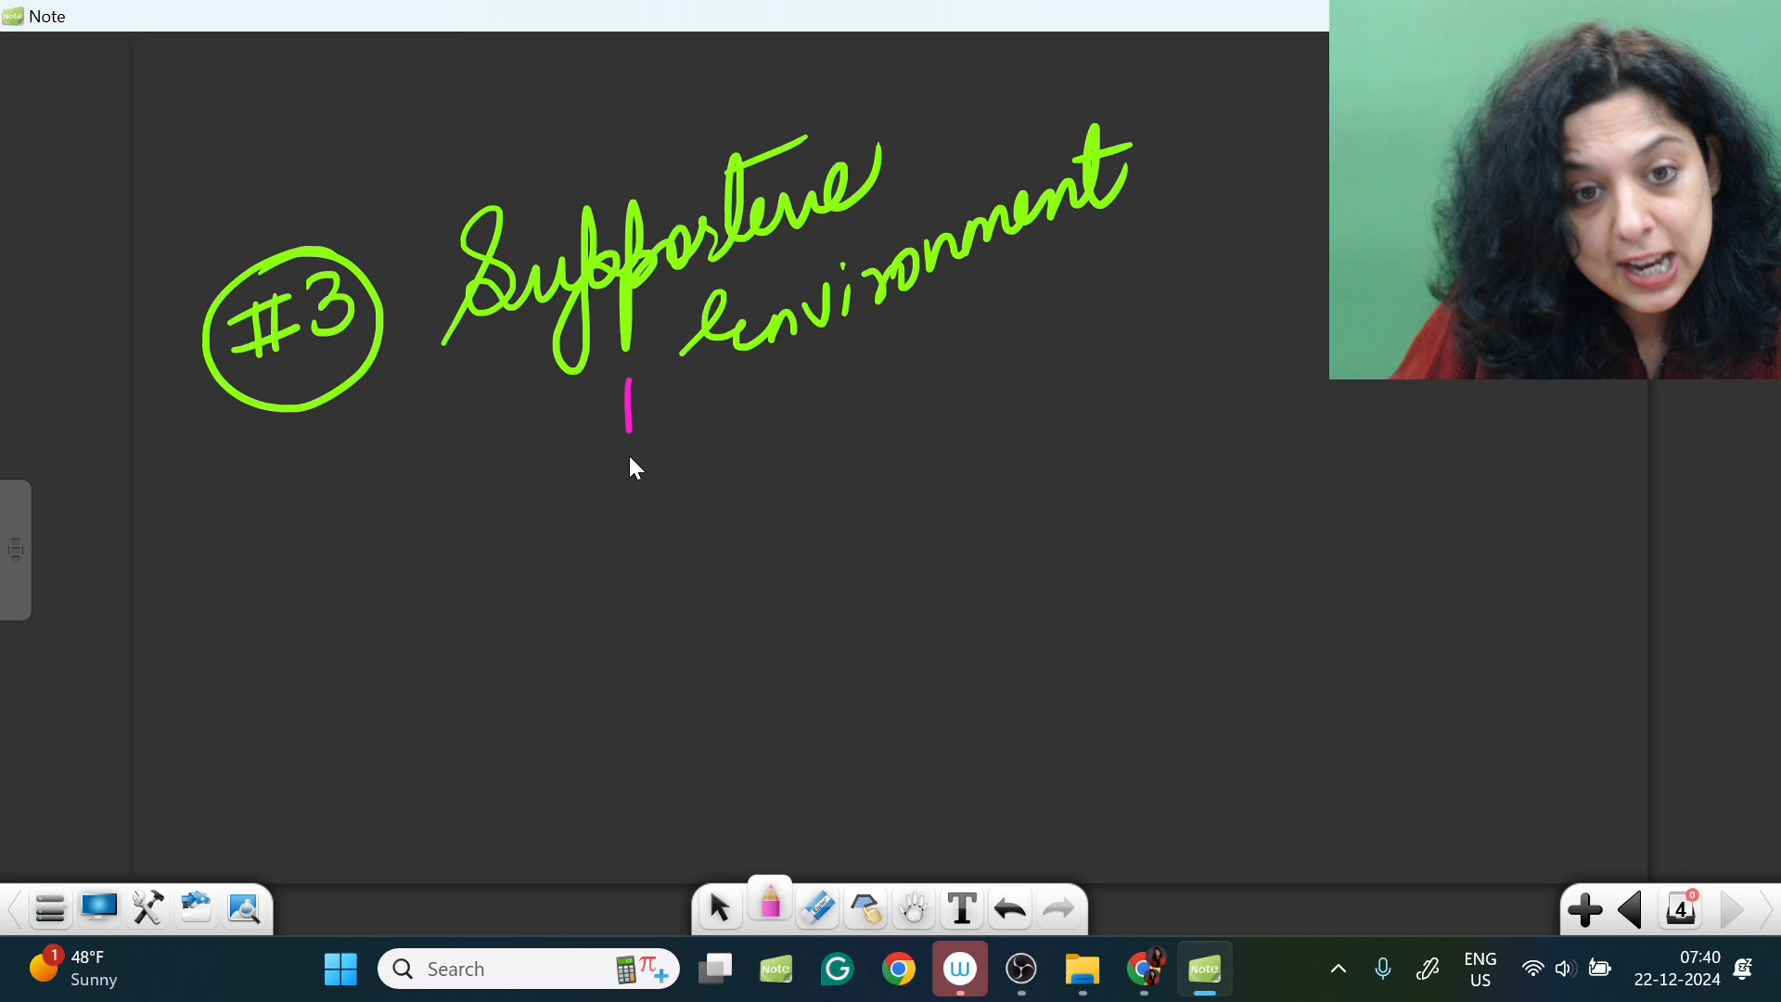
pyautogui.moveTo(613, 409); pyautogui.dragTo(851, 466)
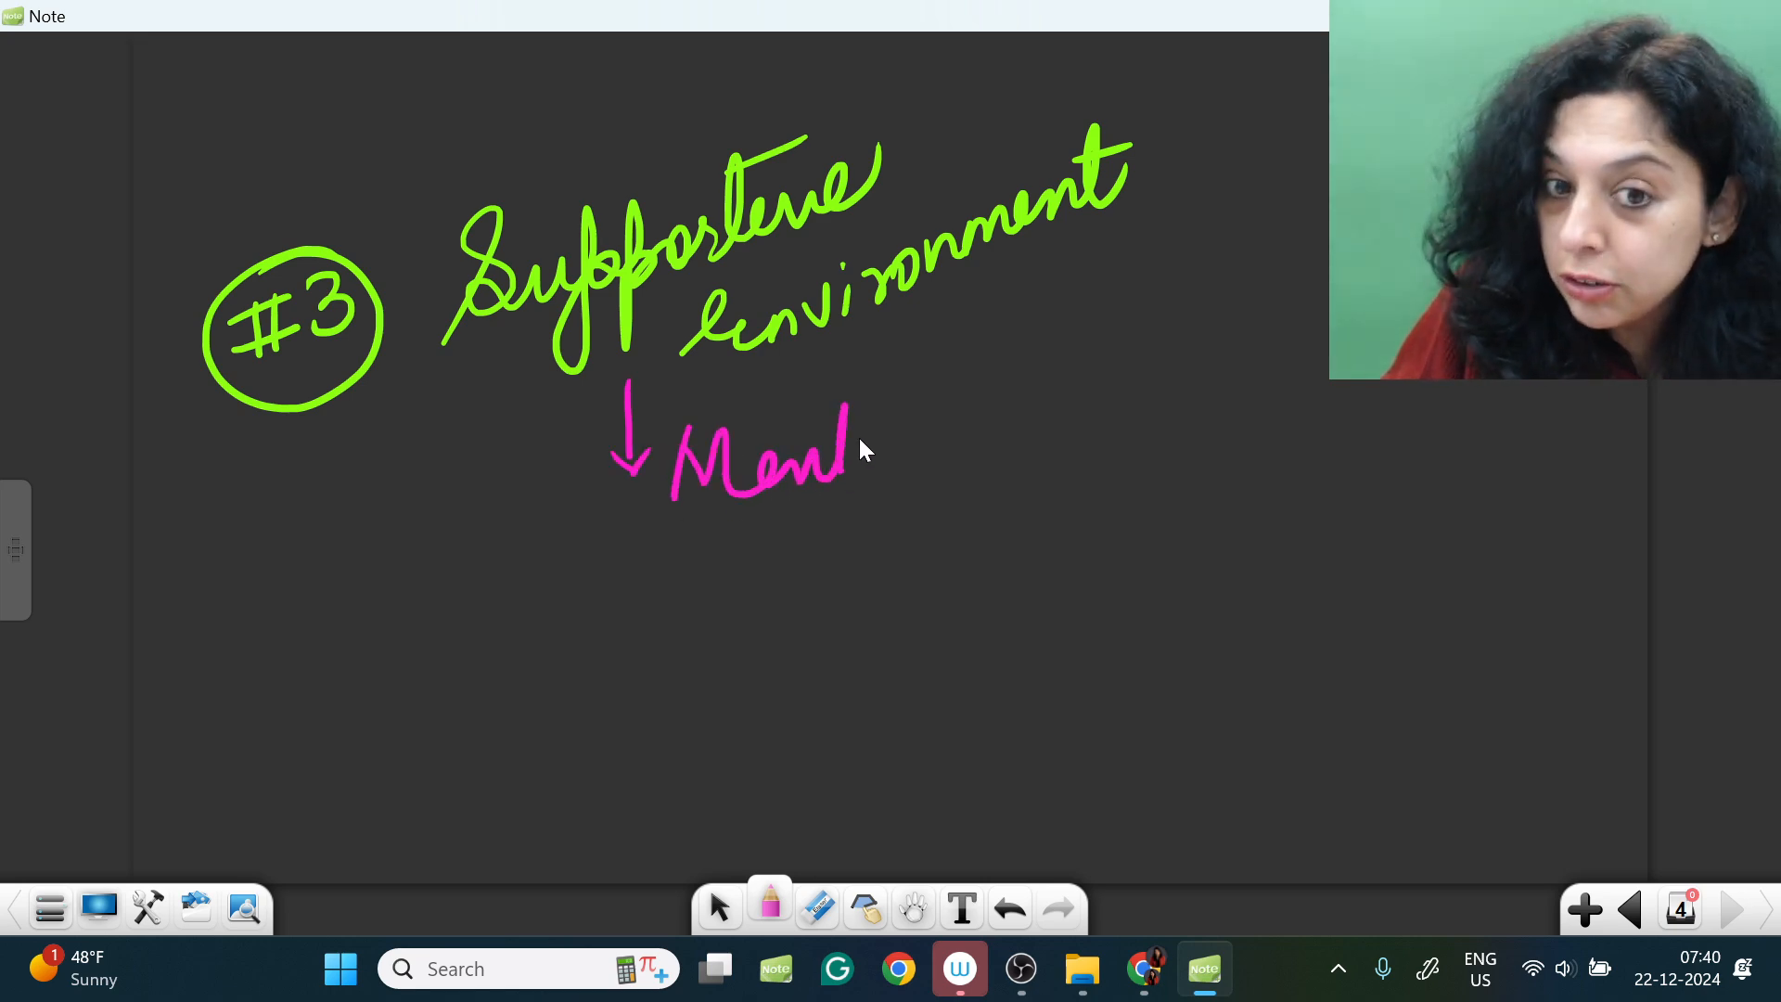
pyautogui.moveTo(578, 567); pyautogui.dragTo(1045, 460)
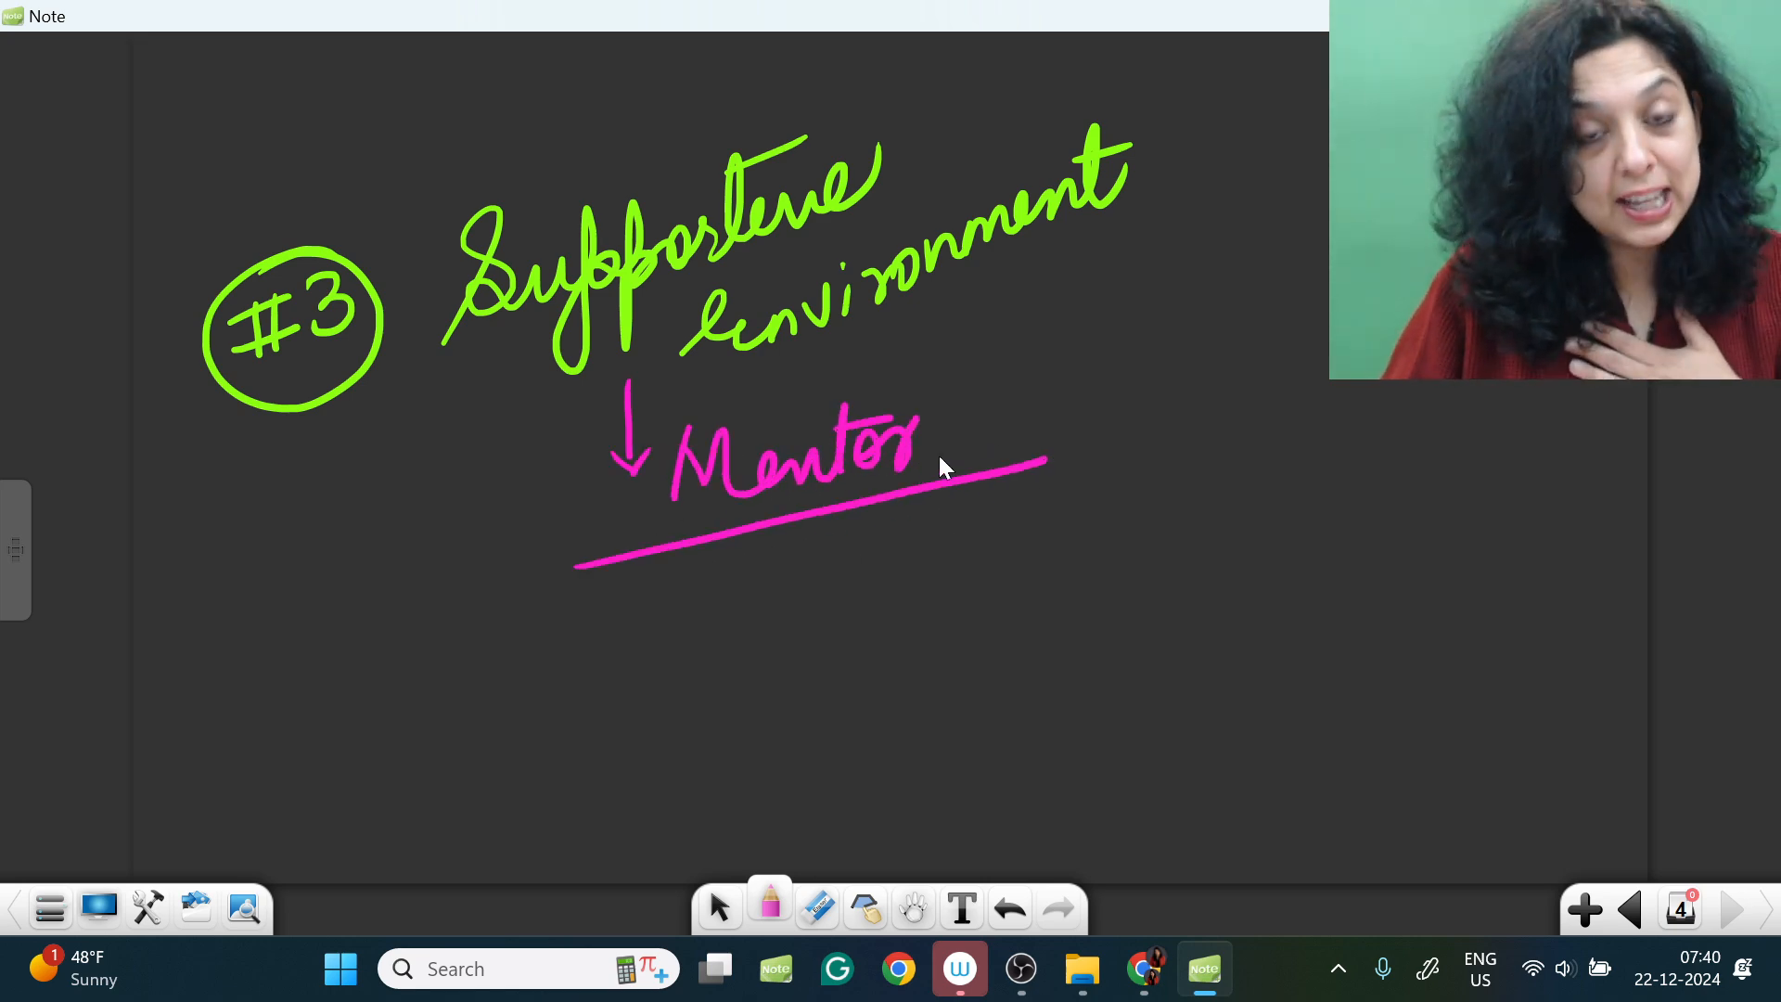
pyautogui.moveTo(684, 611)
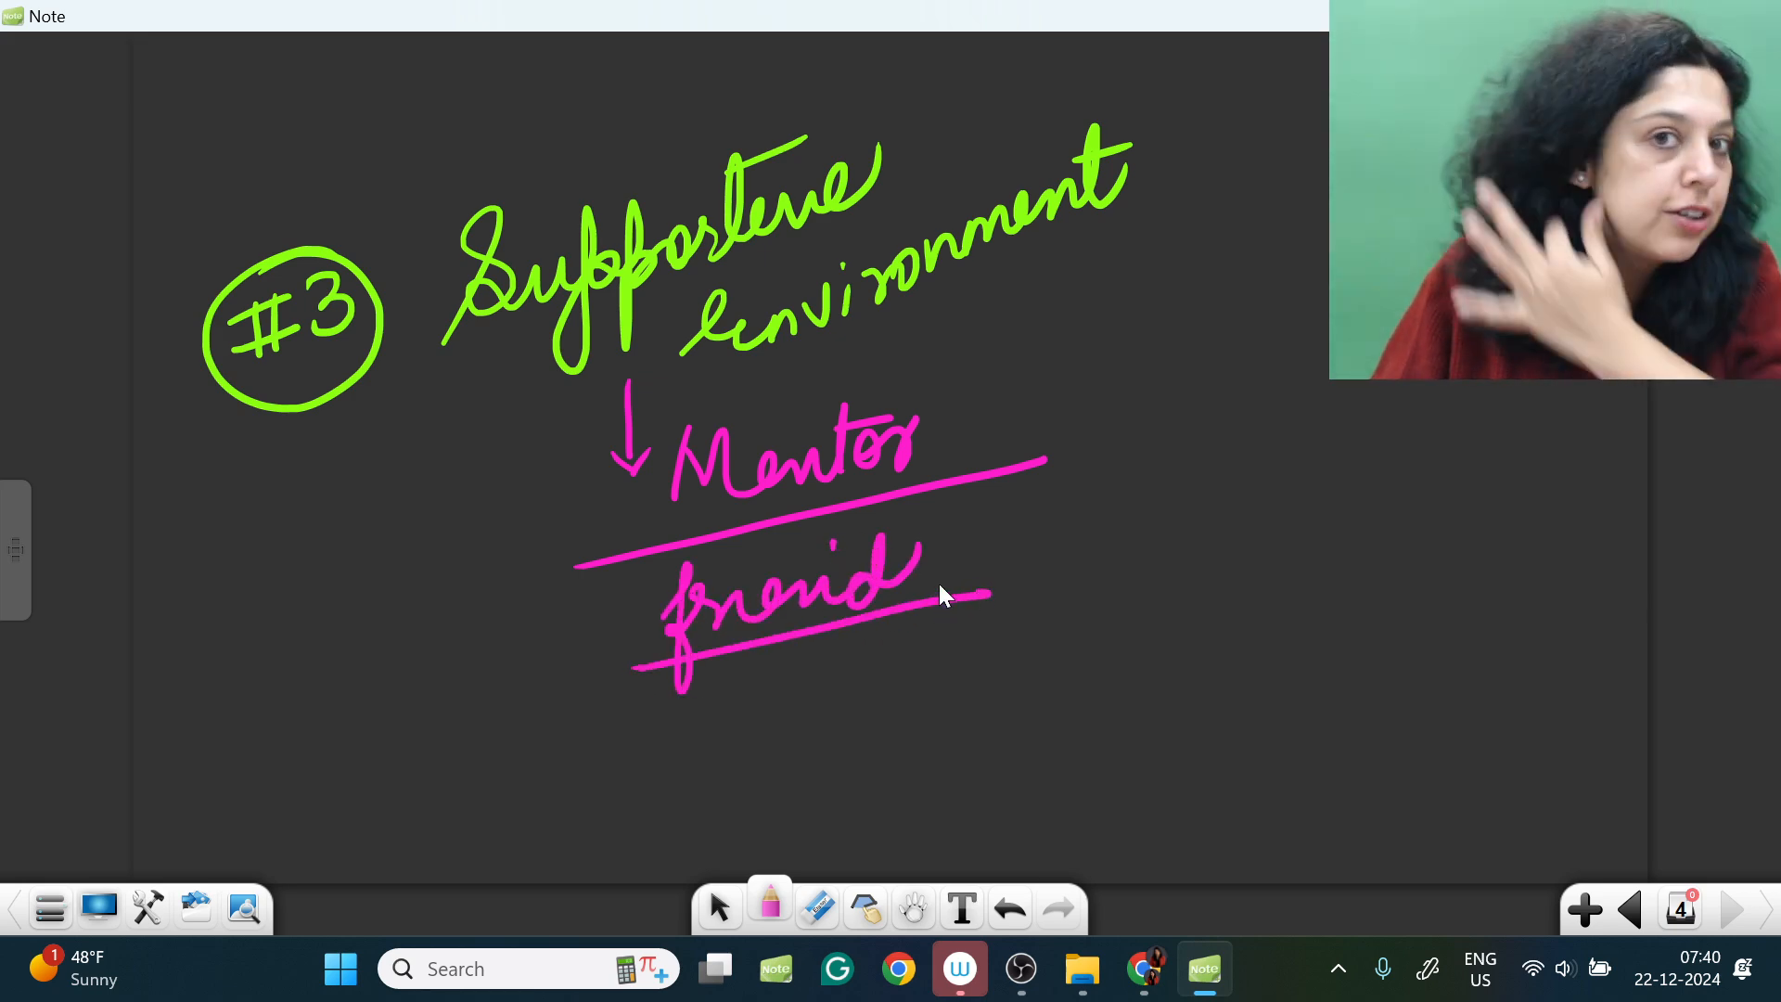
pyautogui.moveTo(963, 597)
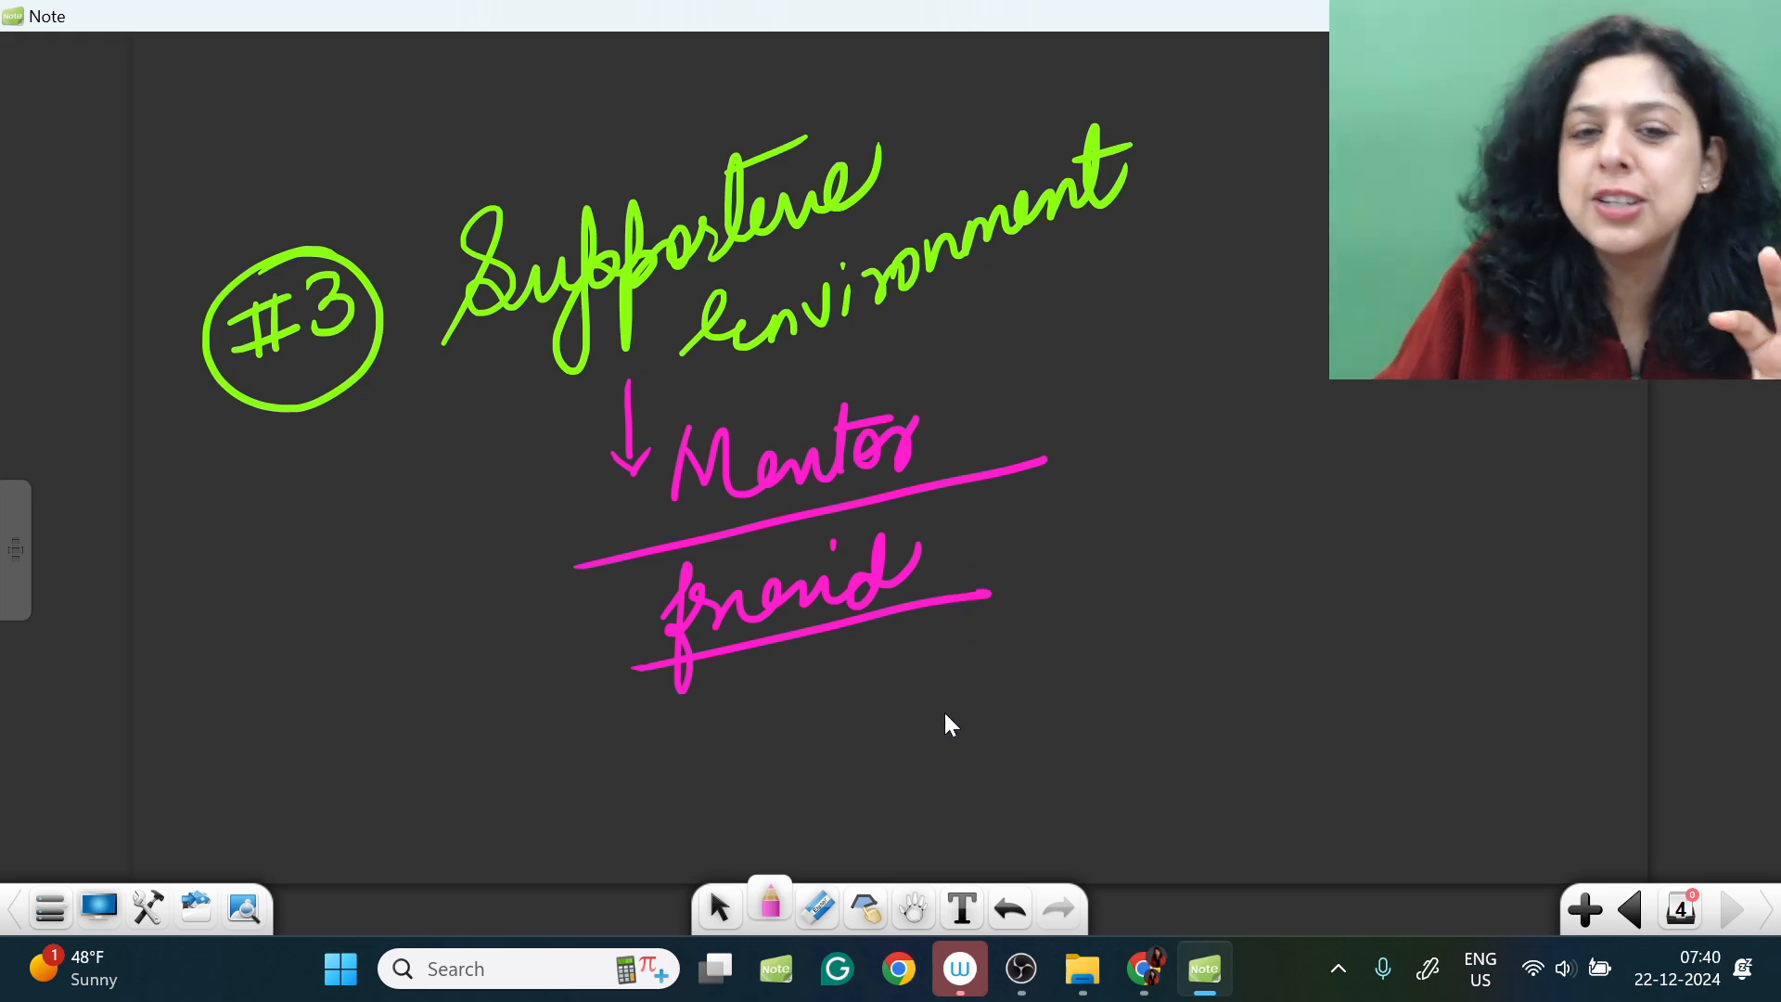
pyautogui.moveTo(784, 681); pyautogui.dragTo(817, 727)
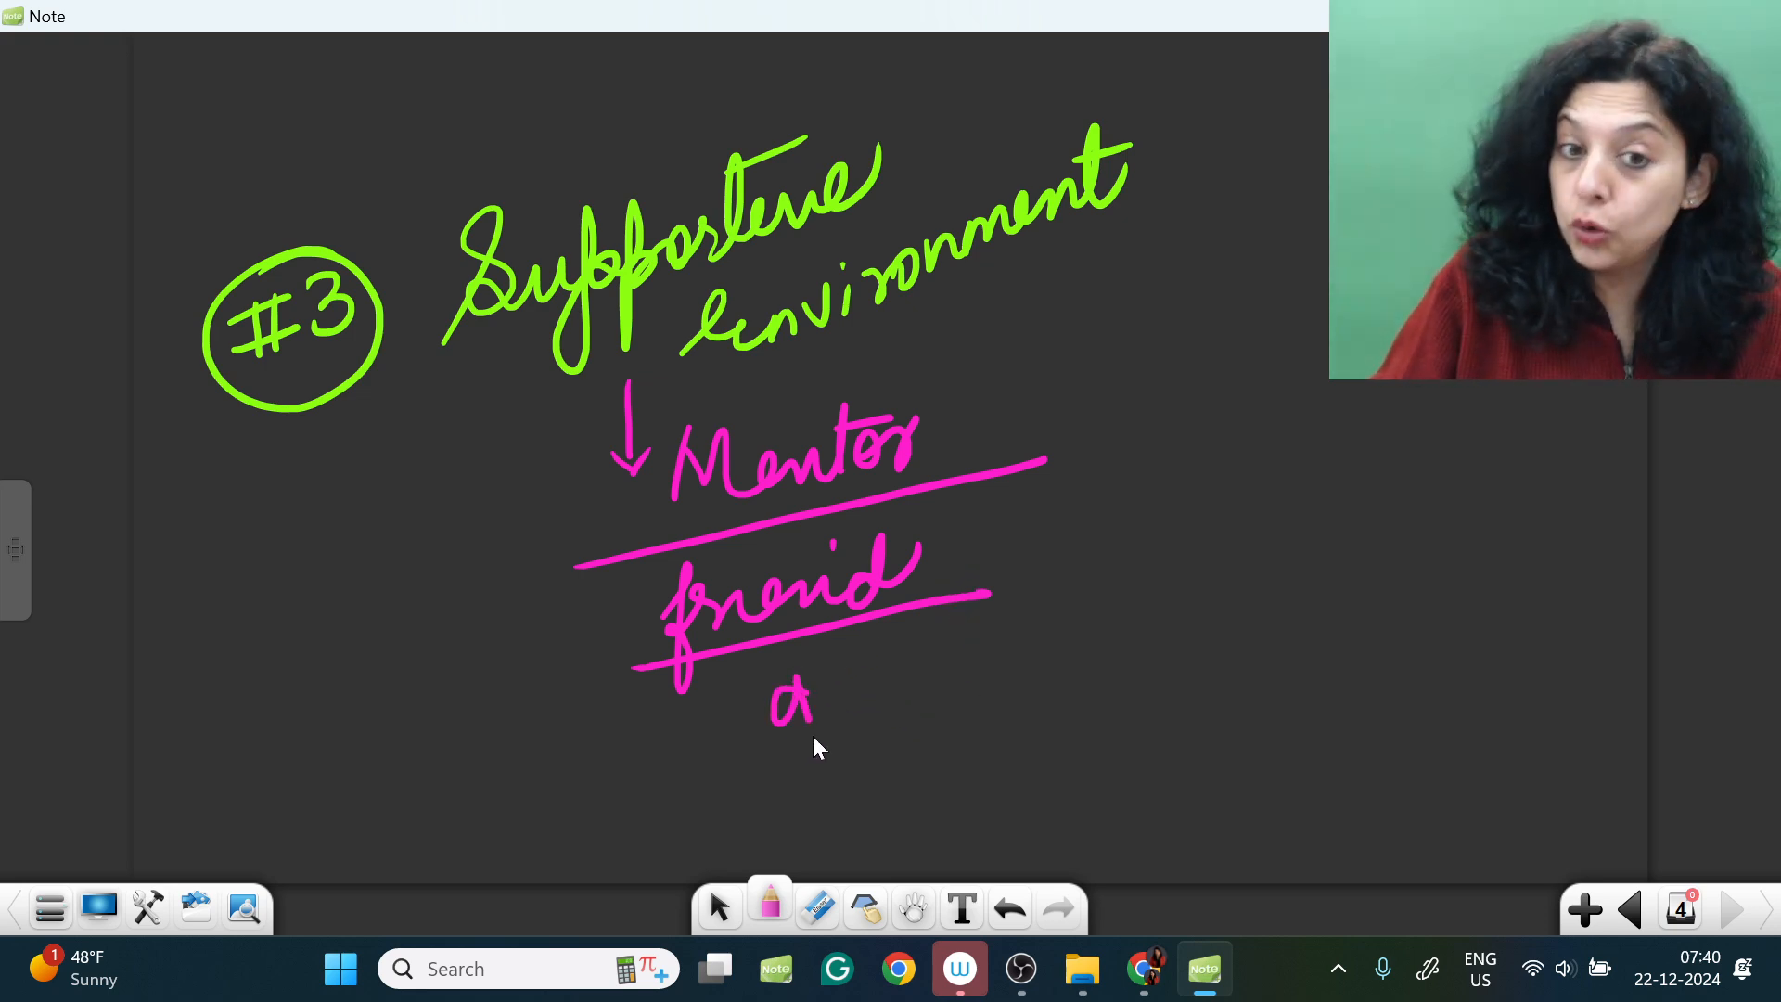
pyautogui.moveTo(773, 715); pyautogui.dragTo(1056, 704)
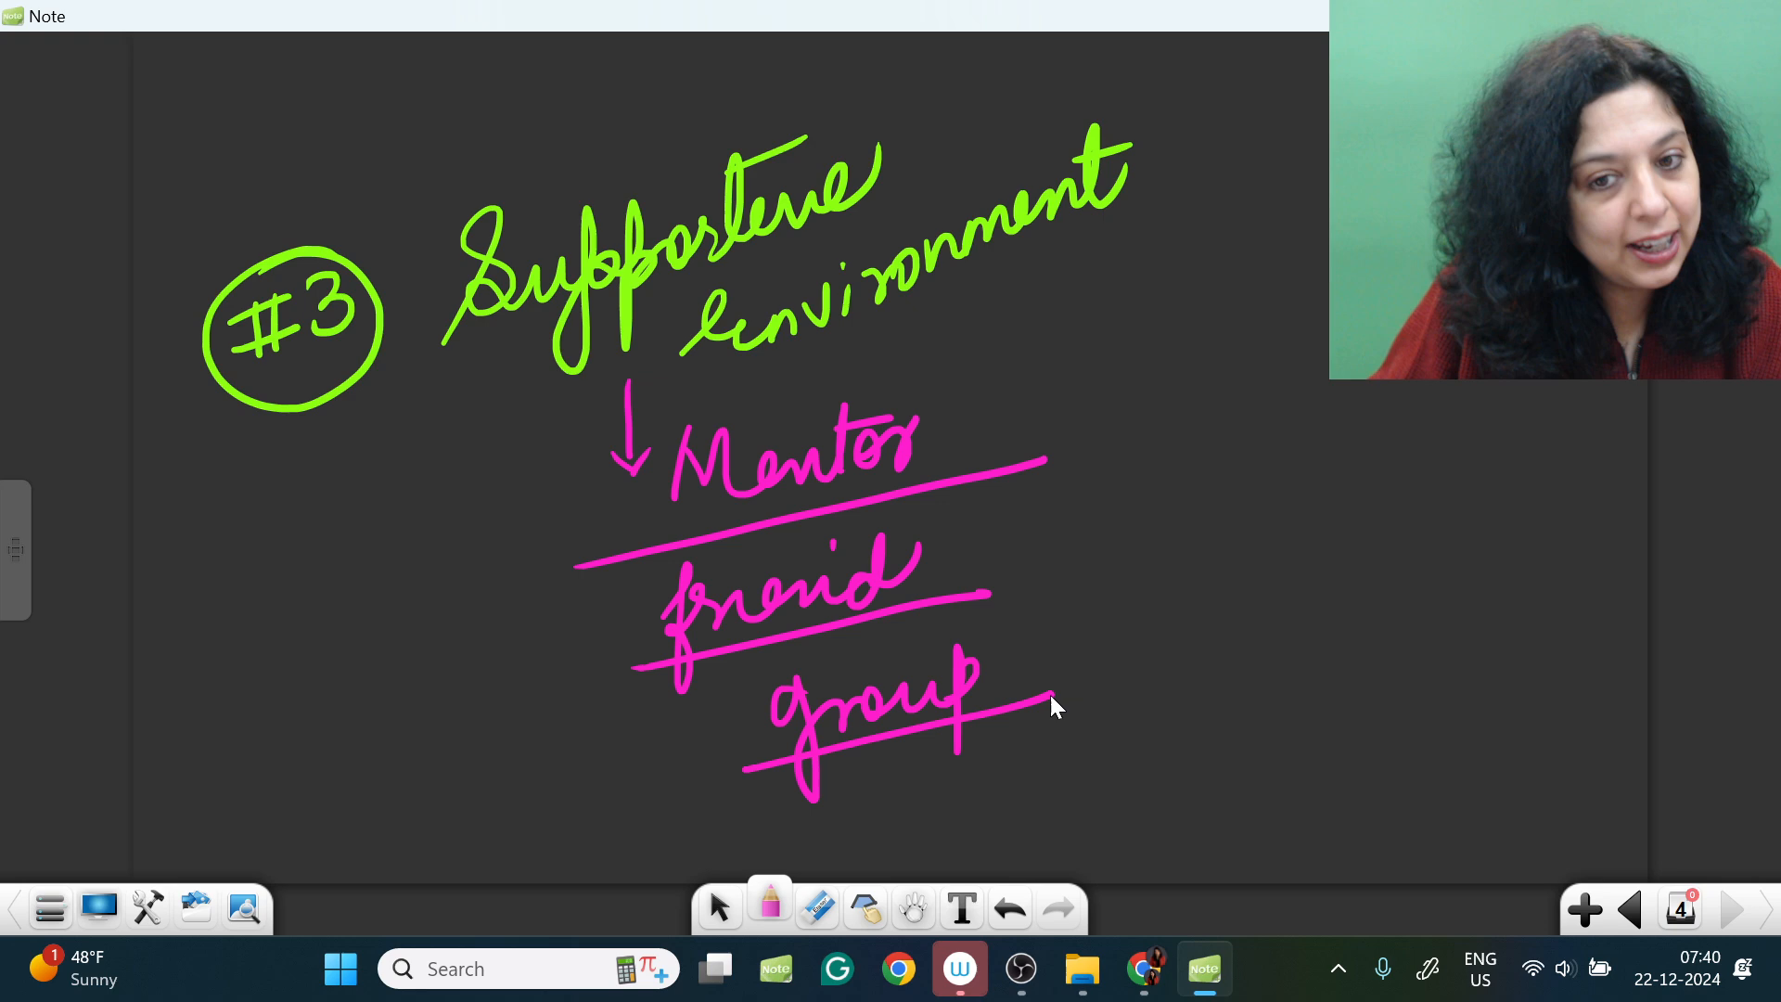
pyautogui.moveTo(1010, 386); pyautogui.dragTo(1067, 454)
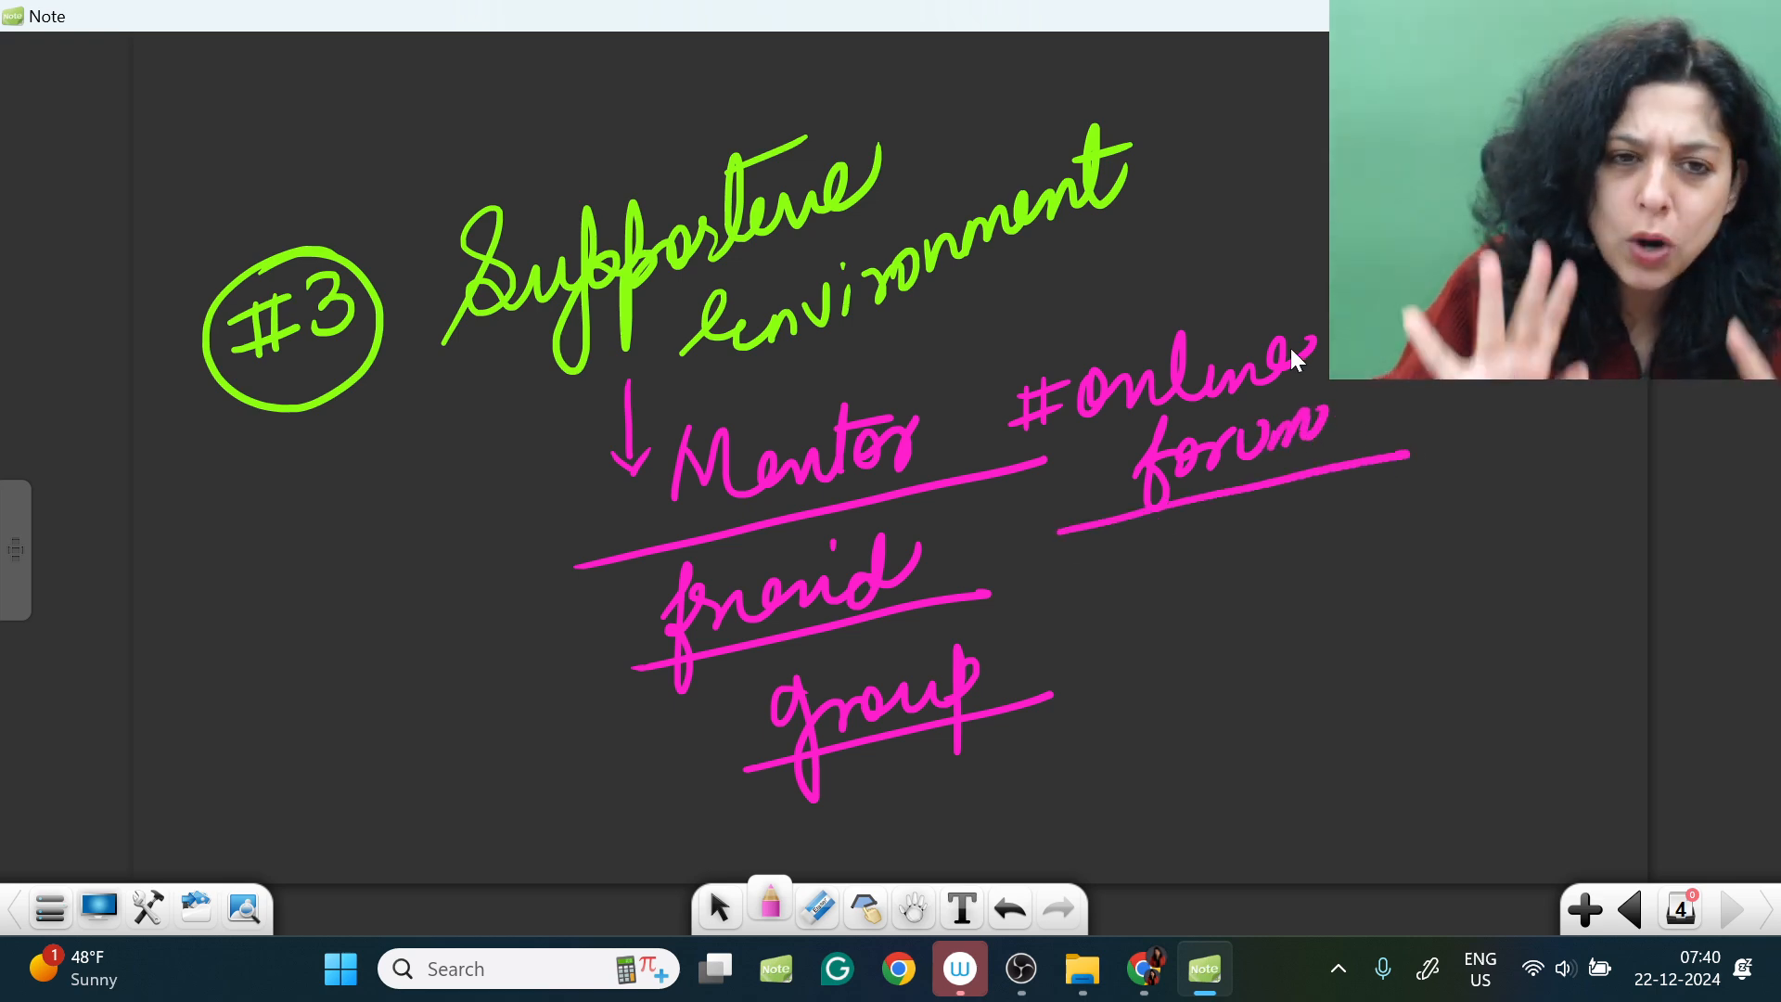
pyautogui.moveTo(1563, 841)
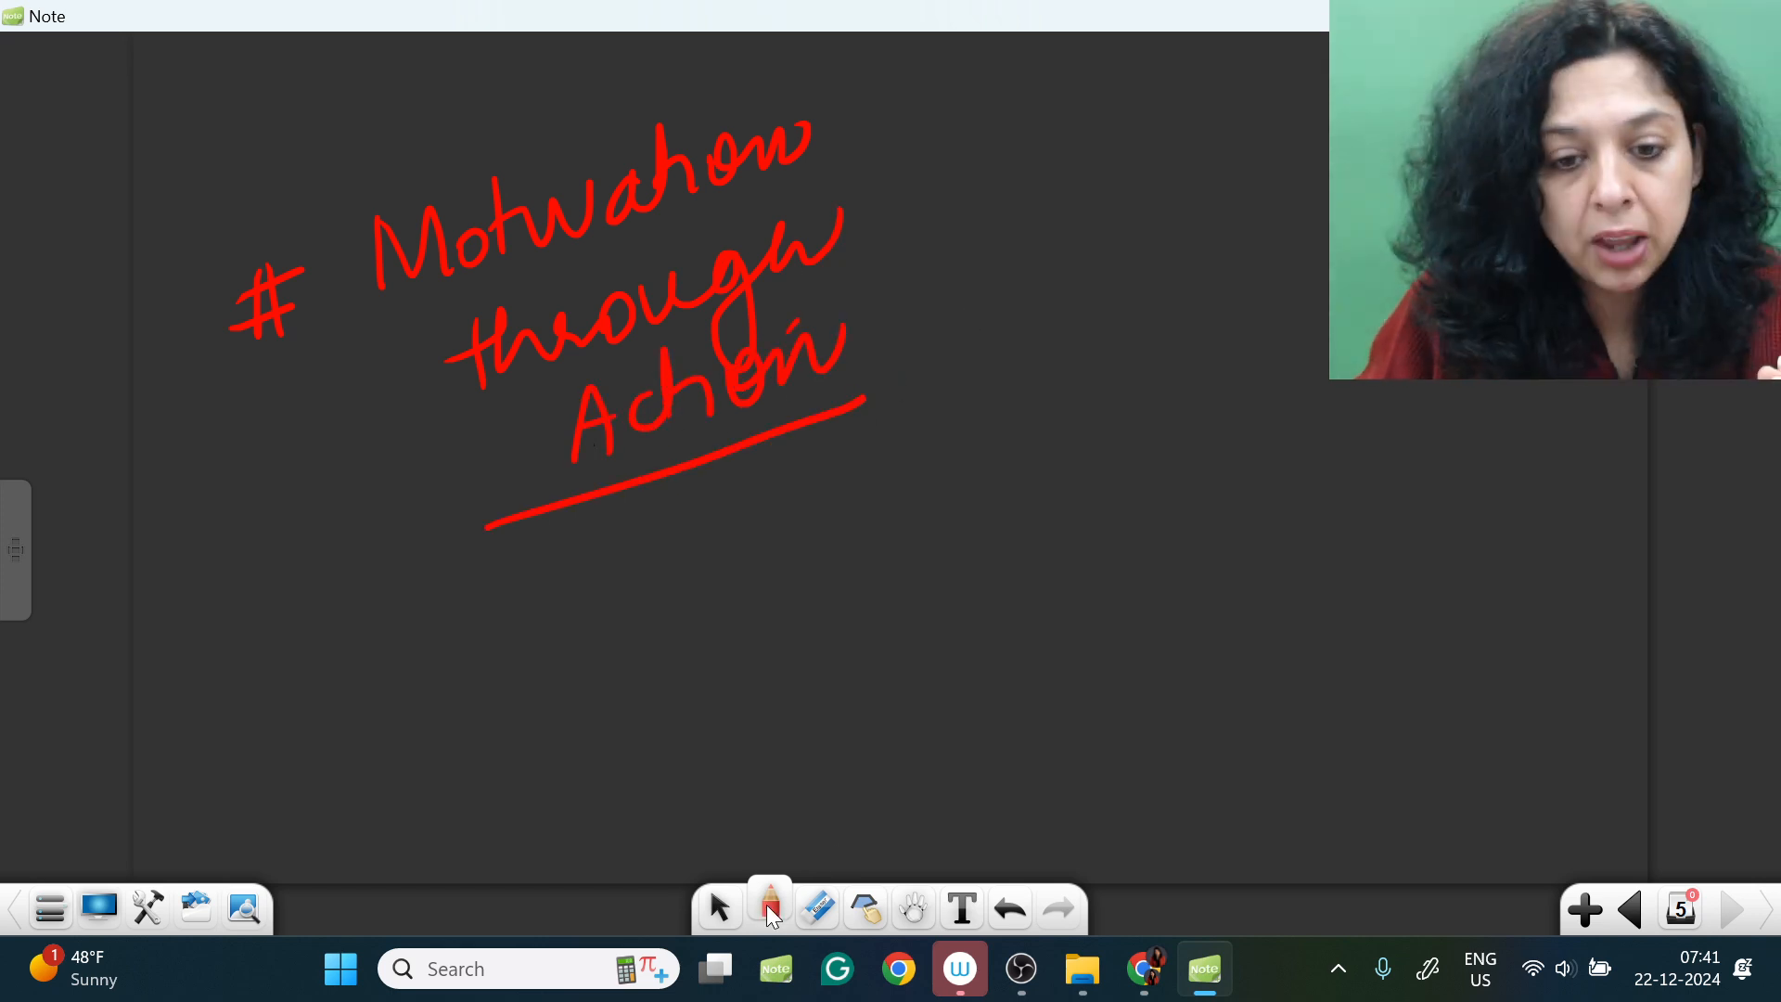
# Step: Circle 'Action' in blue, add yellow 'Small steps' and looping '+ve Action', then choose cyan
pyautogui.click(769, 907)
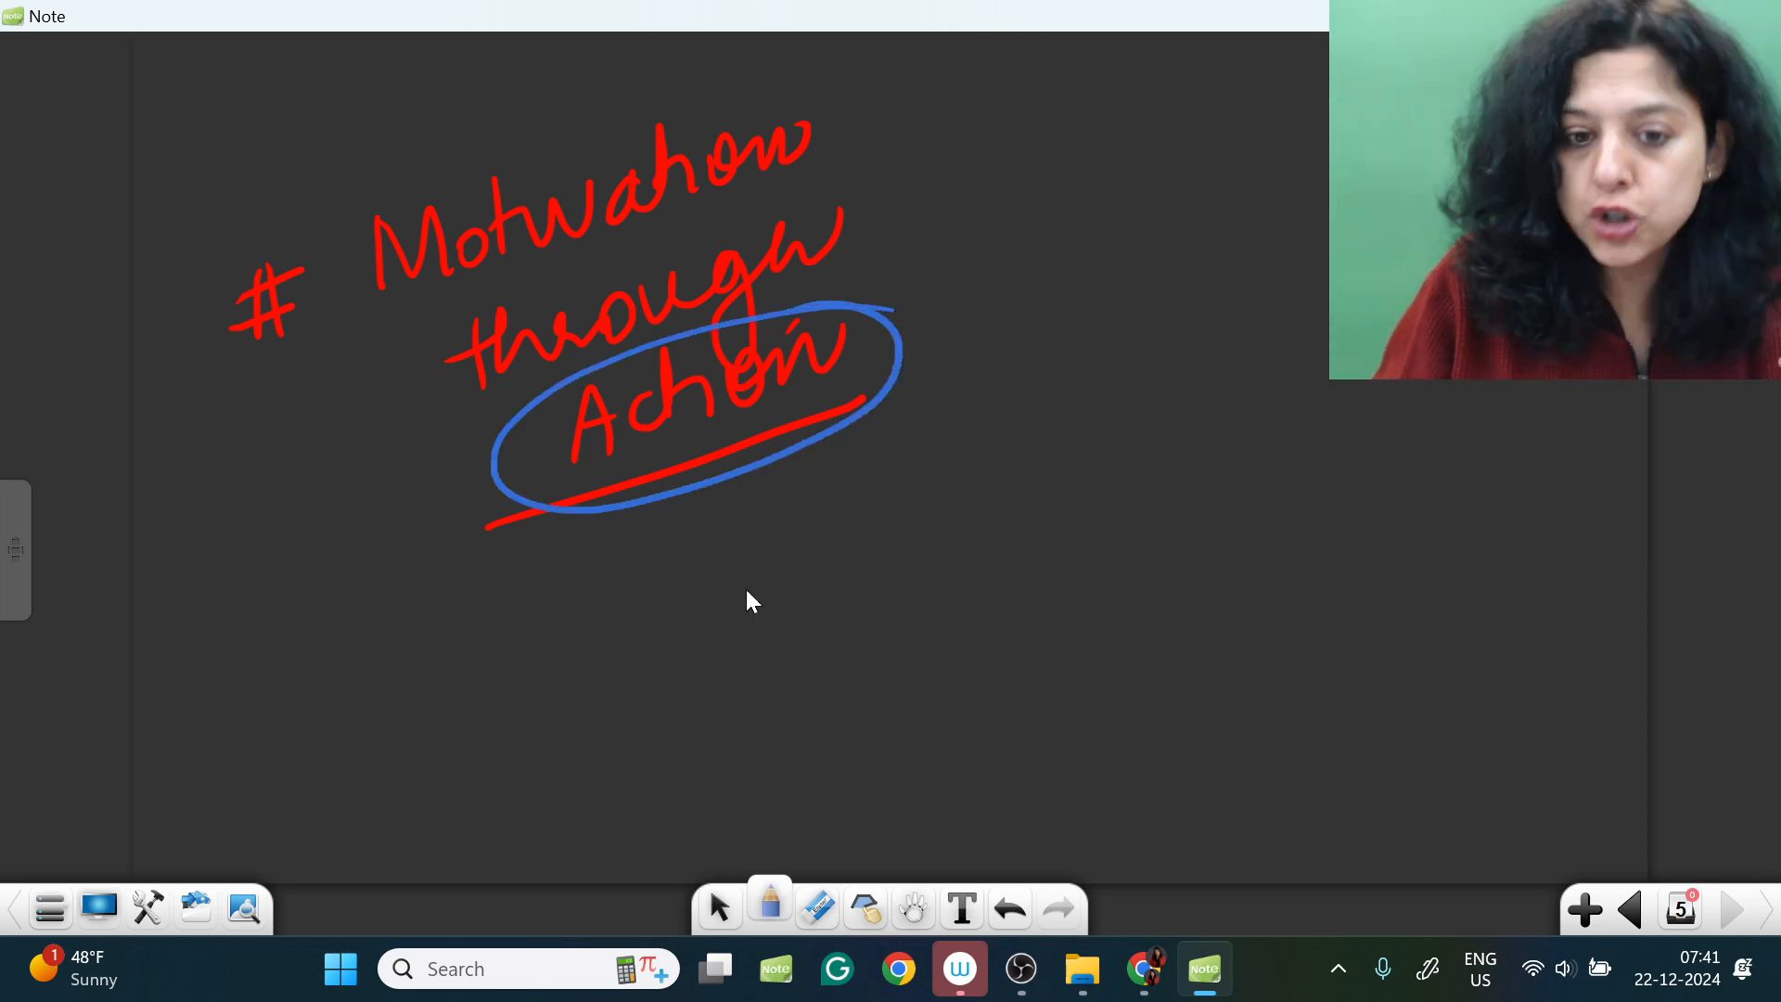
pyautogui.click(768, 907)
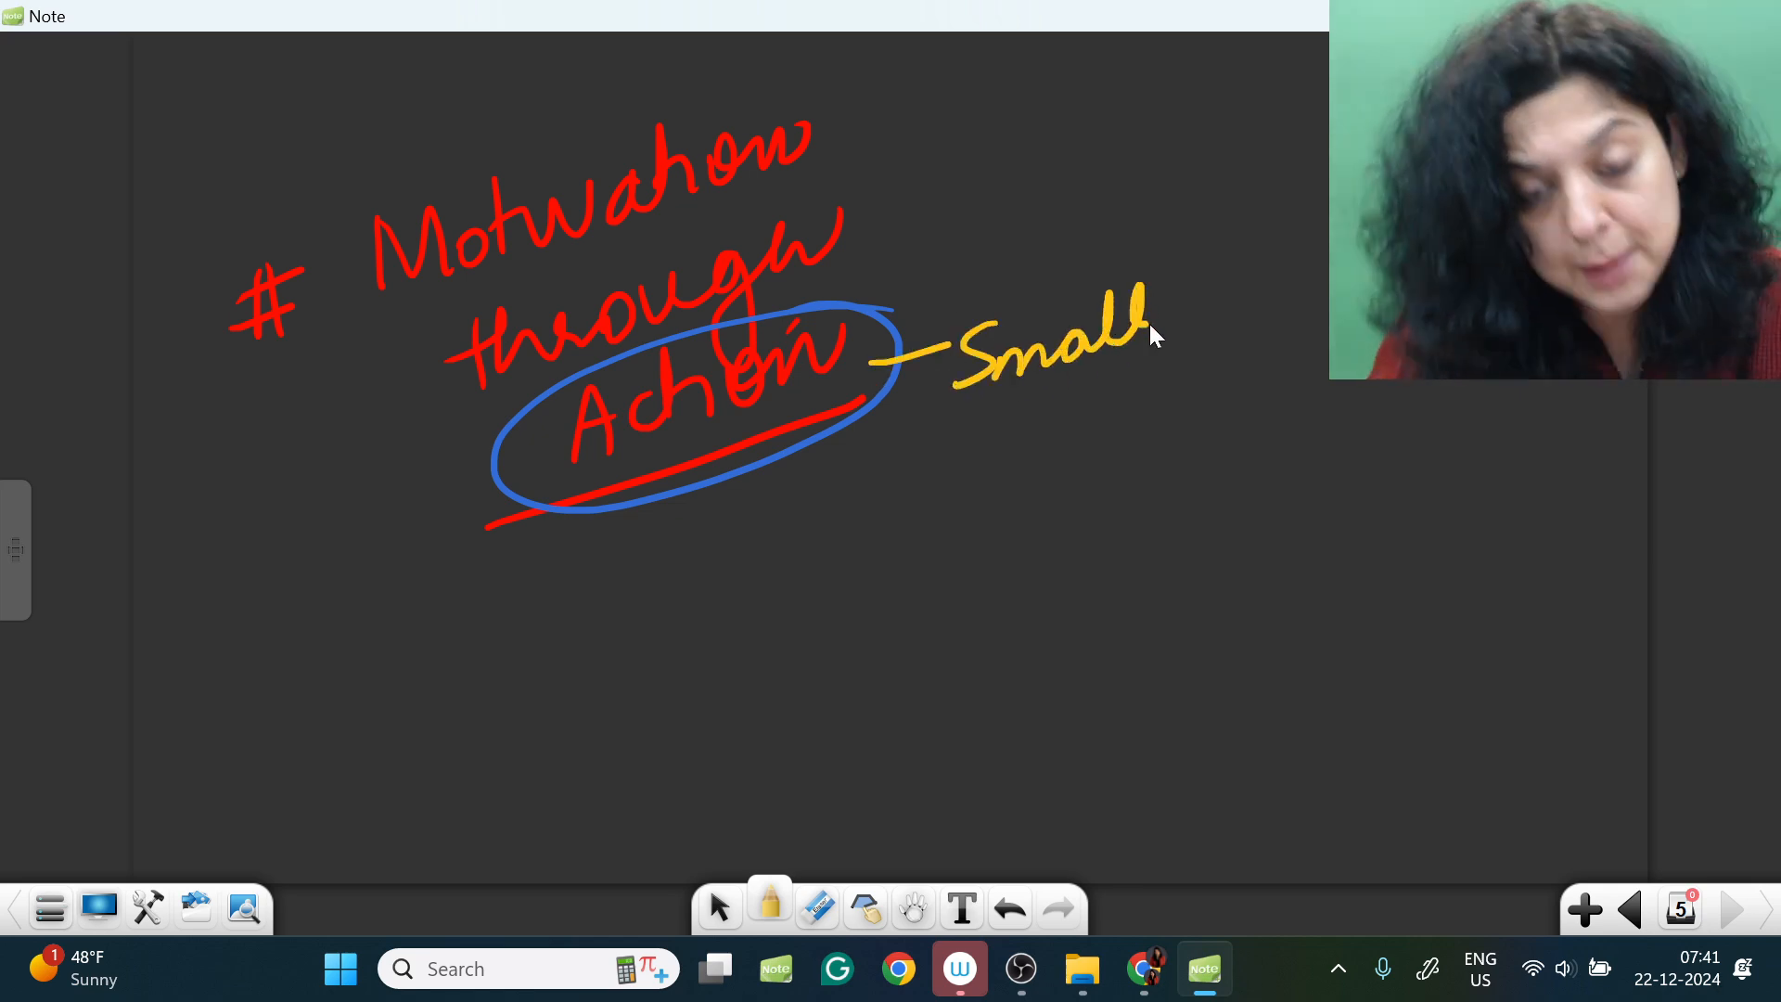
pyautogui.moveTo(977, 420); pyautogui.dragTo(1147, 454)
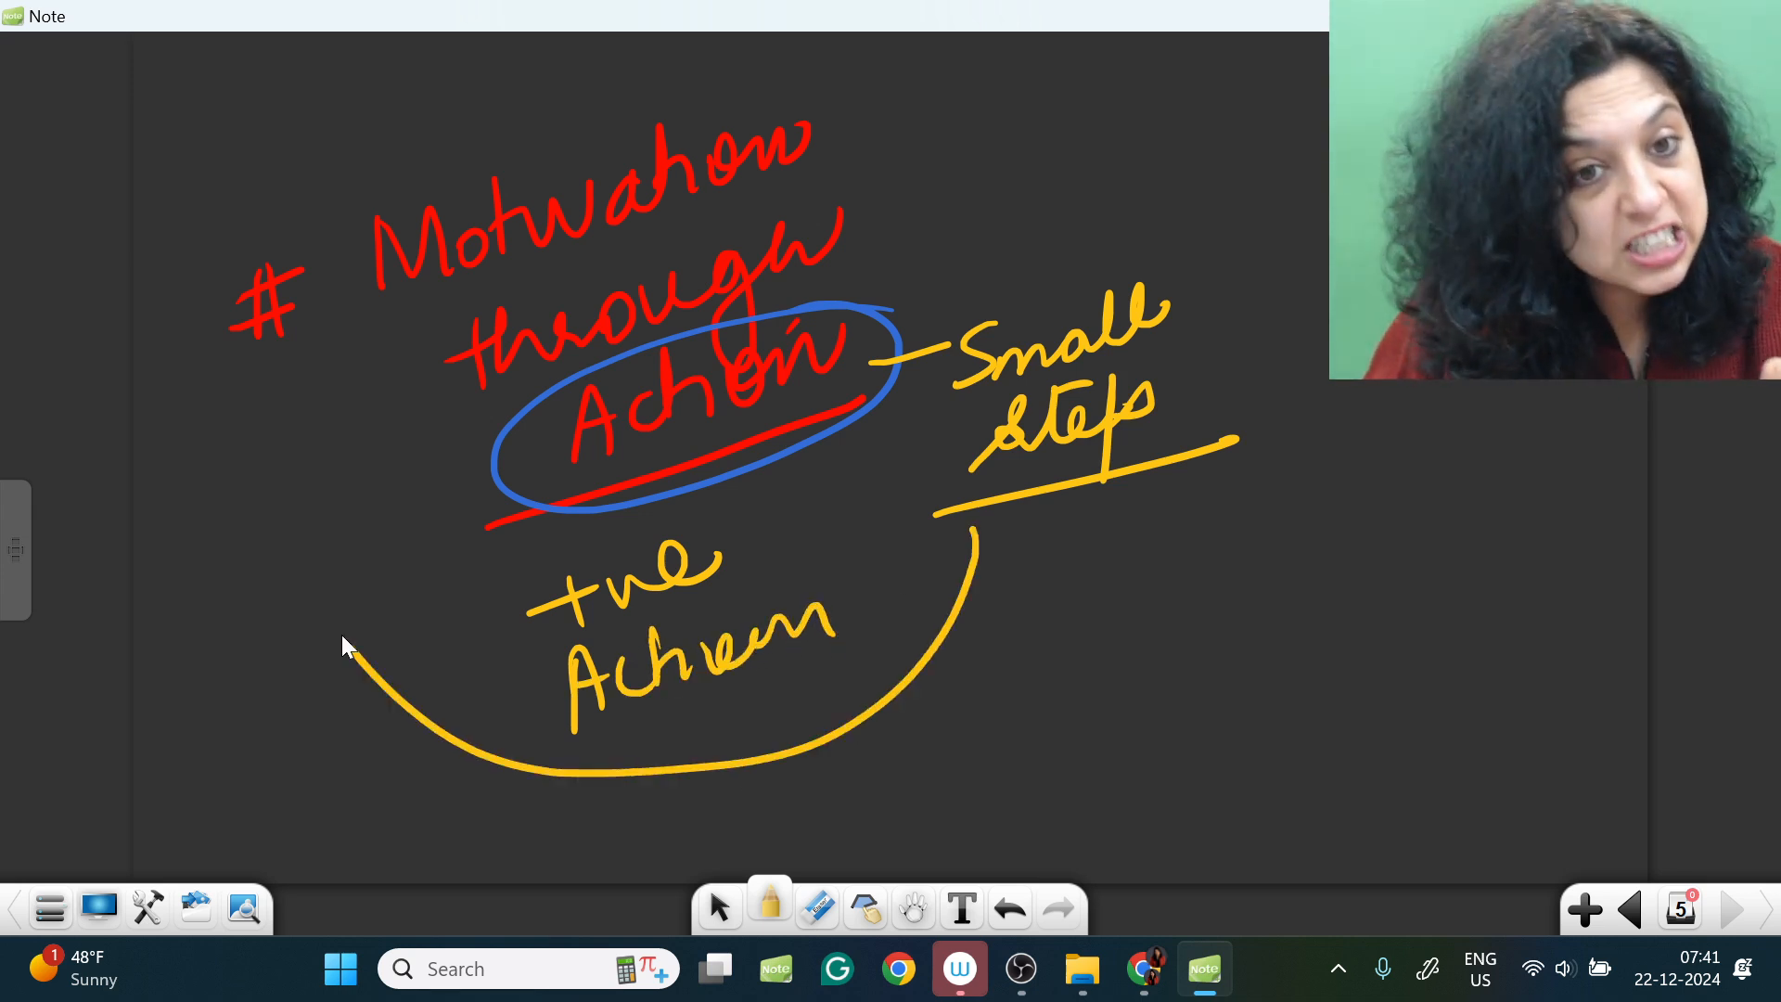
pyautogui.moveTo(352, 658); pyautogui.dragTo(534, 182)
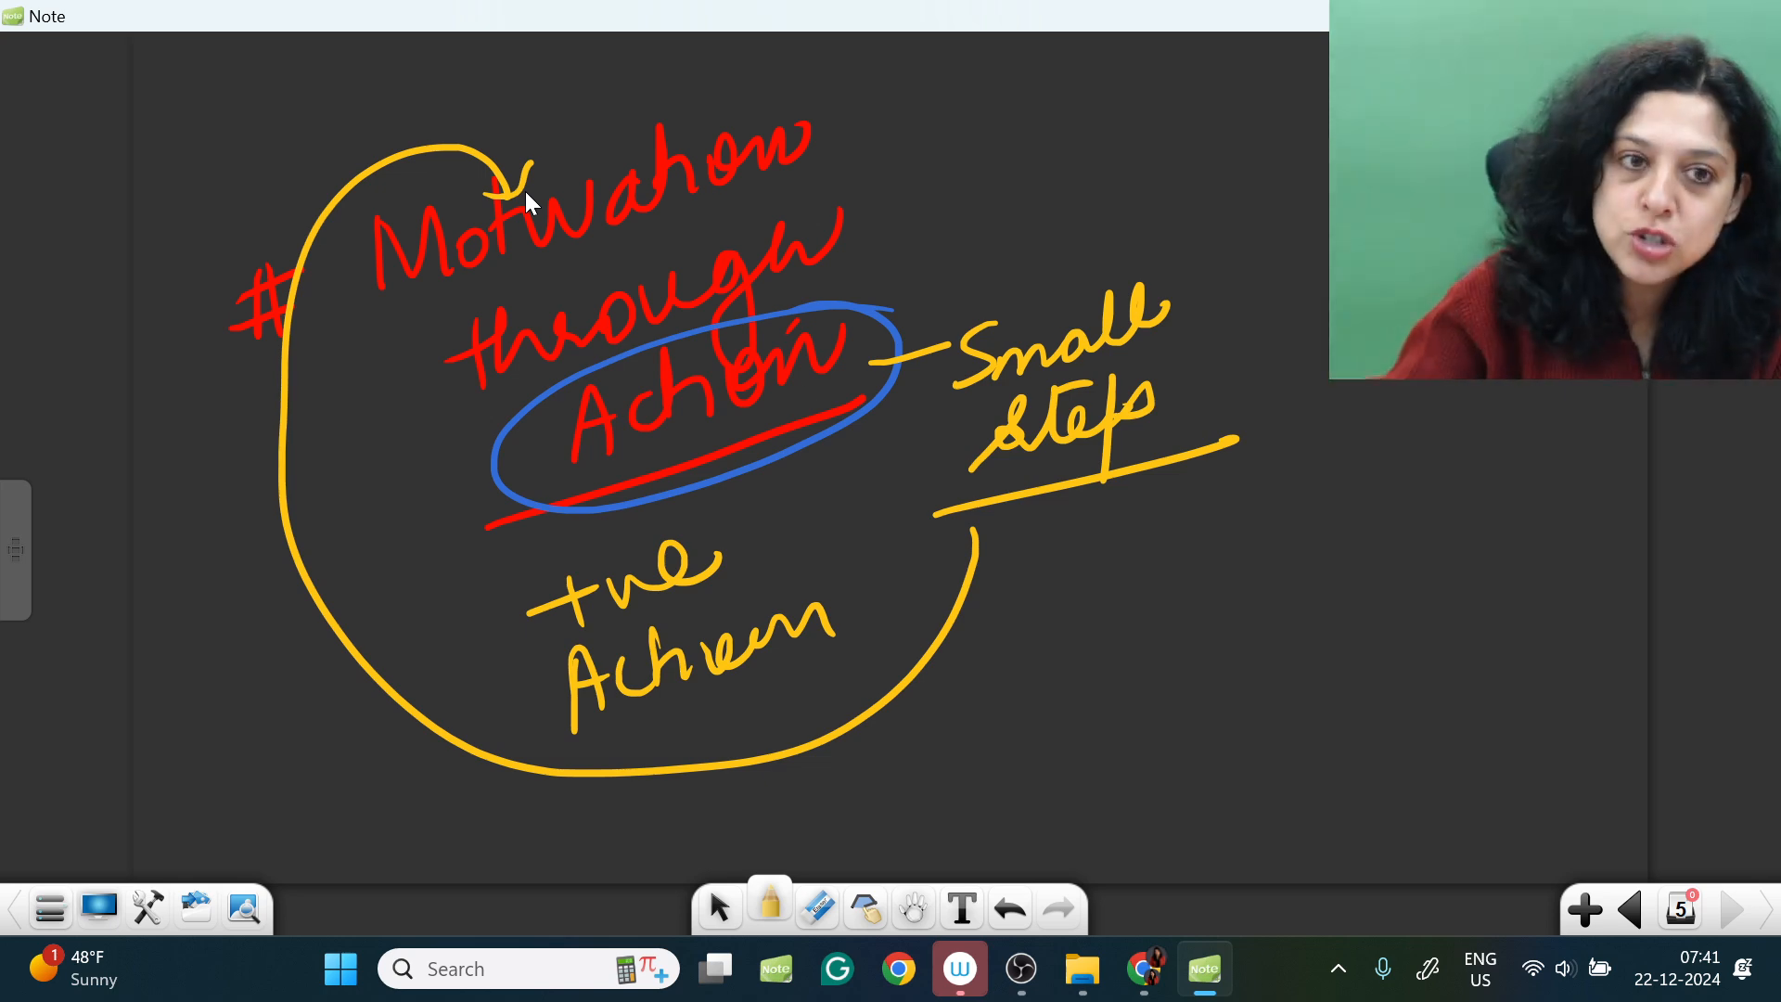
pyautogui.click(769, 906)
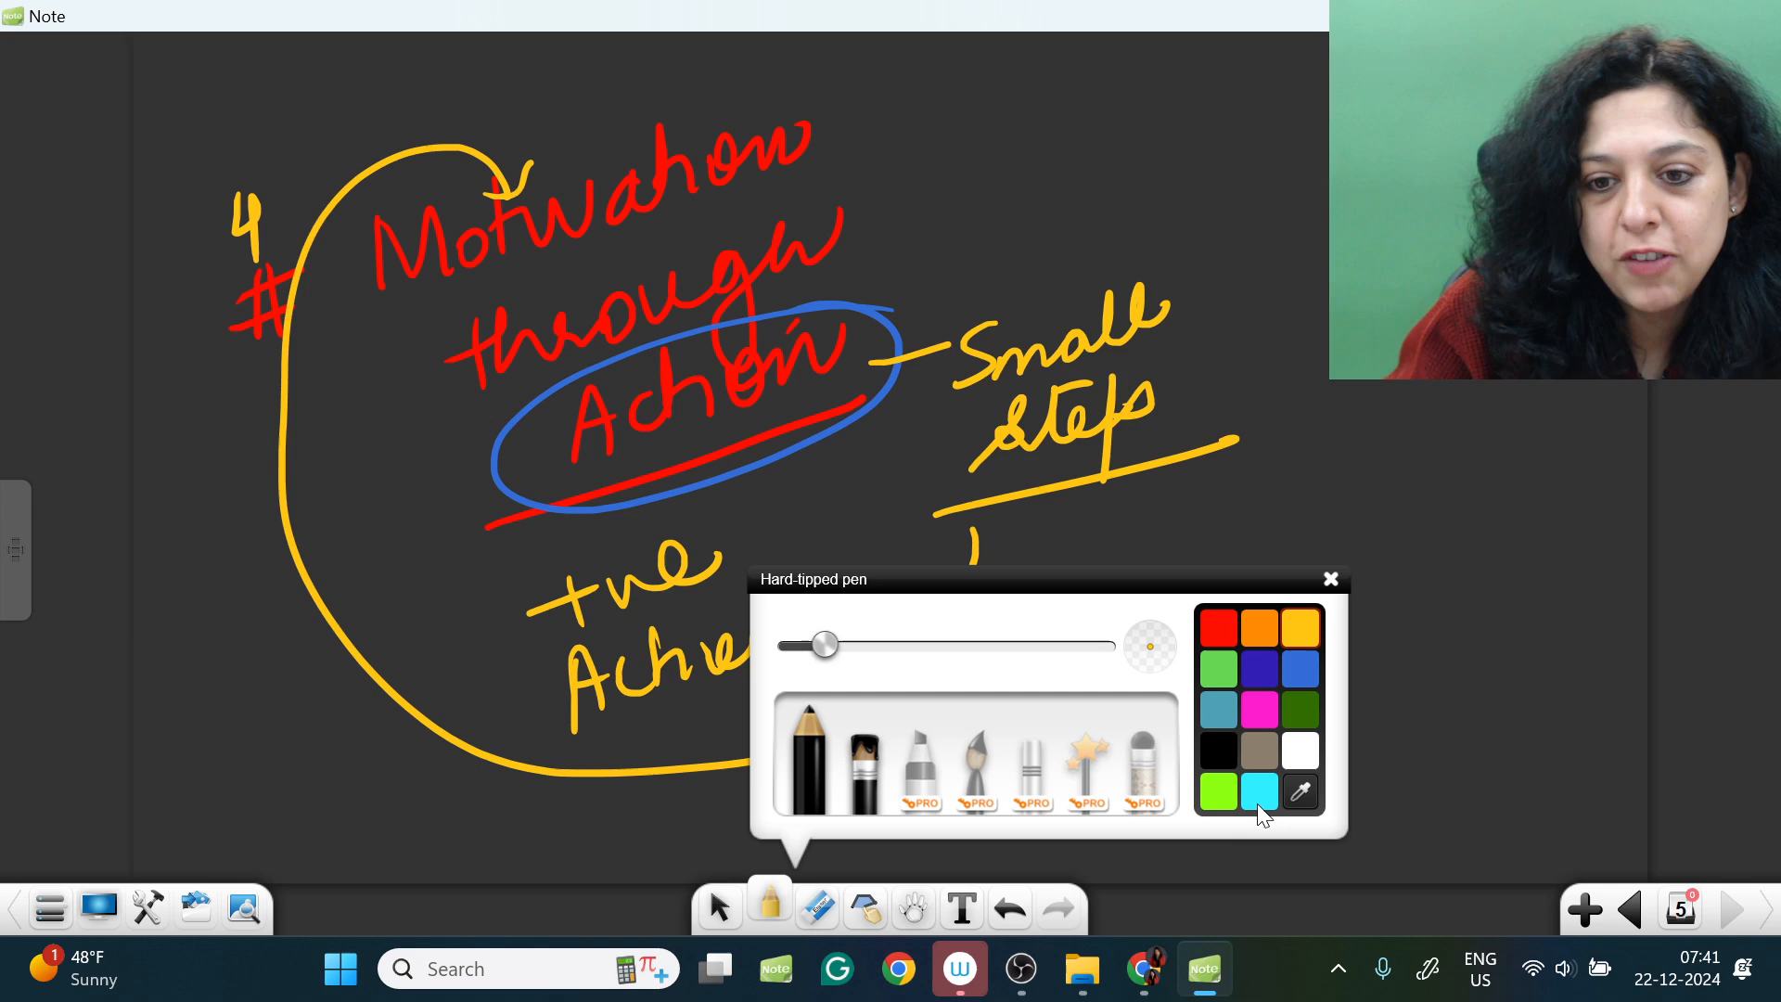
pyautogui.click(1330, 579)
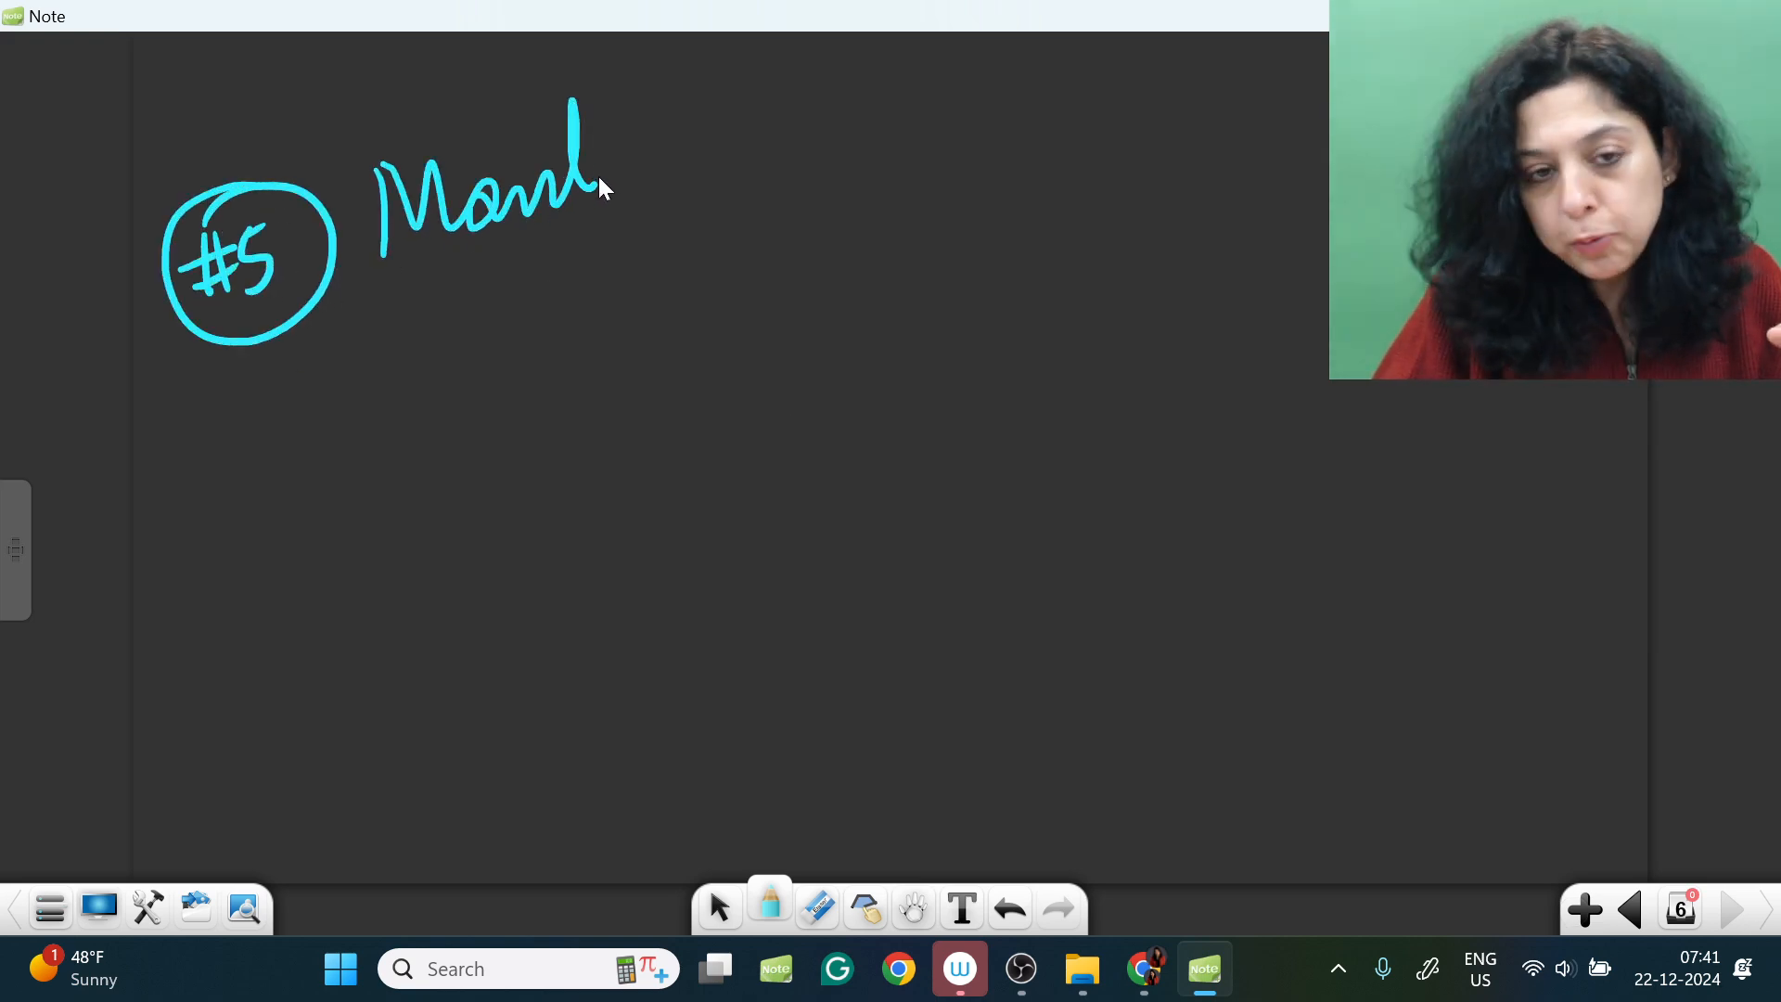
# Step: Write '#5 Mantra' in cyan and 'Focus on what I can control' in white
pyautogui.moveTo(567, 159); pyautogui.dragTo(784, 137)
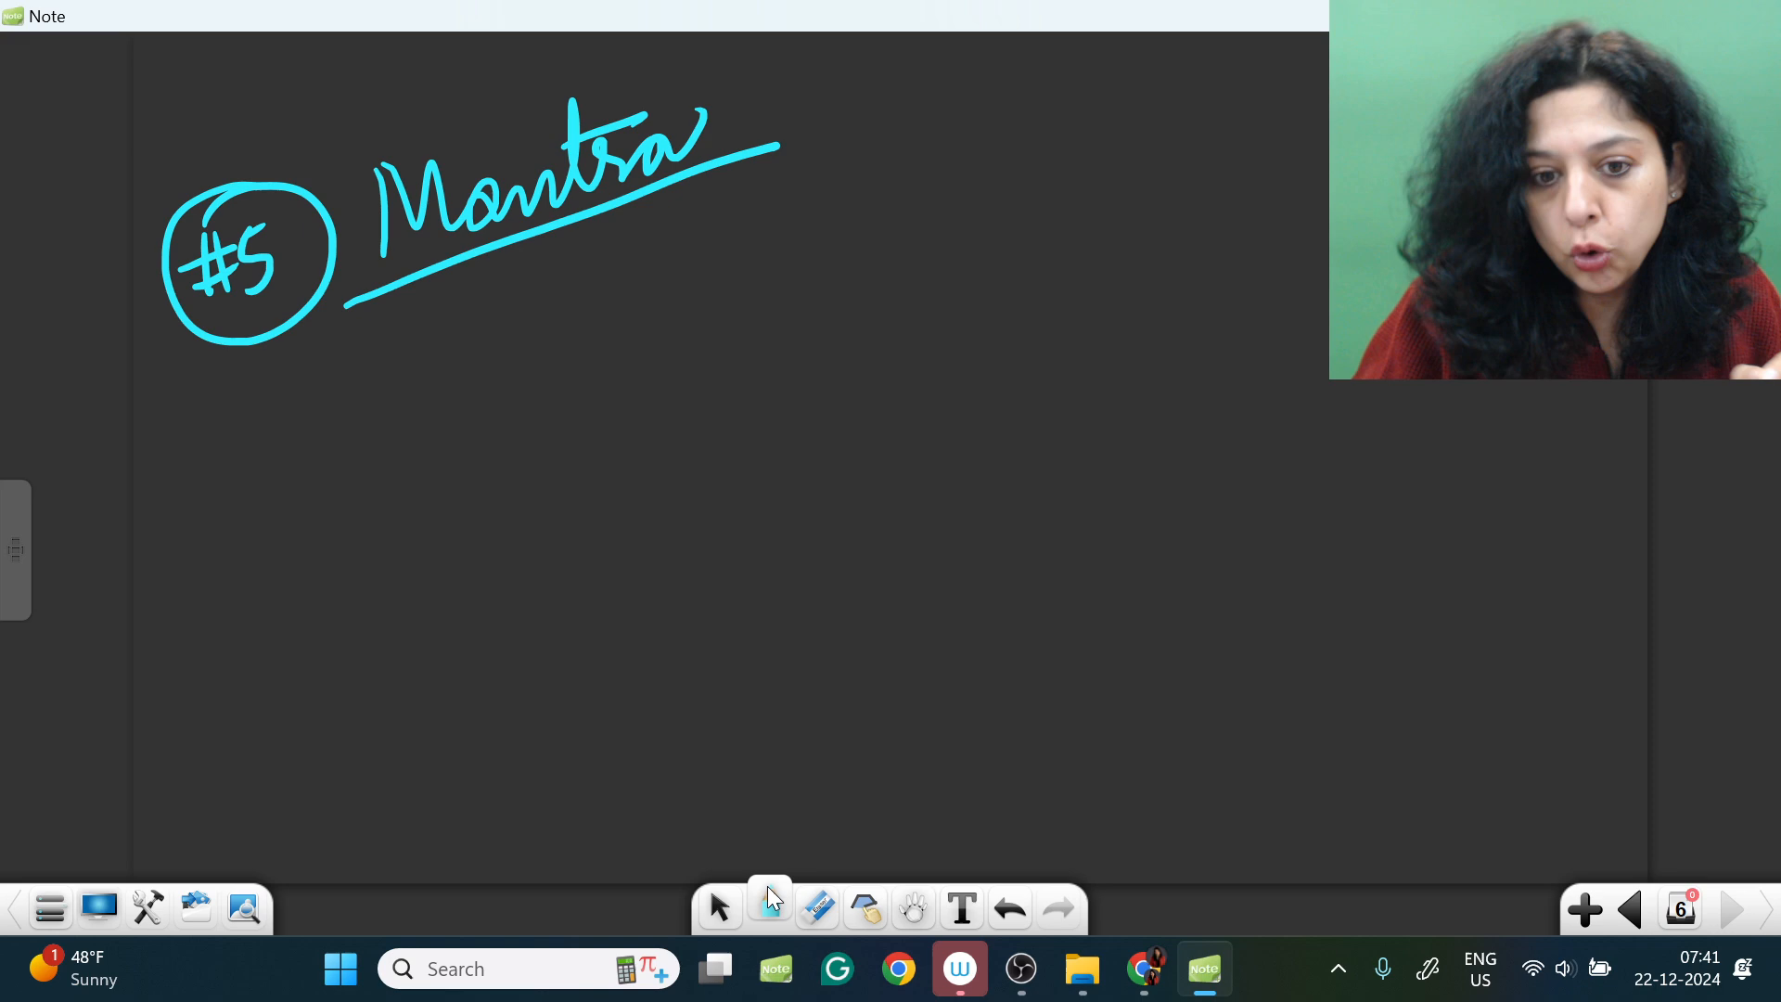
pyautogui.click(769, 907)
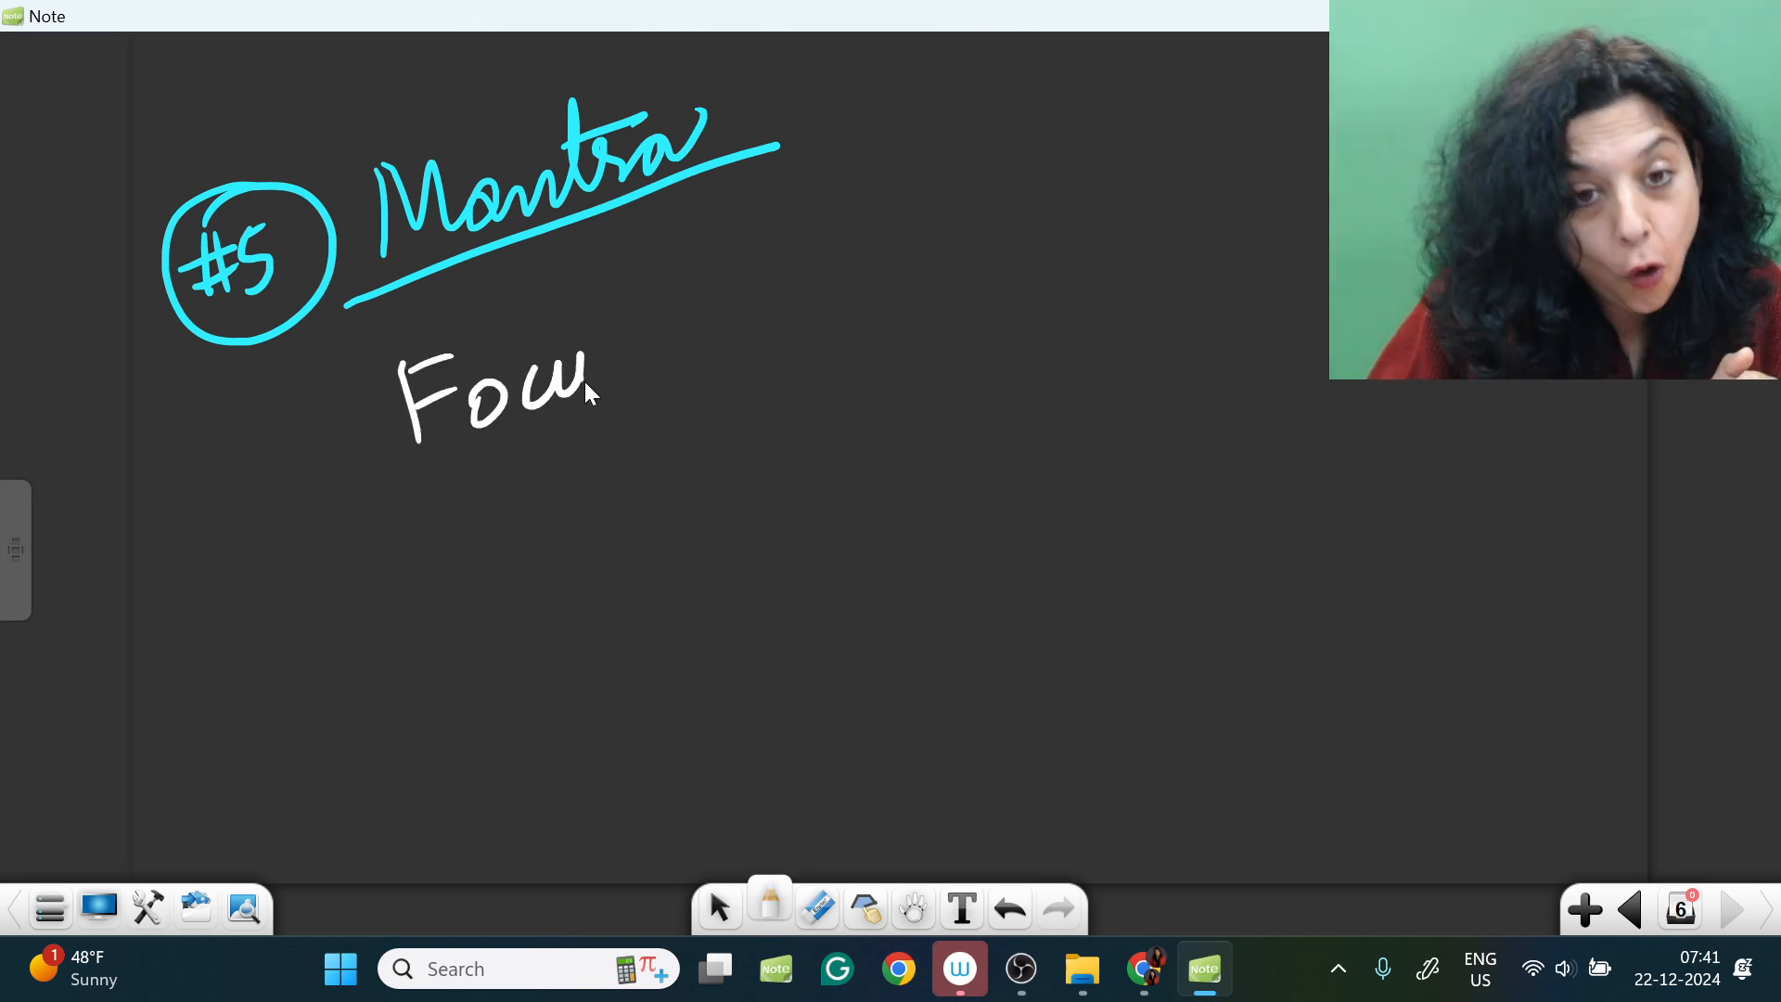
pyautogui.moveTo(613, 375); pyautogui.dragTo(966, 227)
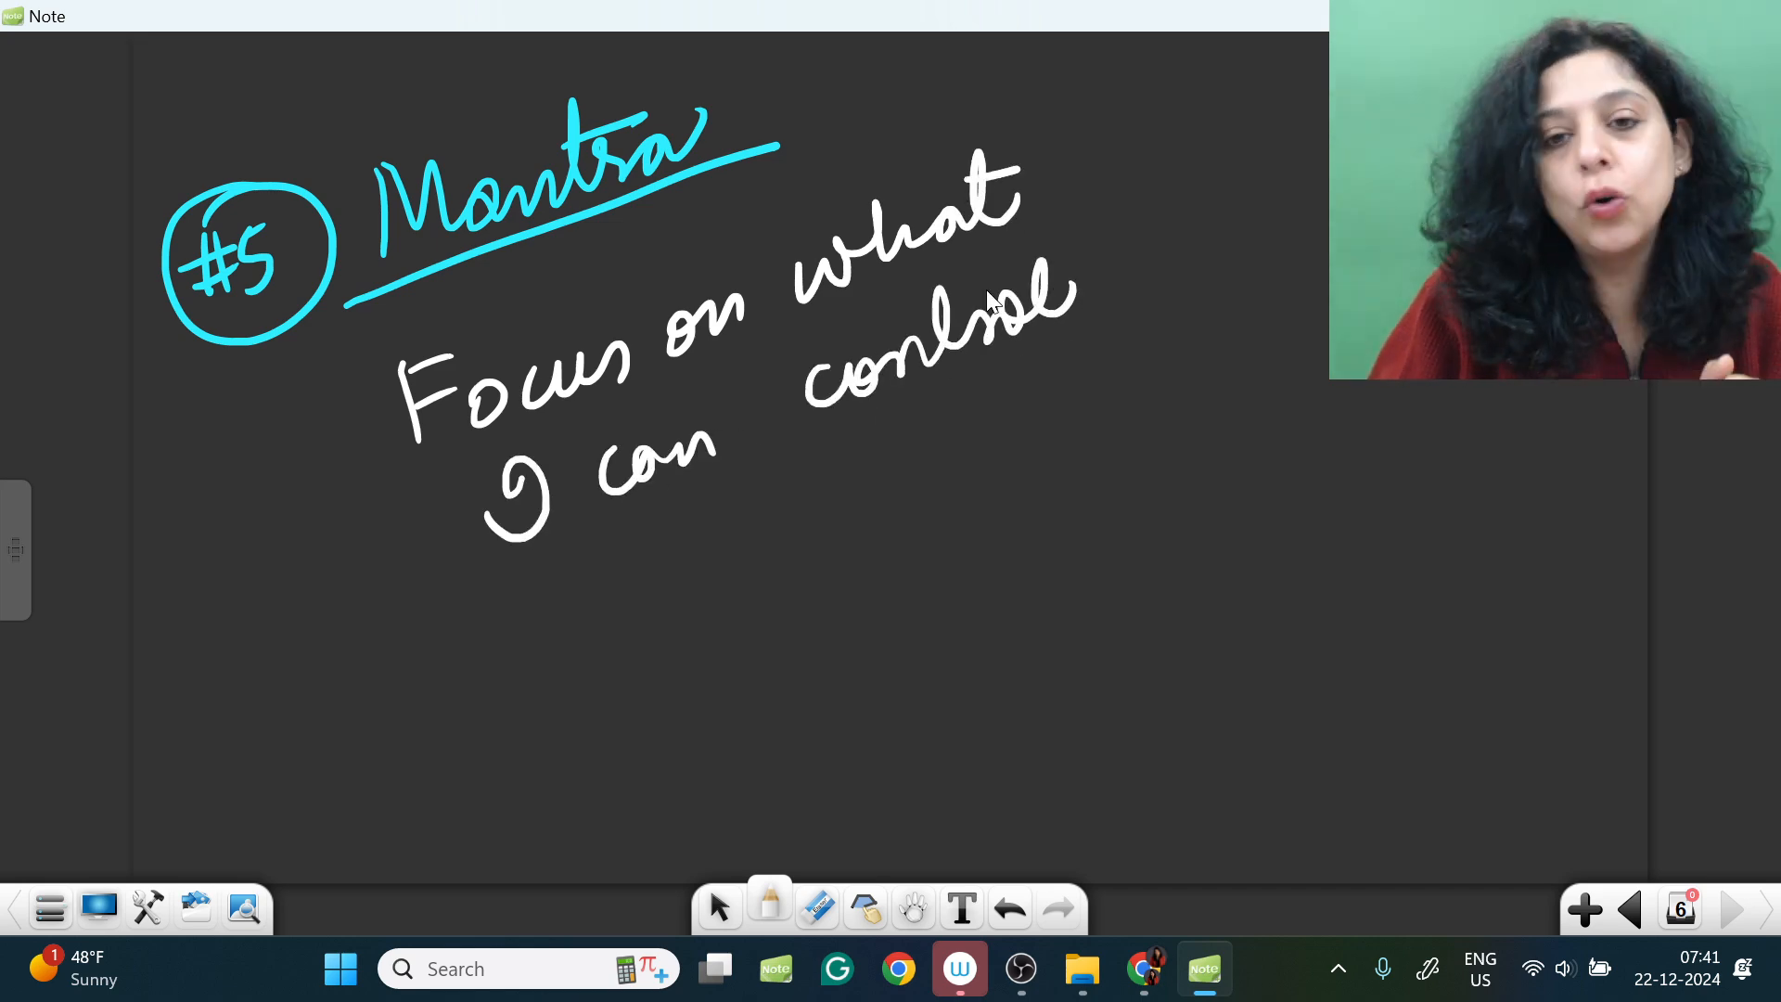
# Step: Box the mantra in pink, underscore it in yellow, then switch to red ink
pyautogui.click(769, 906)
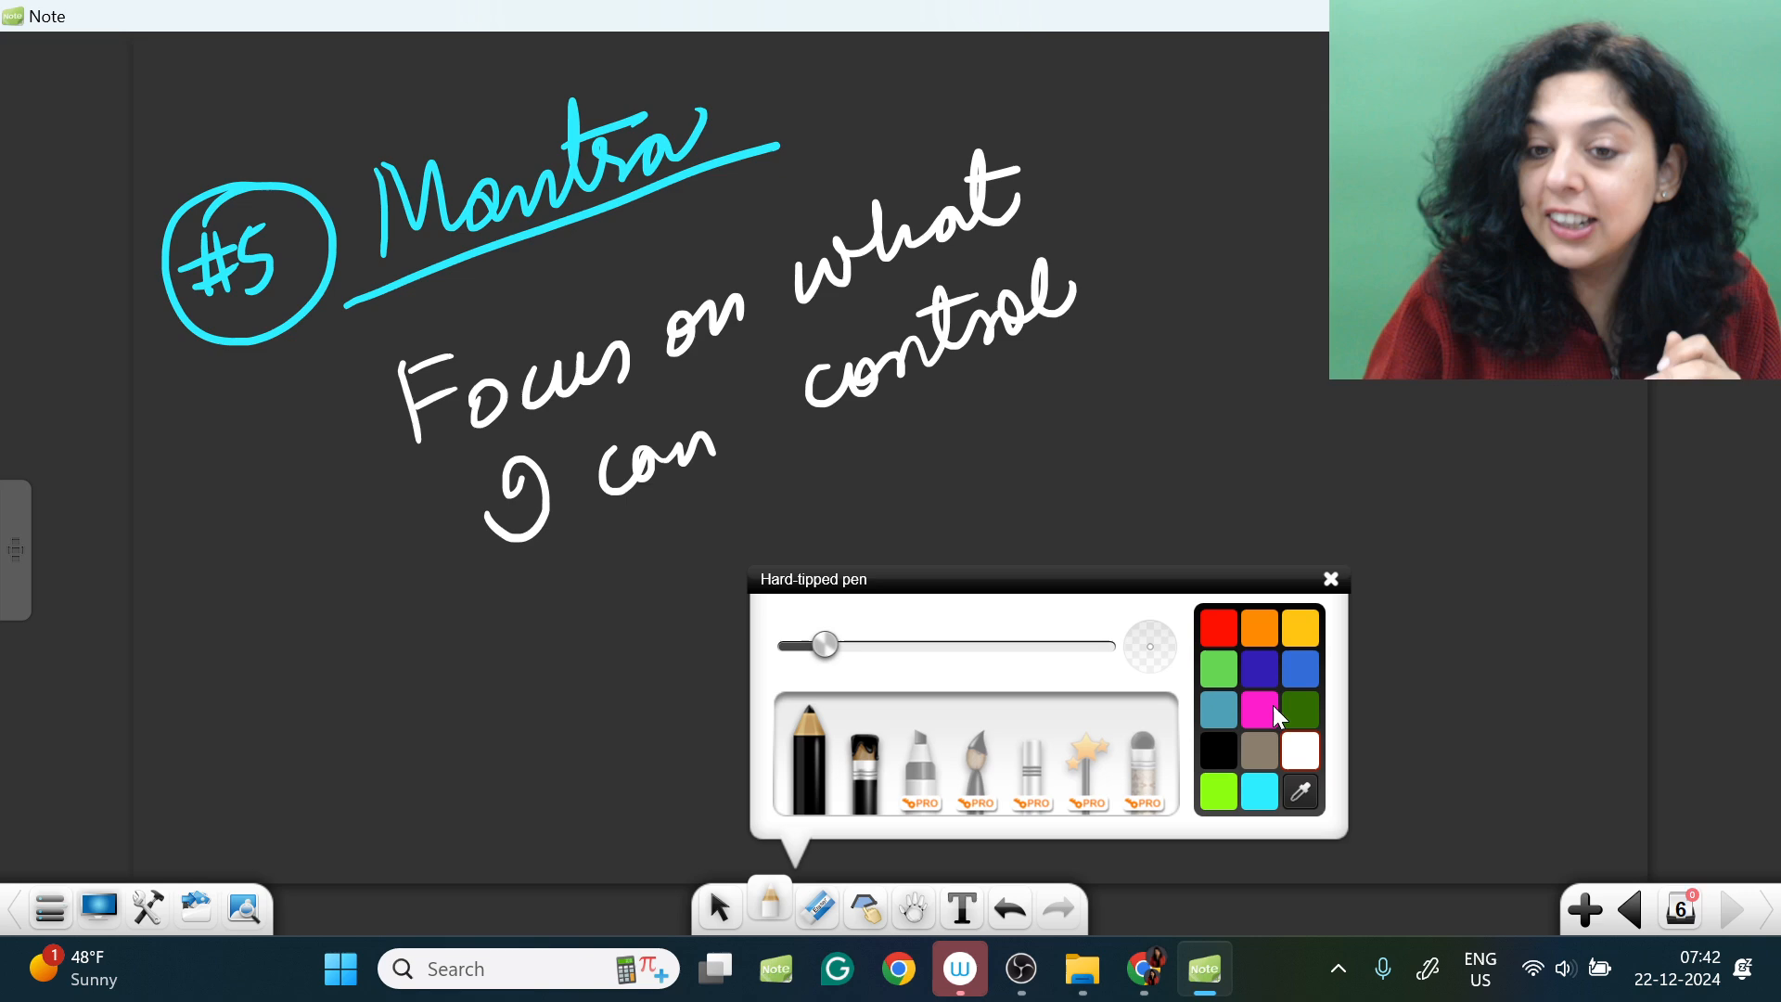
pyautogui.click(1330, 578)
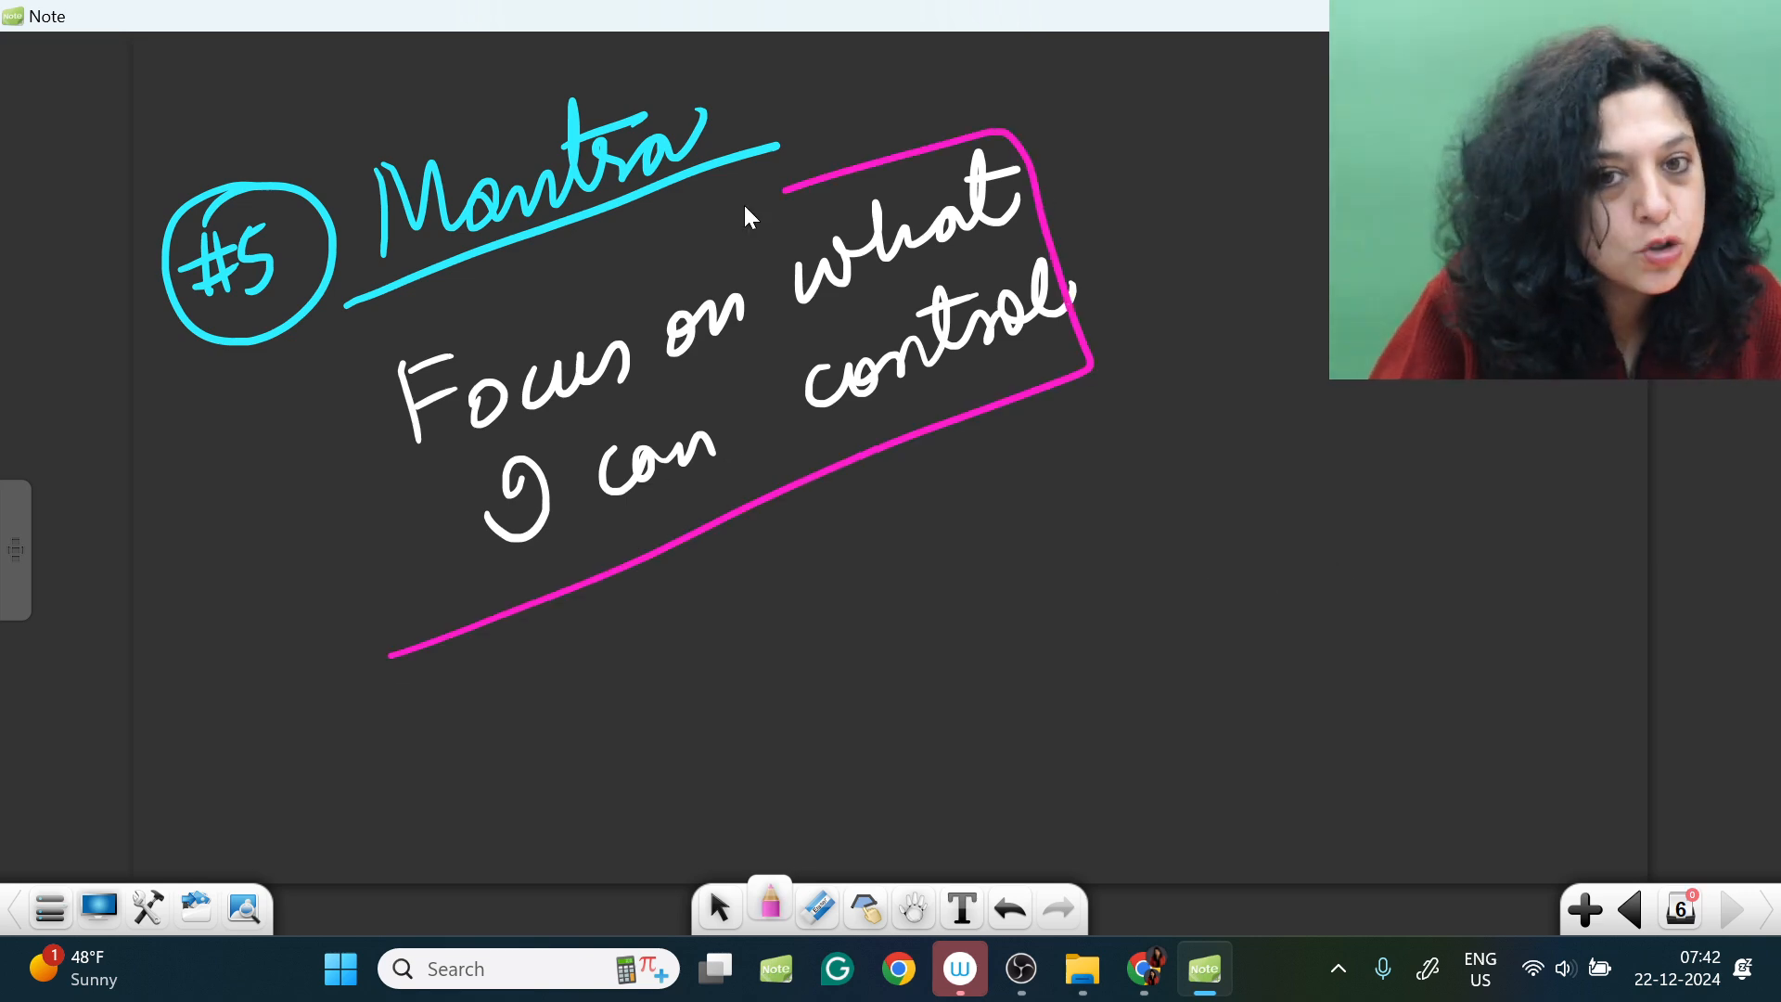
pyautogui.click(769, 905)
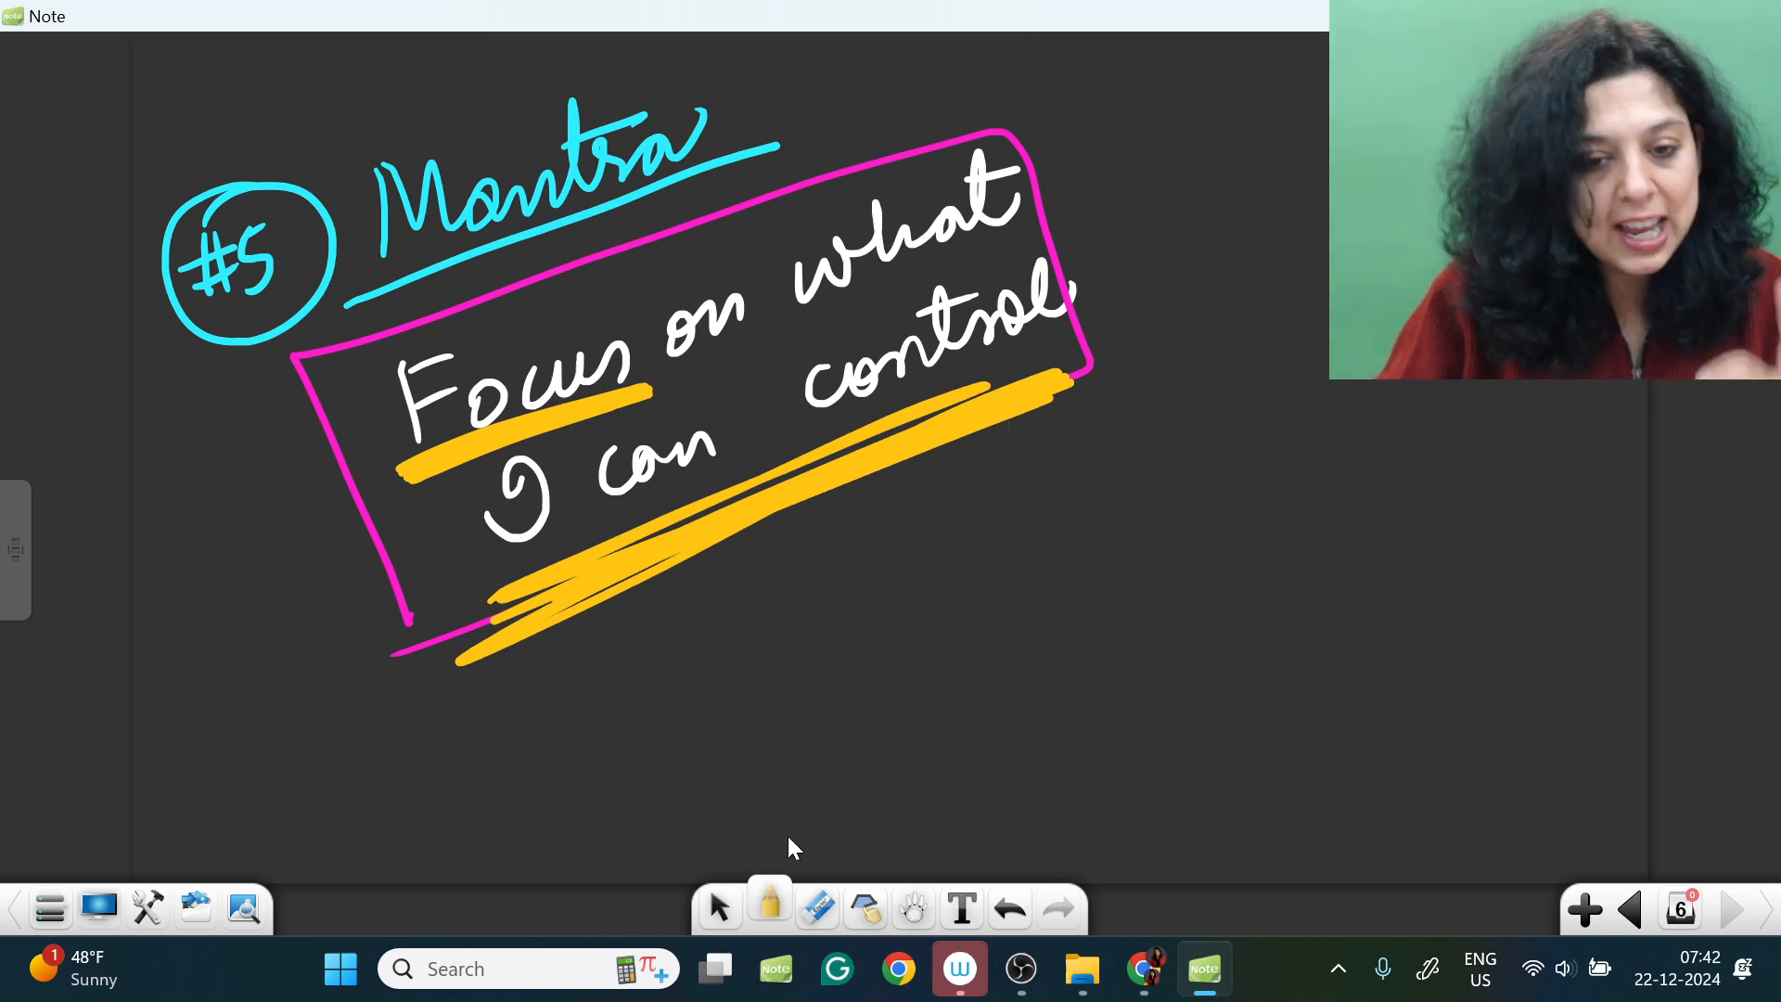
pyautogui.click(769, 906)
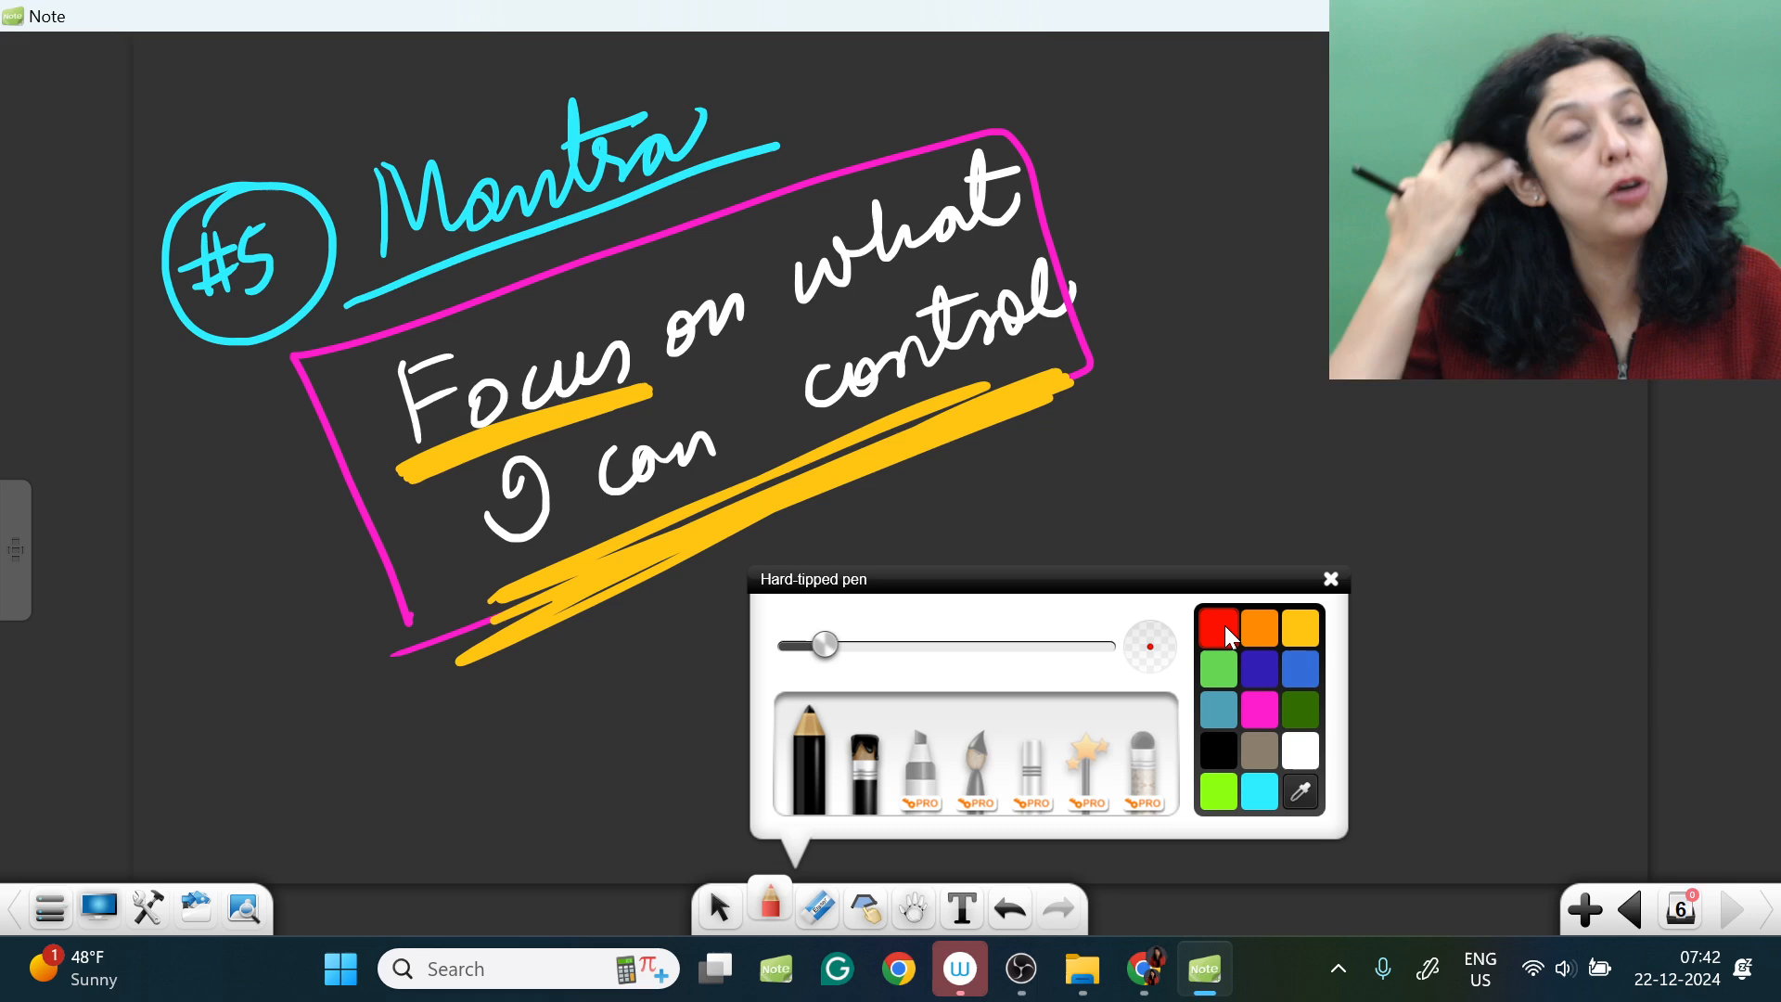
pyautogui.click(1330, 578)
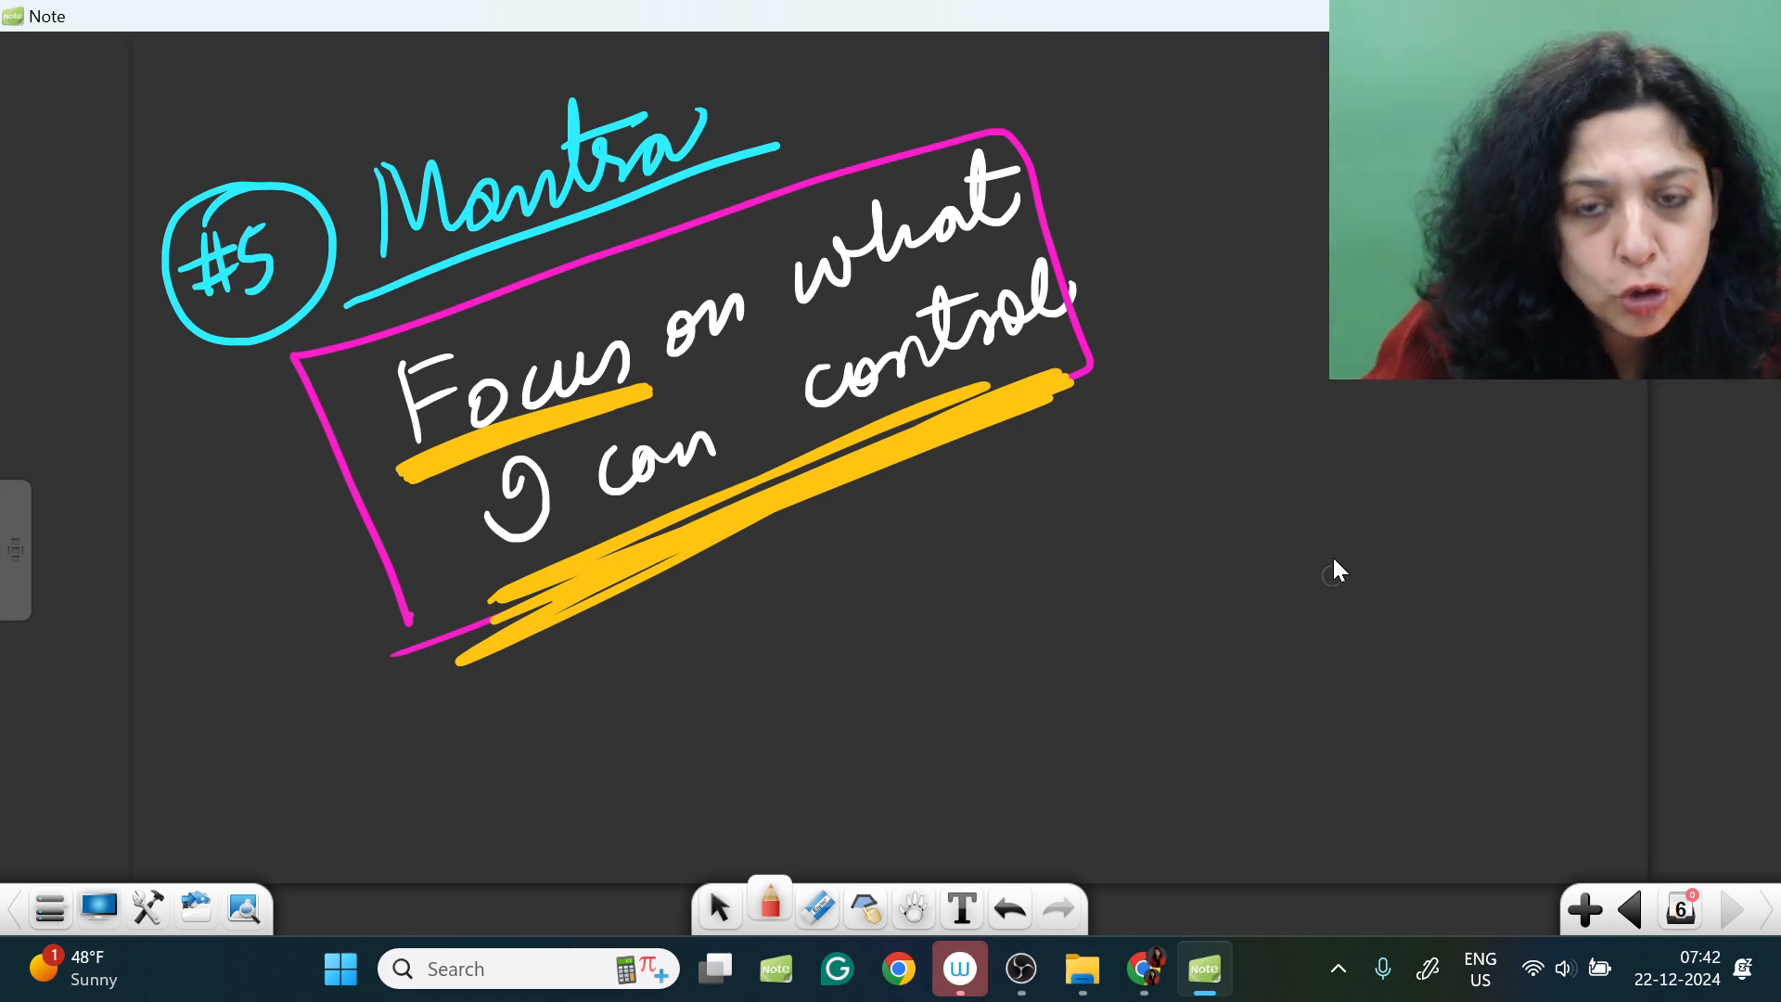
pyautogui.moveTo(1017, 830)
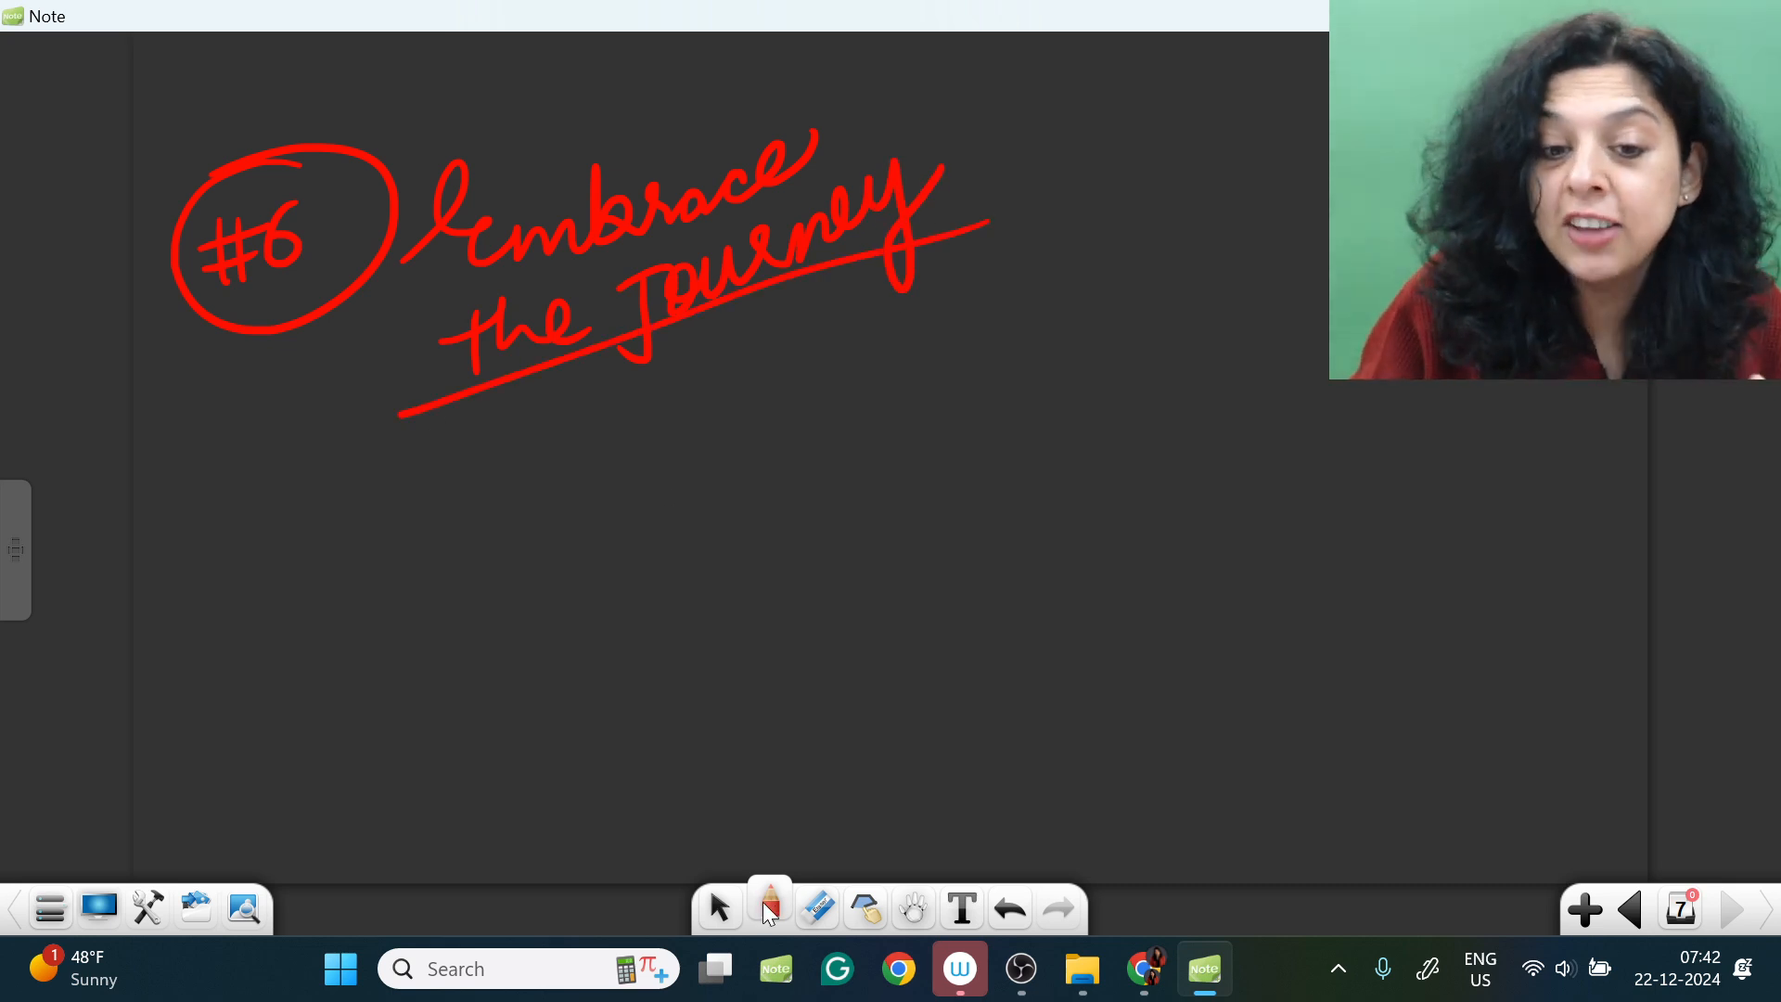
# Step: Write a yellow circled '#7' below tip #6
pyautogui.click(768, 906)
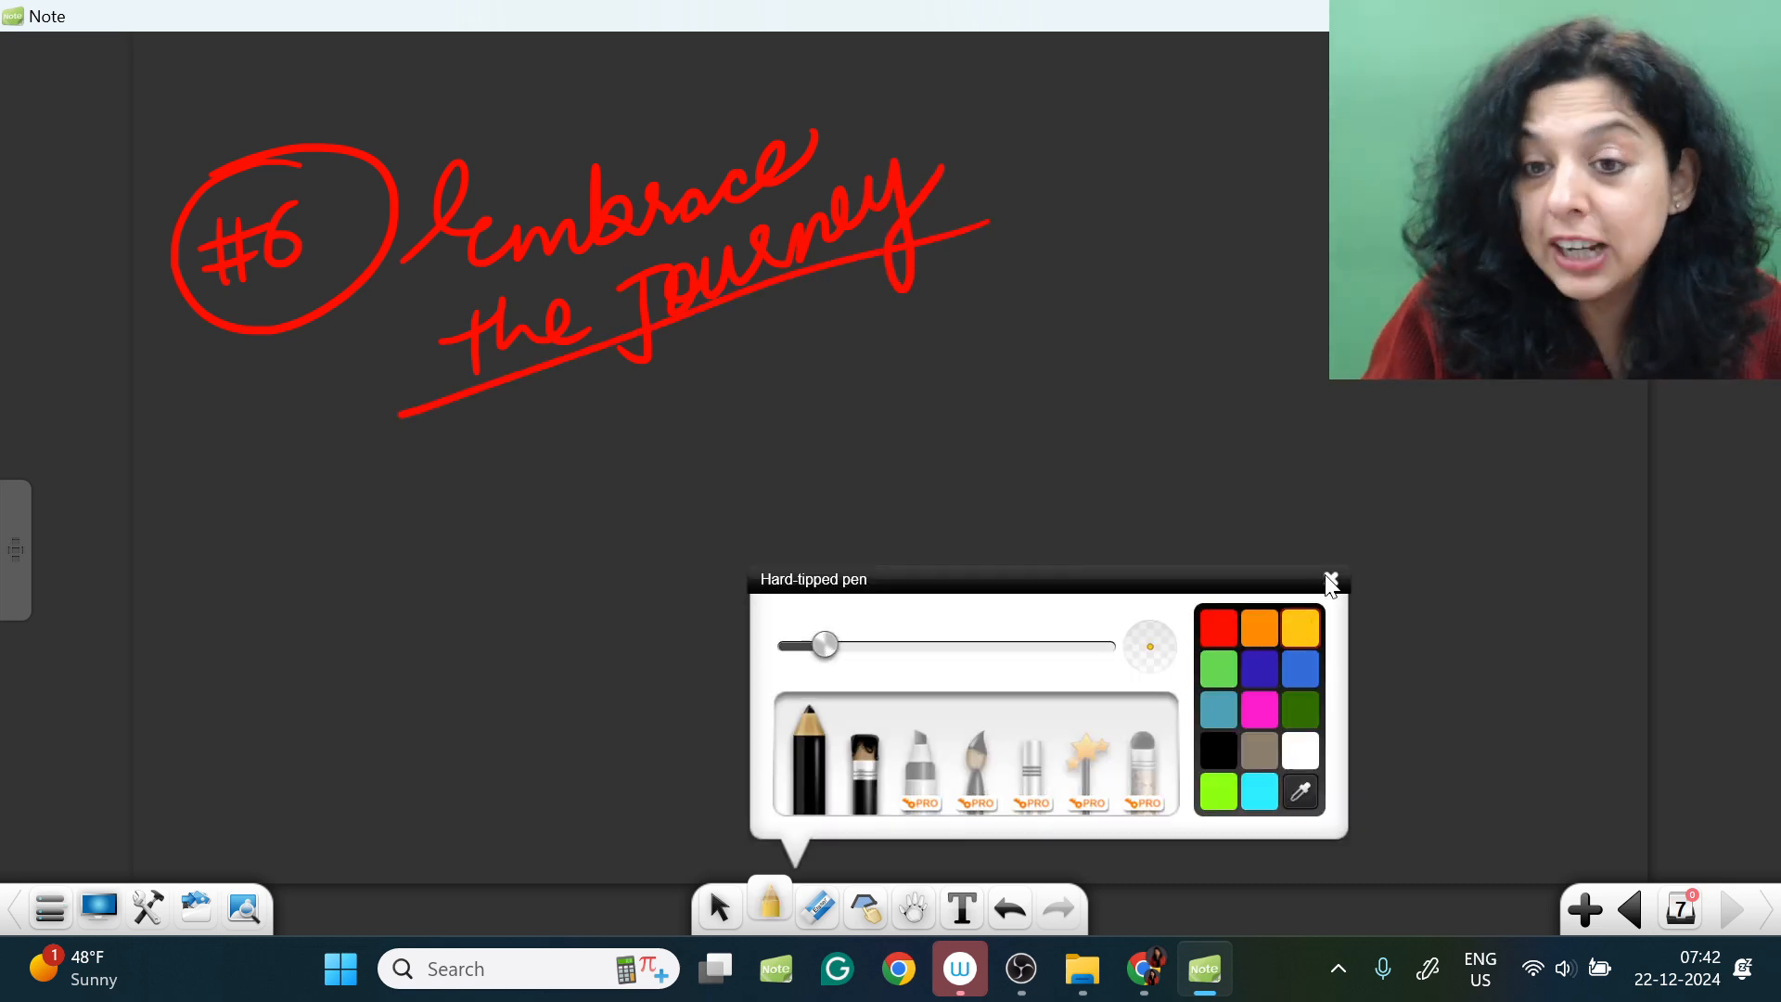
pyautogui.click(1330, 579)
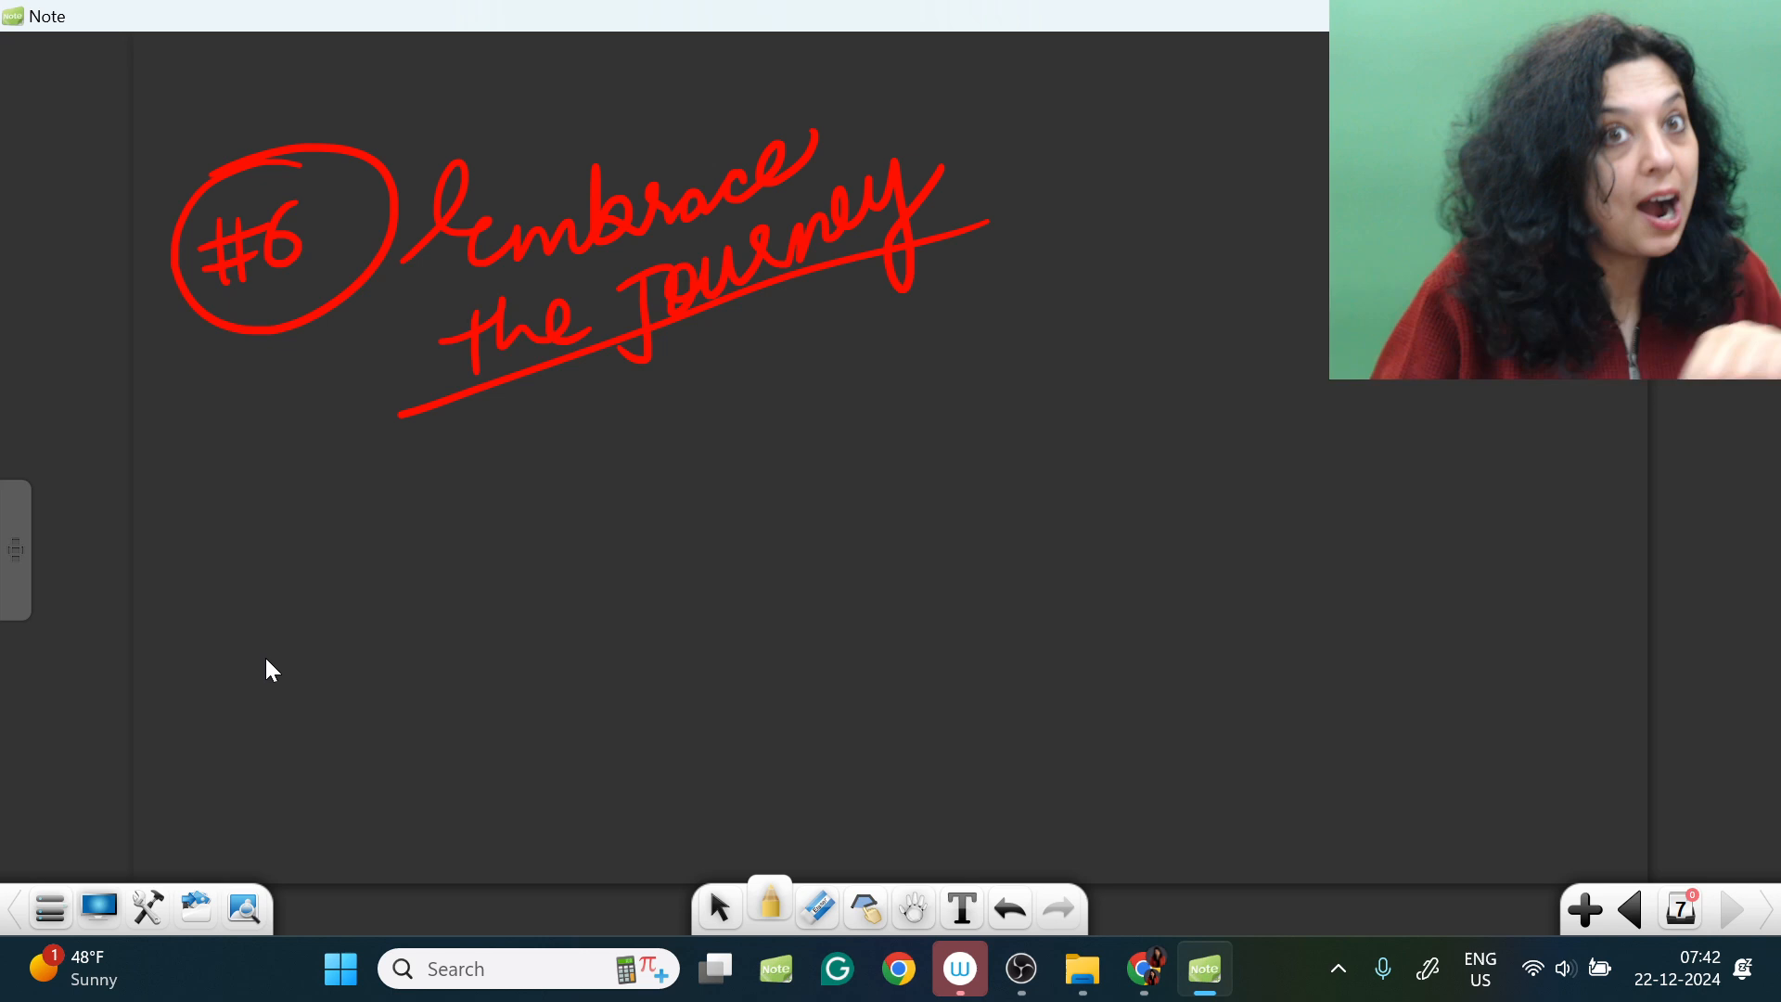
pyautogui.moveTo(210, 658); pyautogui.dragTo(278, 591)
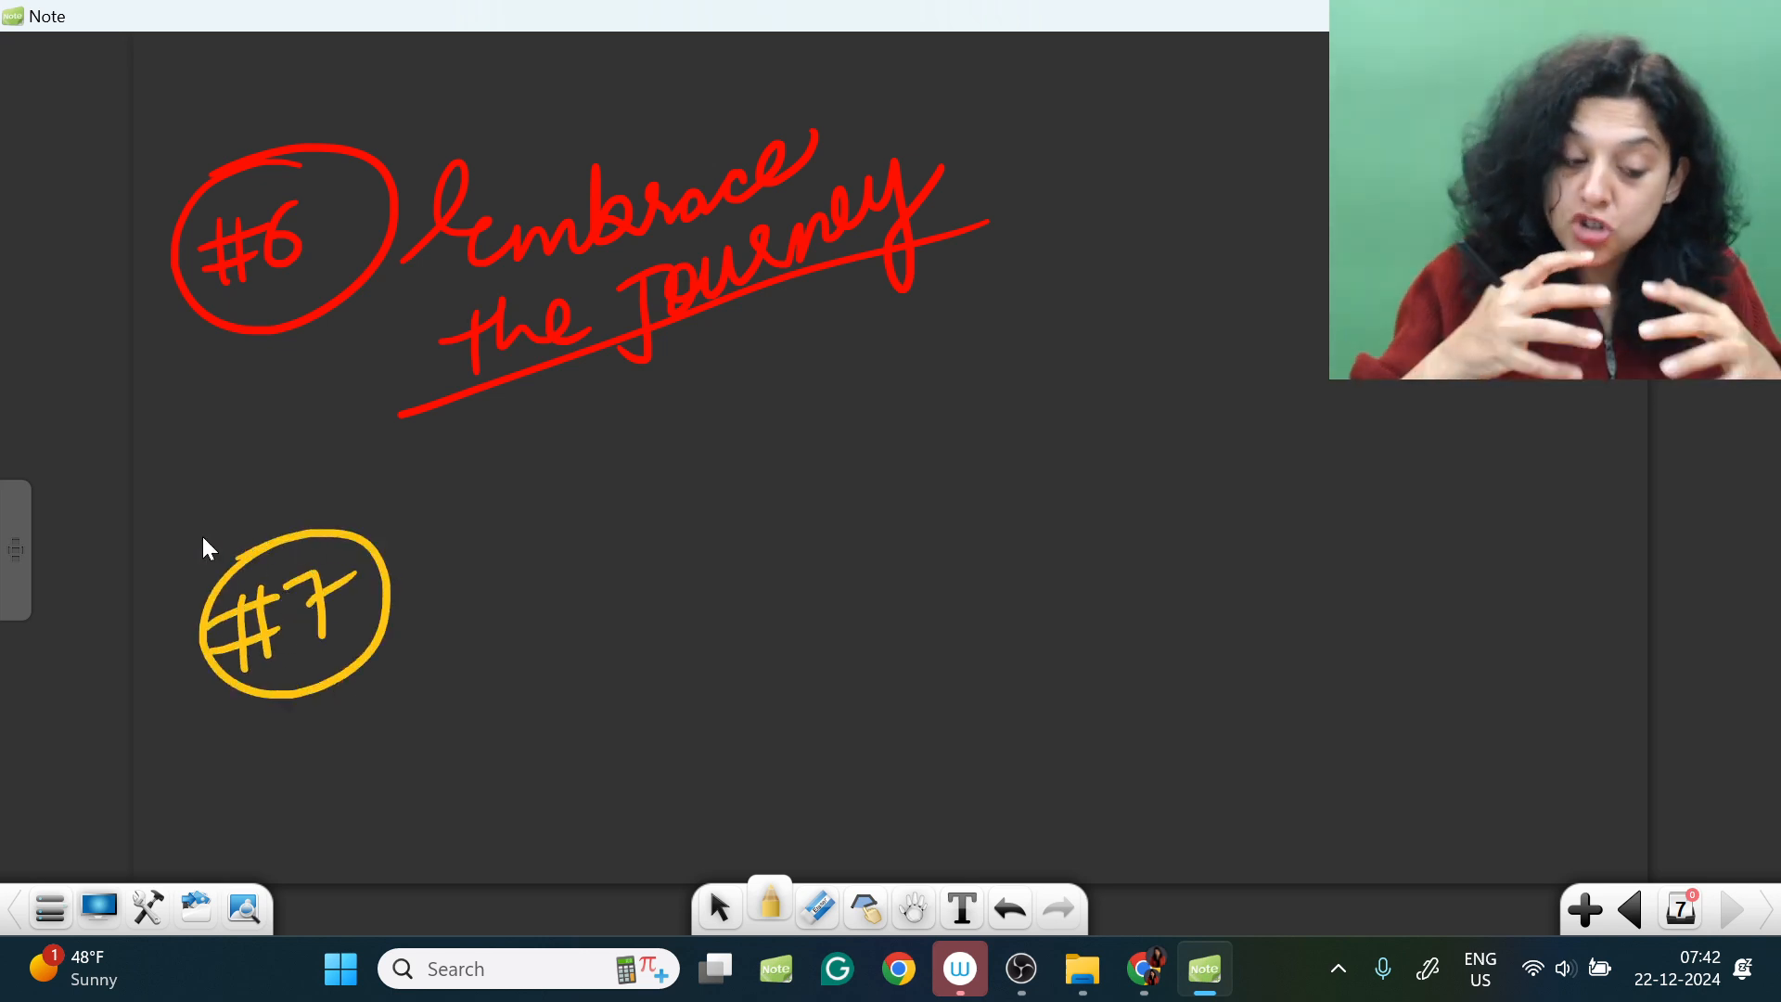
pyautogui.moveTo(622, 384)
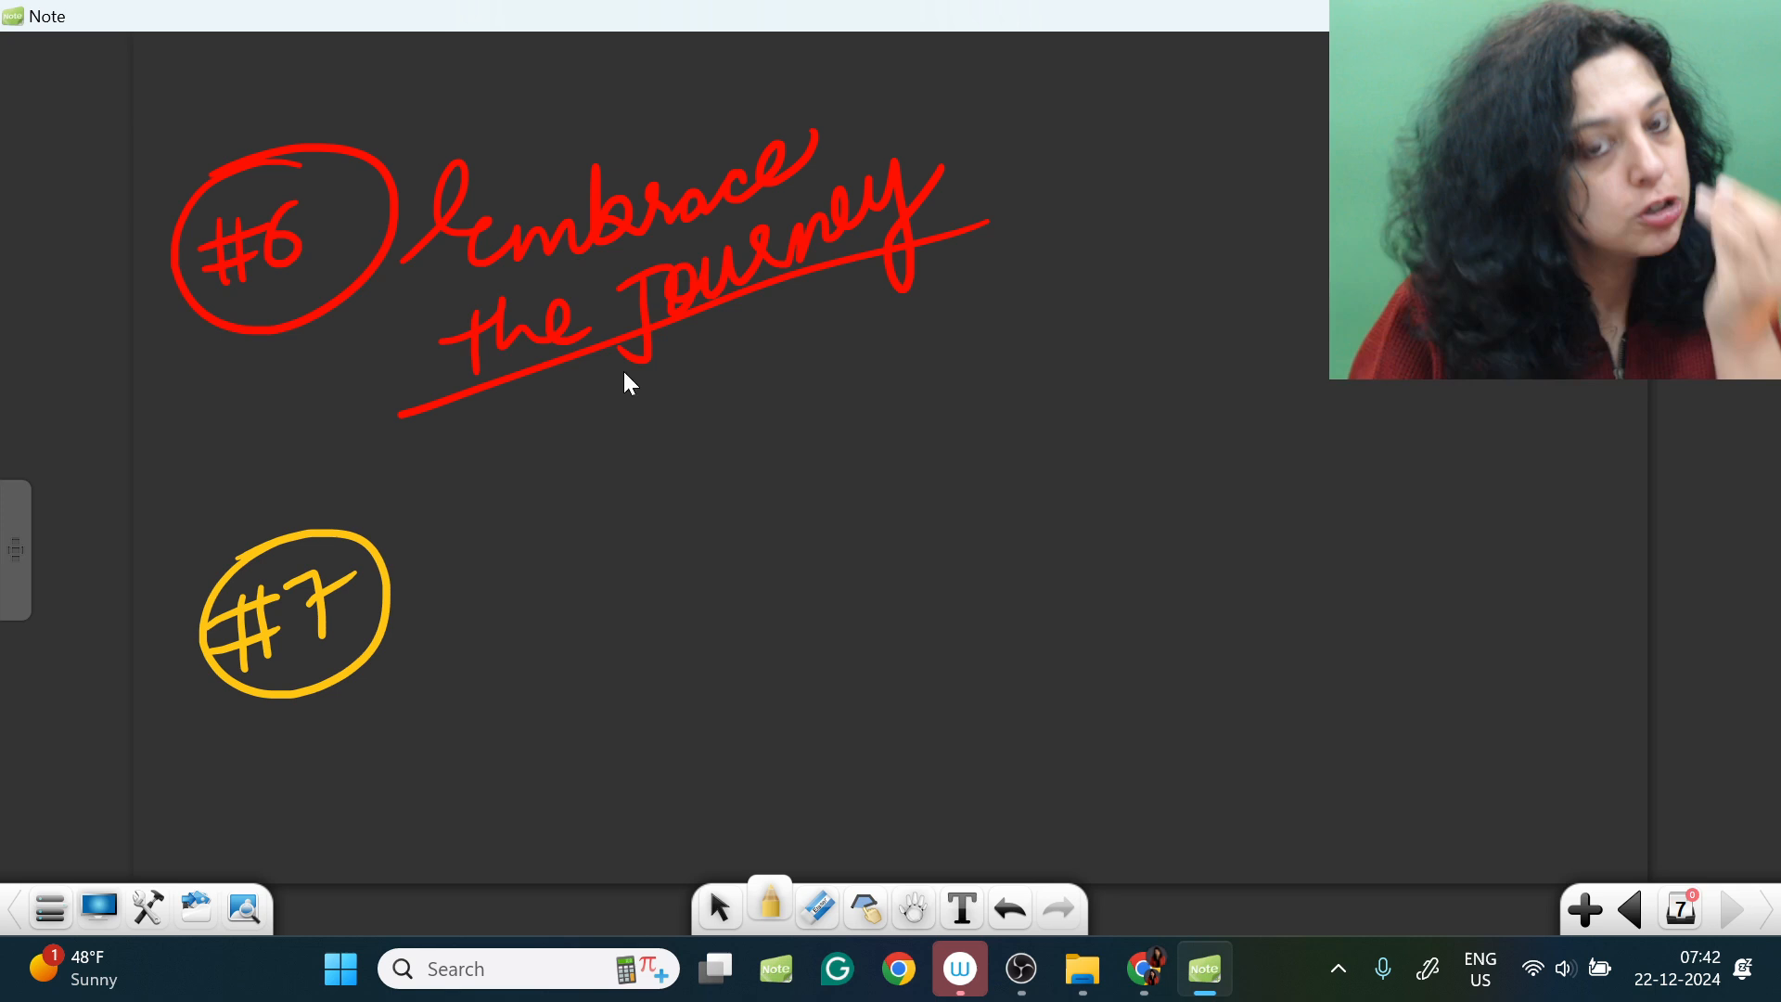
pyautogui.moveTo(670, 487)
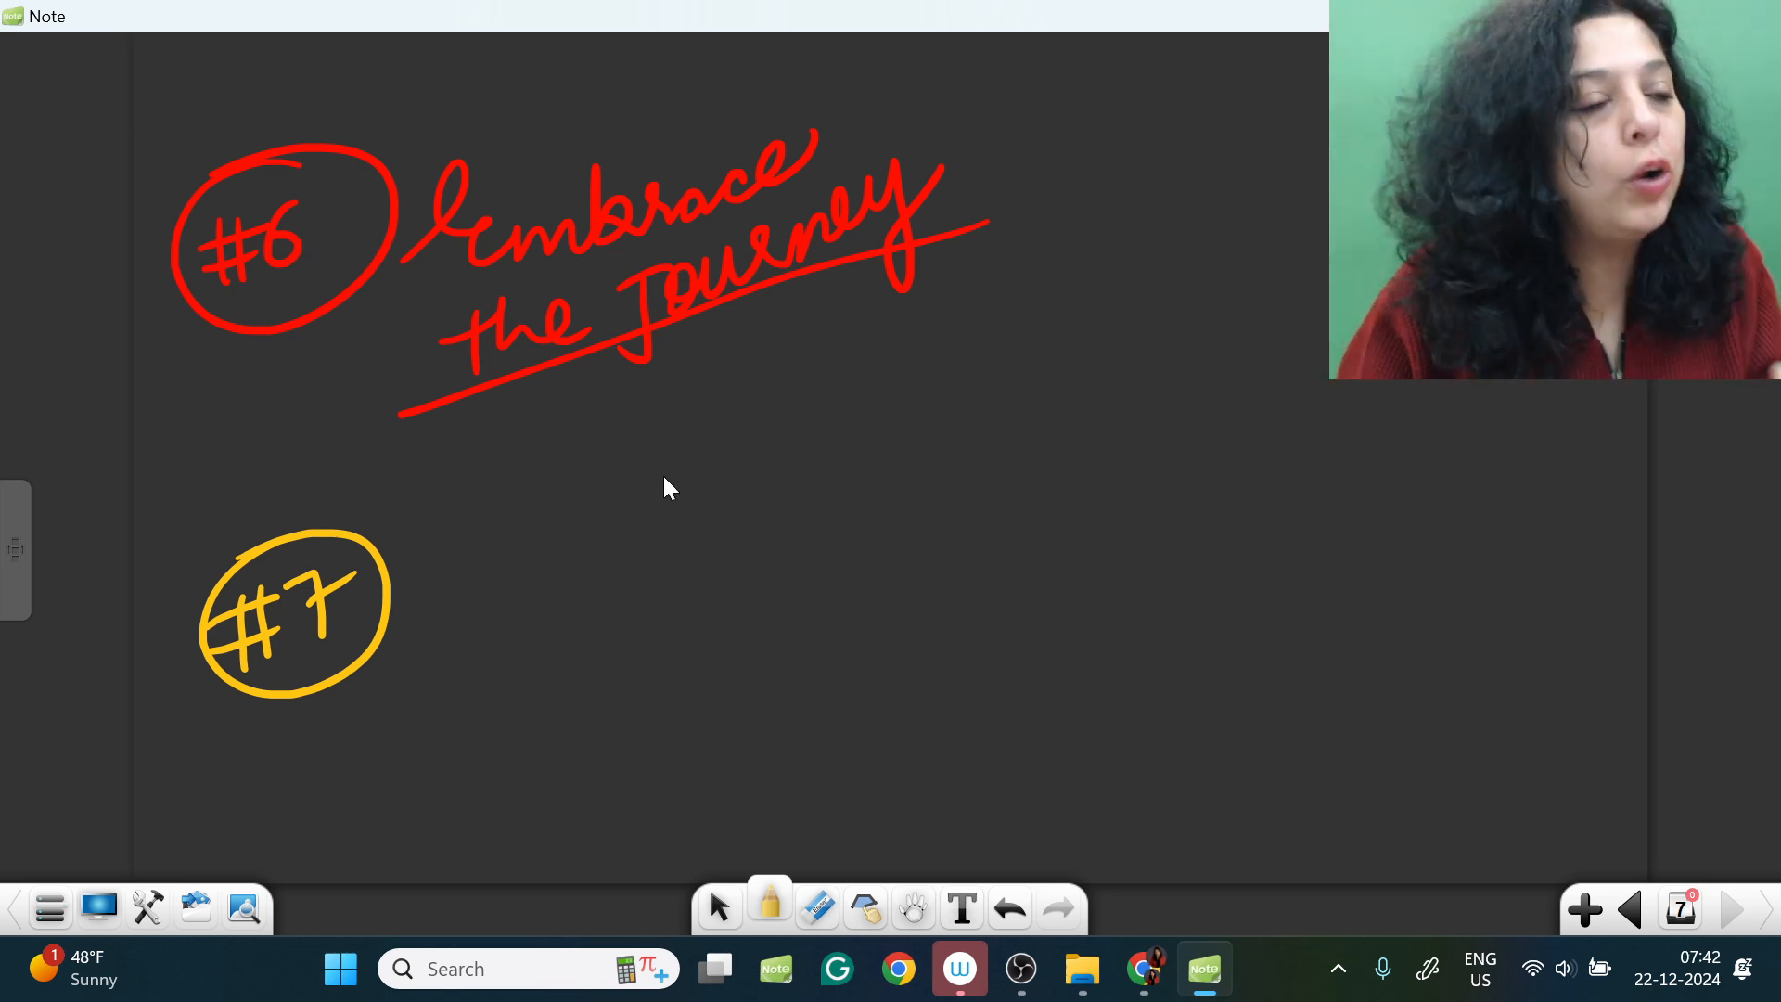
# Step: Write 'Celebrate the small win' in pink beside #7
pyautogui.click(769, 907)
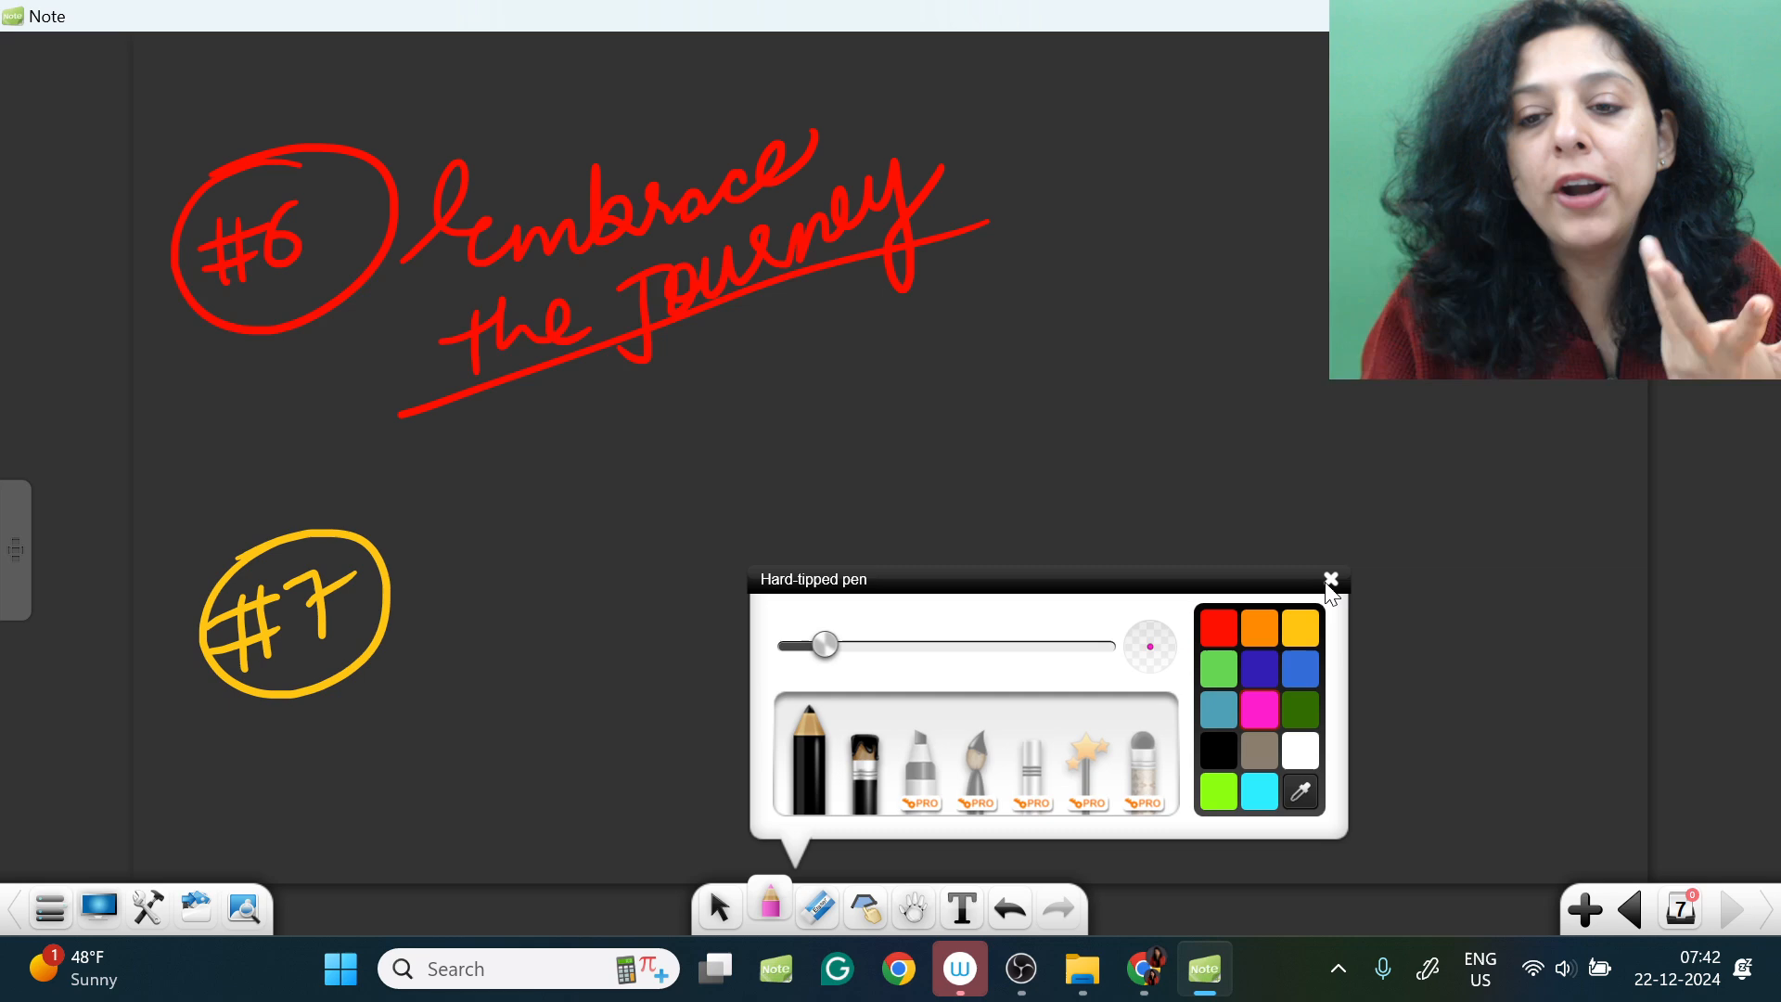
pyautogui.click(1330, 577)
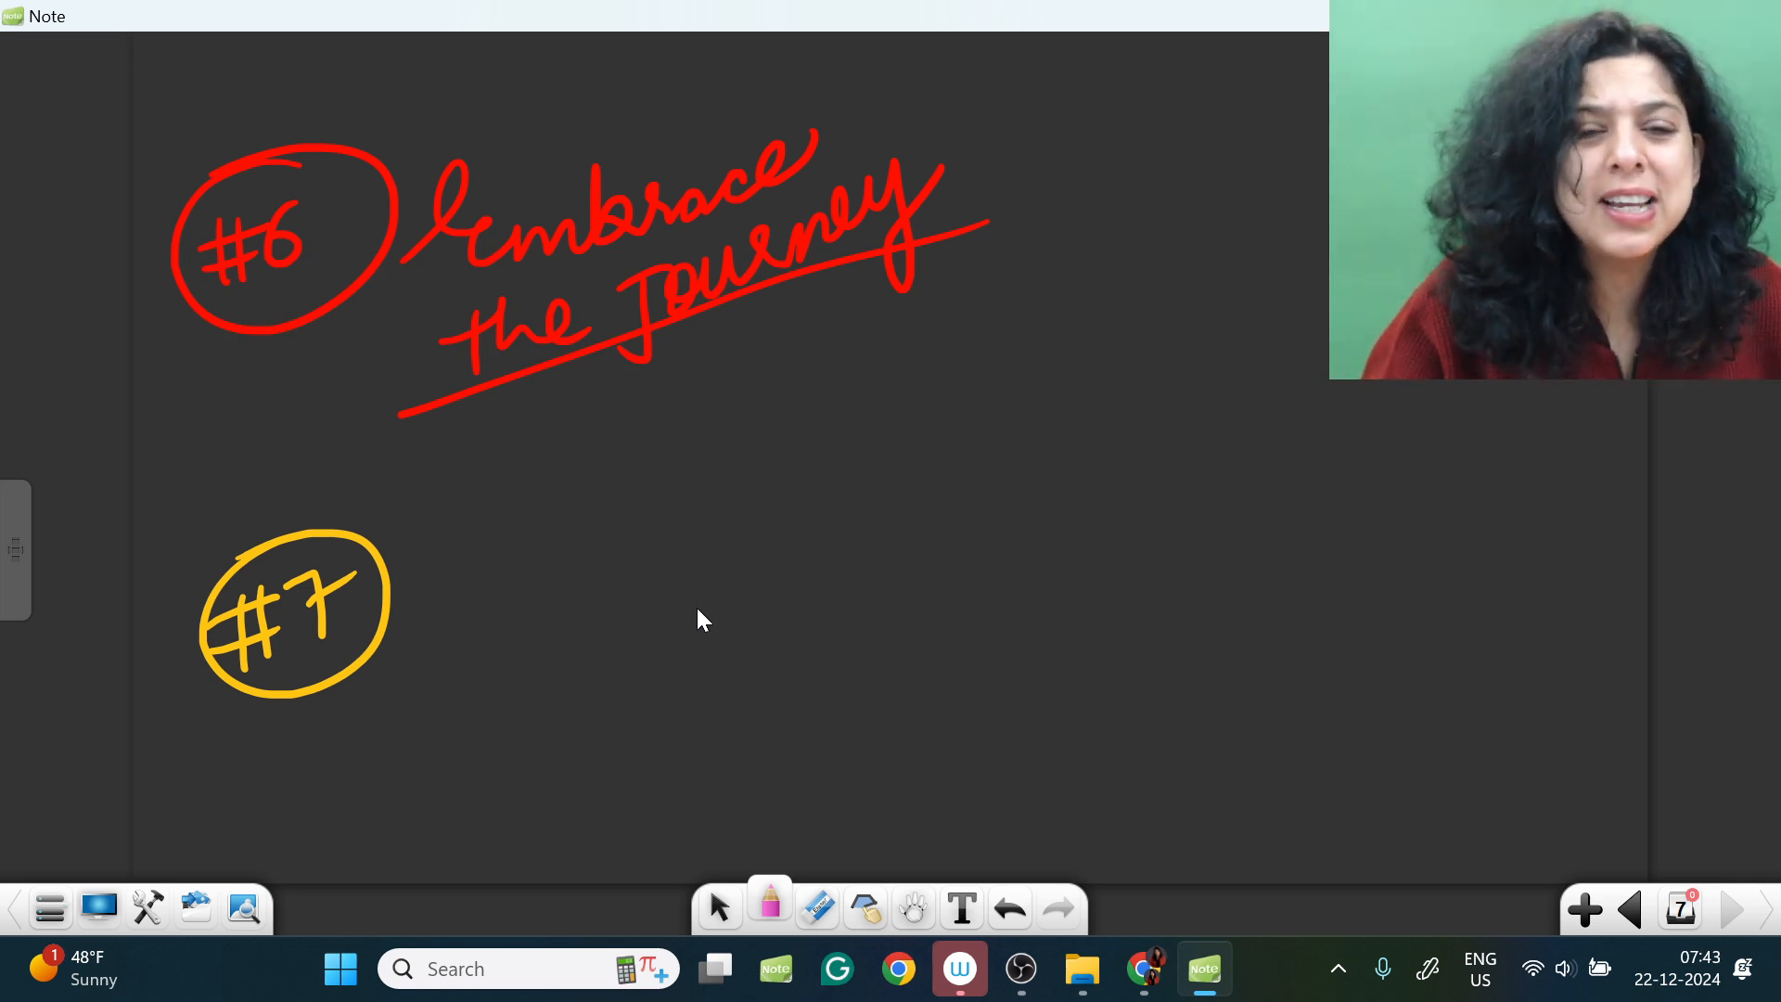
pyautogui.moveTo(541, 485)
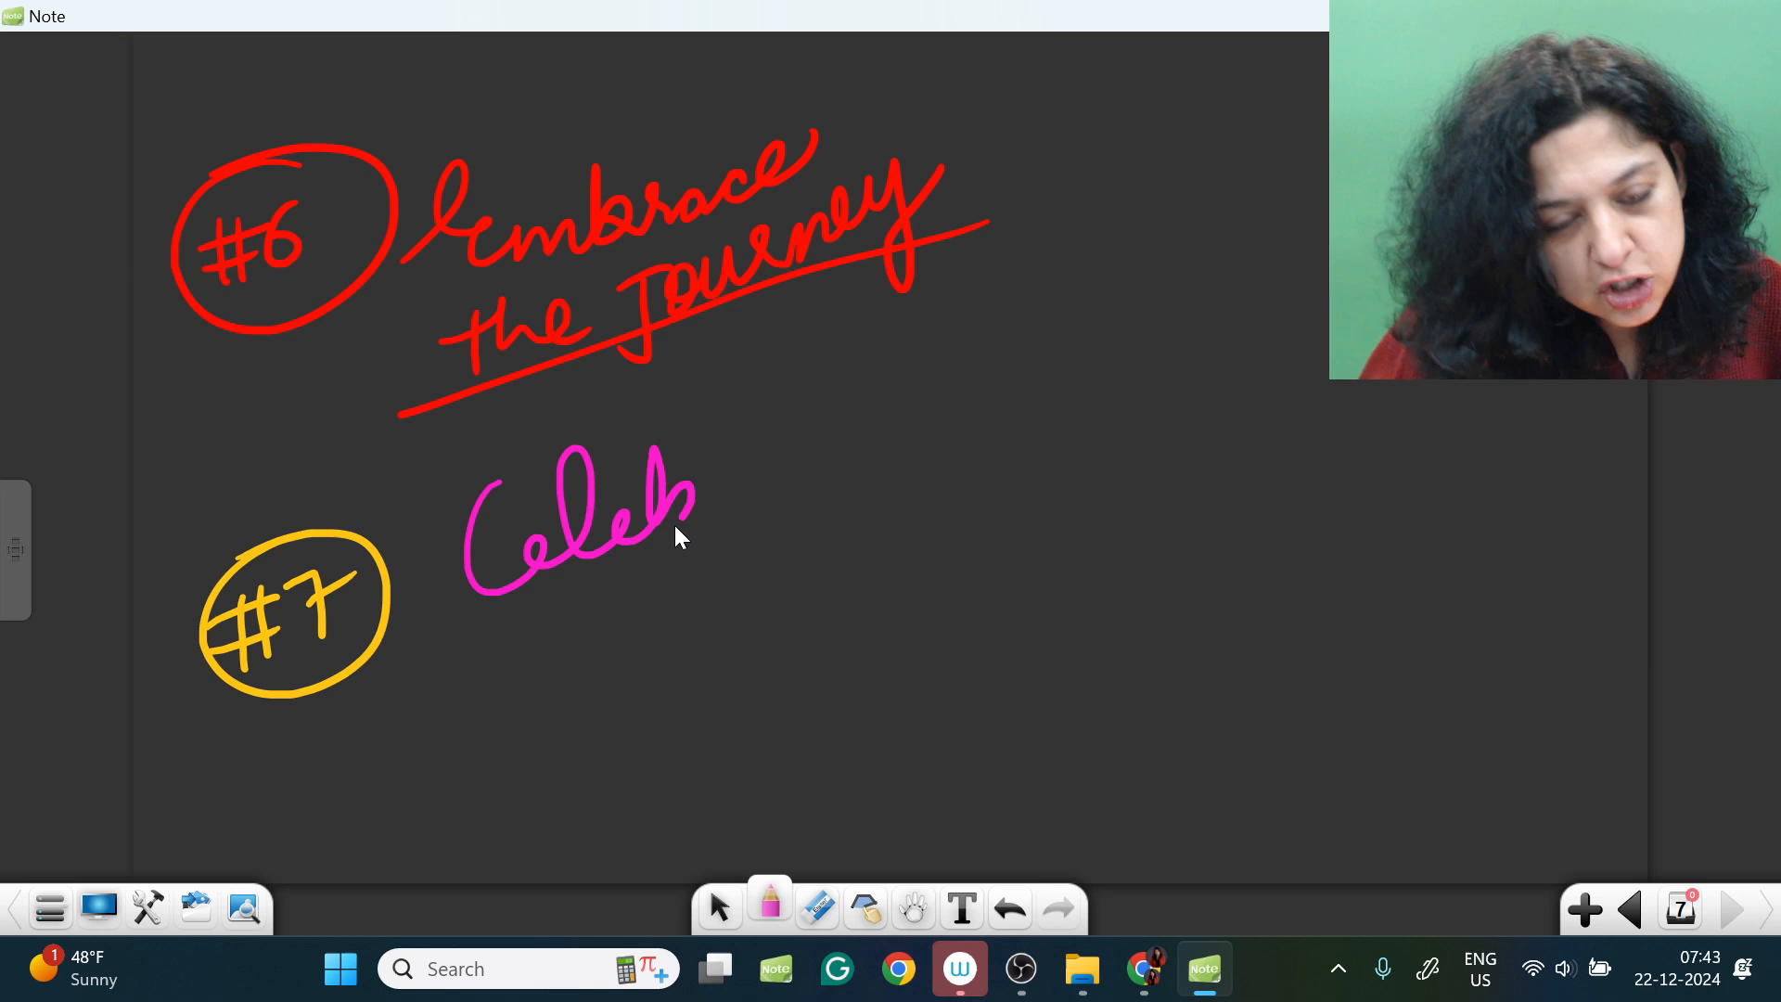
pyautogui.moveTo(682, 511); pyautogui.dragTo(942, 375)
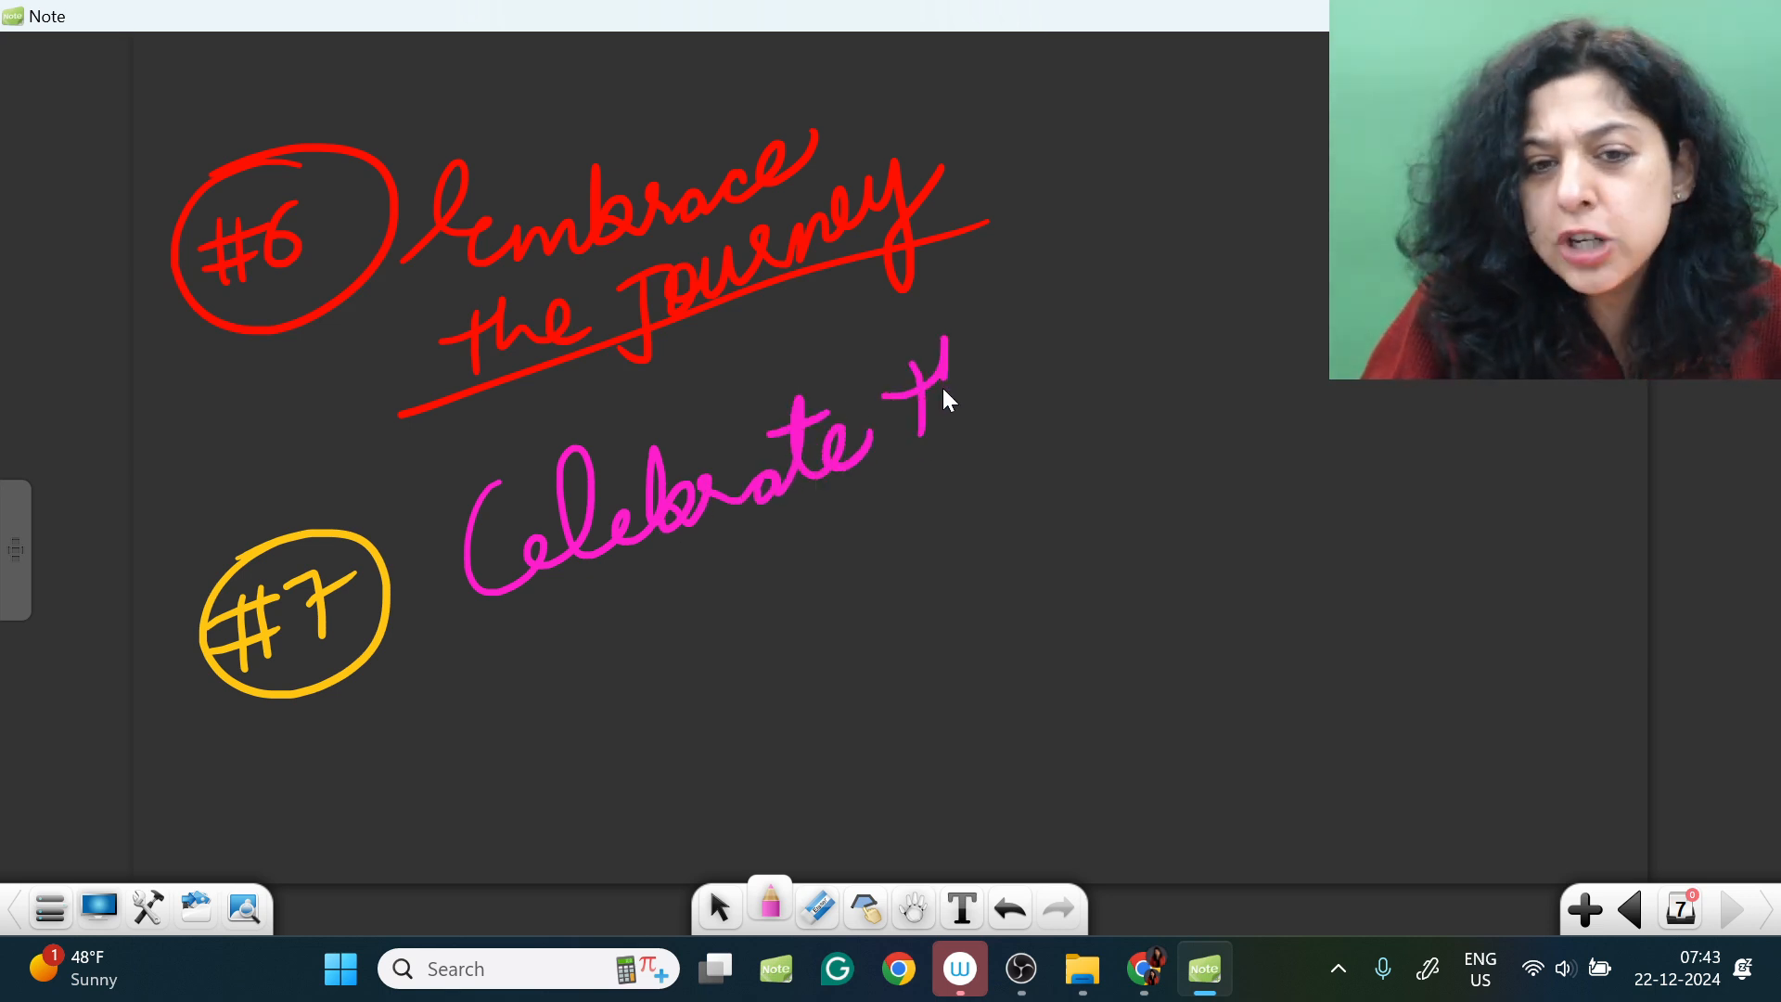
pyautogui.moveTo(931, 364); pyautogui.dragTo(682, 659)
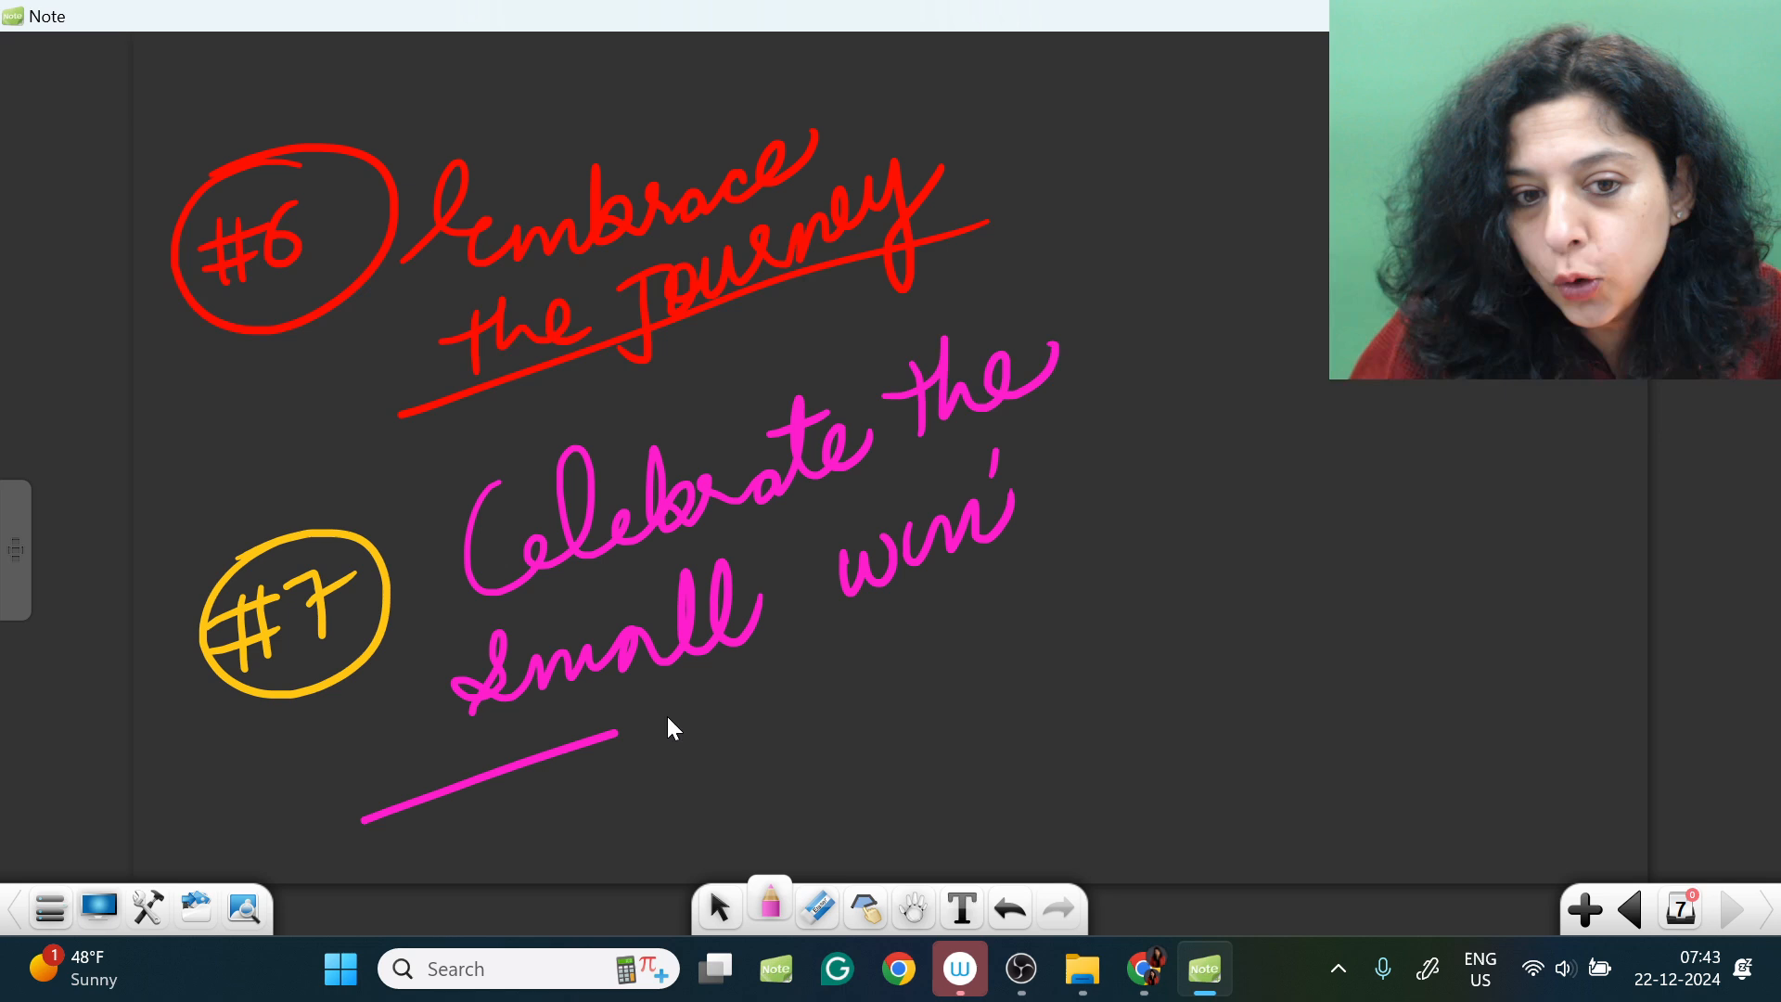
# Step: Add a green side note, then switch the ink to cyan
pyautogui.click(769, 906)
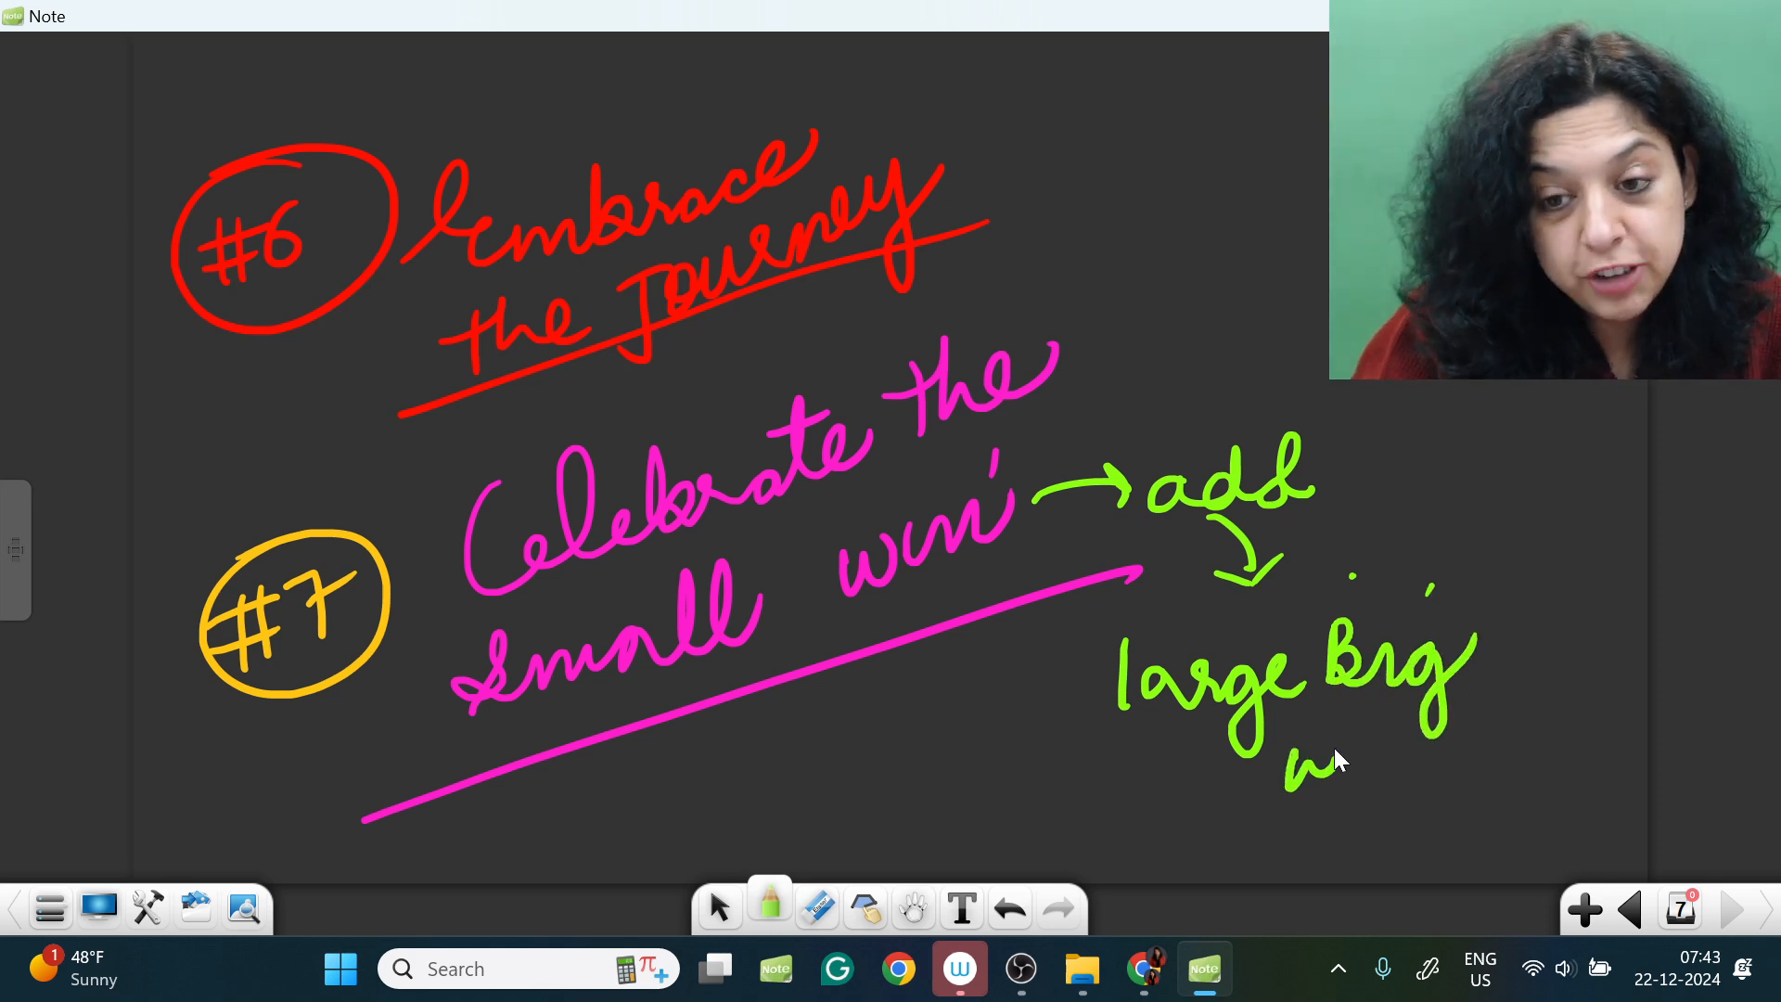
pyautogui.click(769, 907)
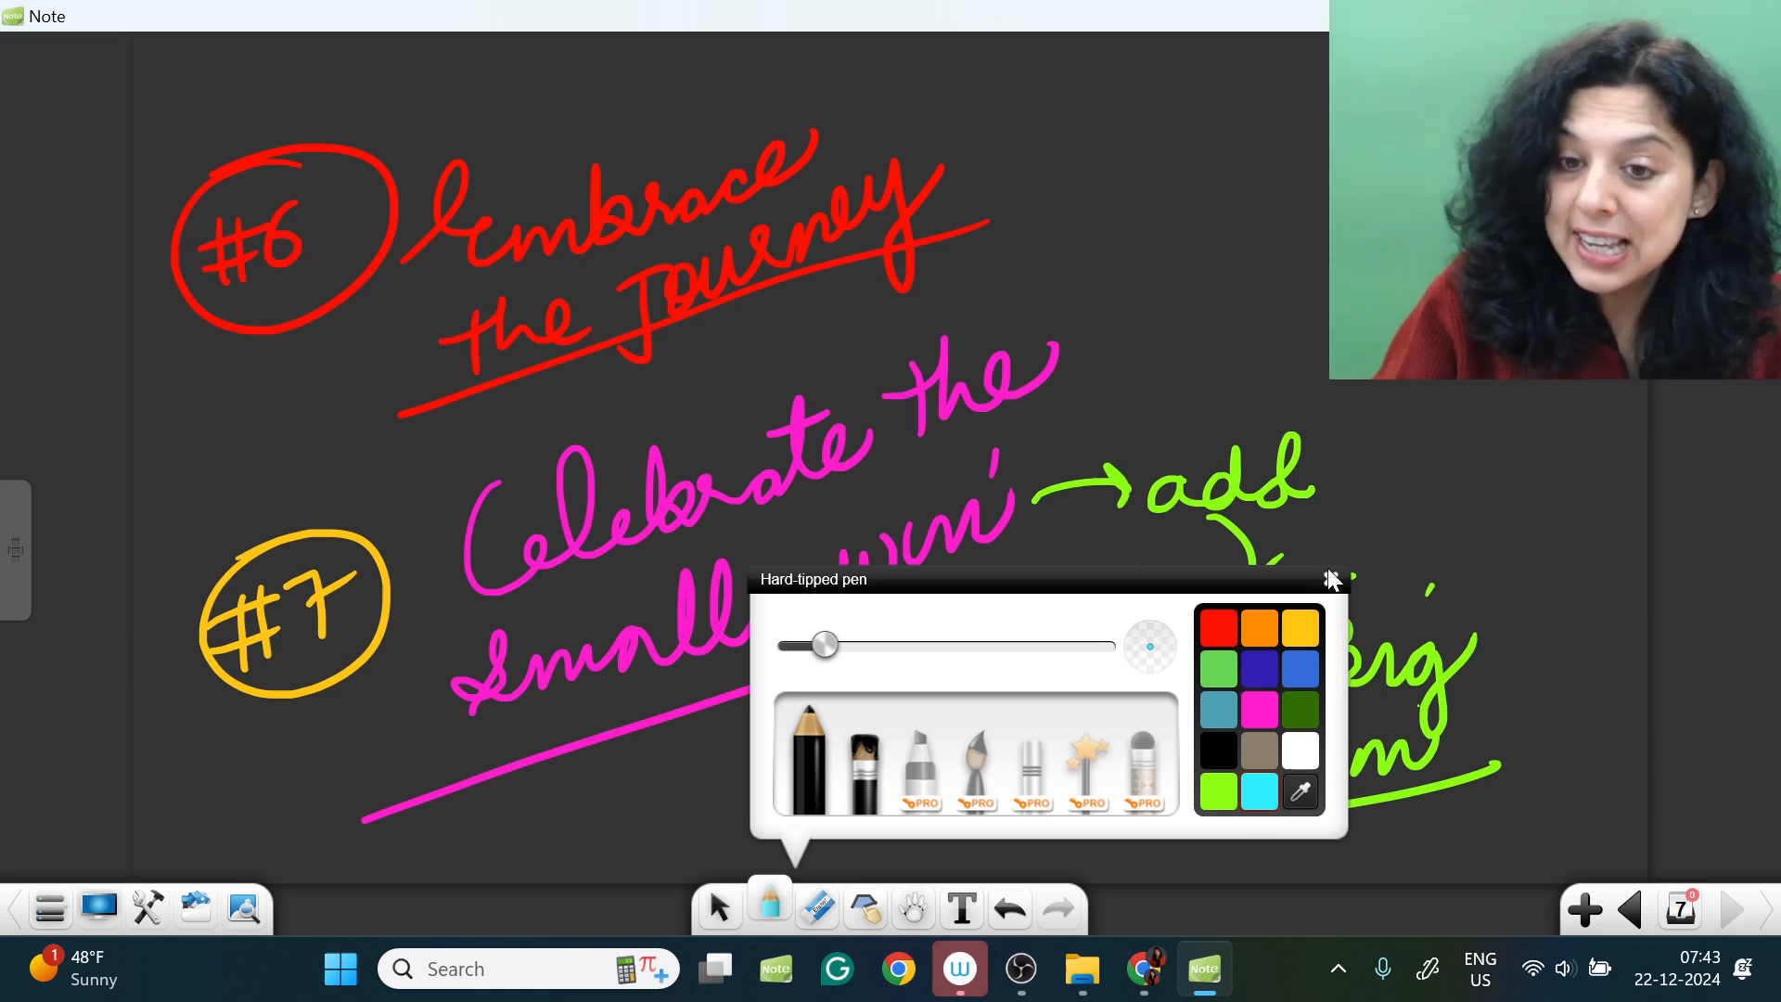
pyautogui.click(1328, 579)
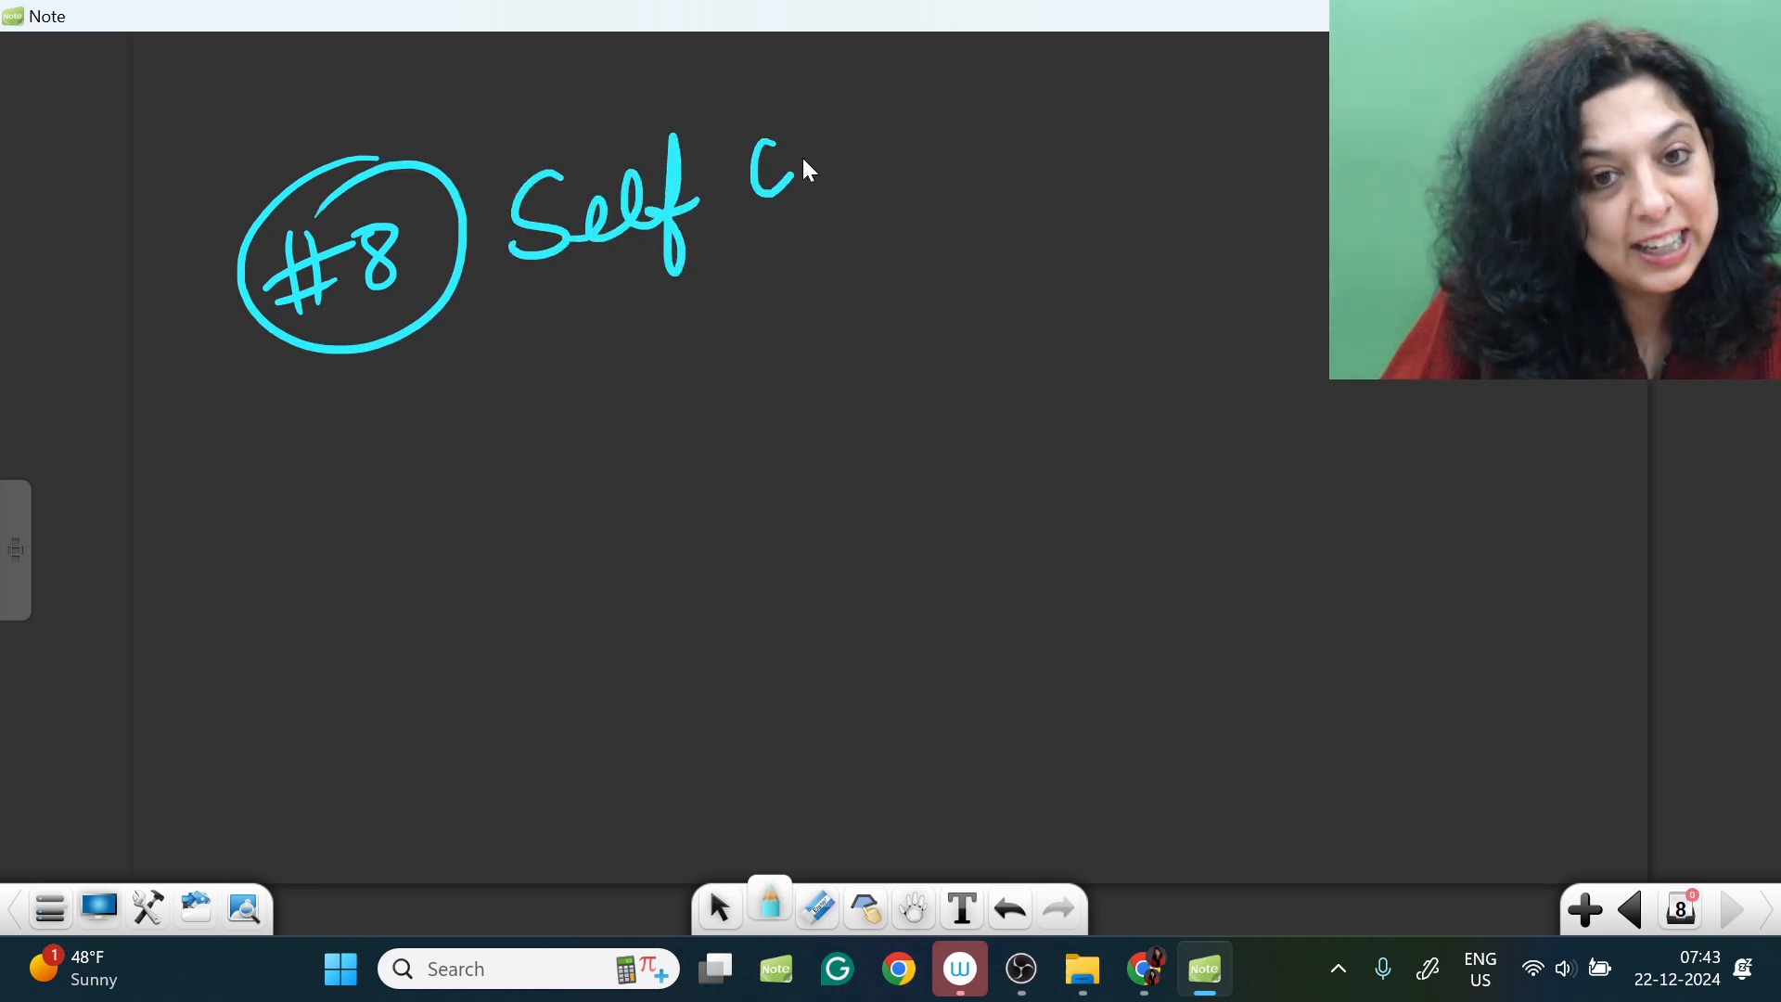
# Step: Write '#8 Self care Kindness' underlined in cyan, add a green underline, and start a new page
pyautogui.moveTo(795, 171); pyautogui.dragTo(545, 340)
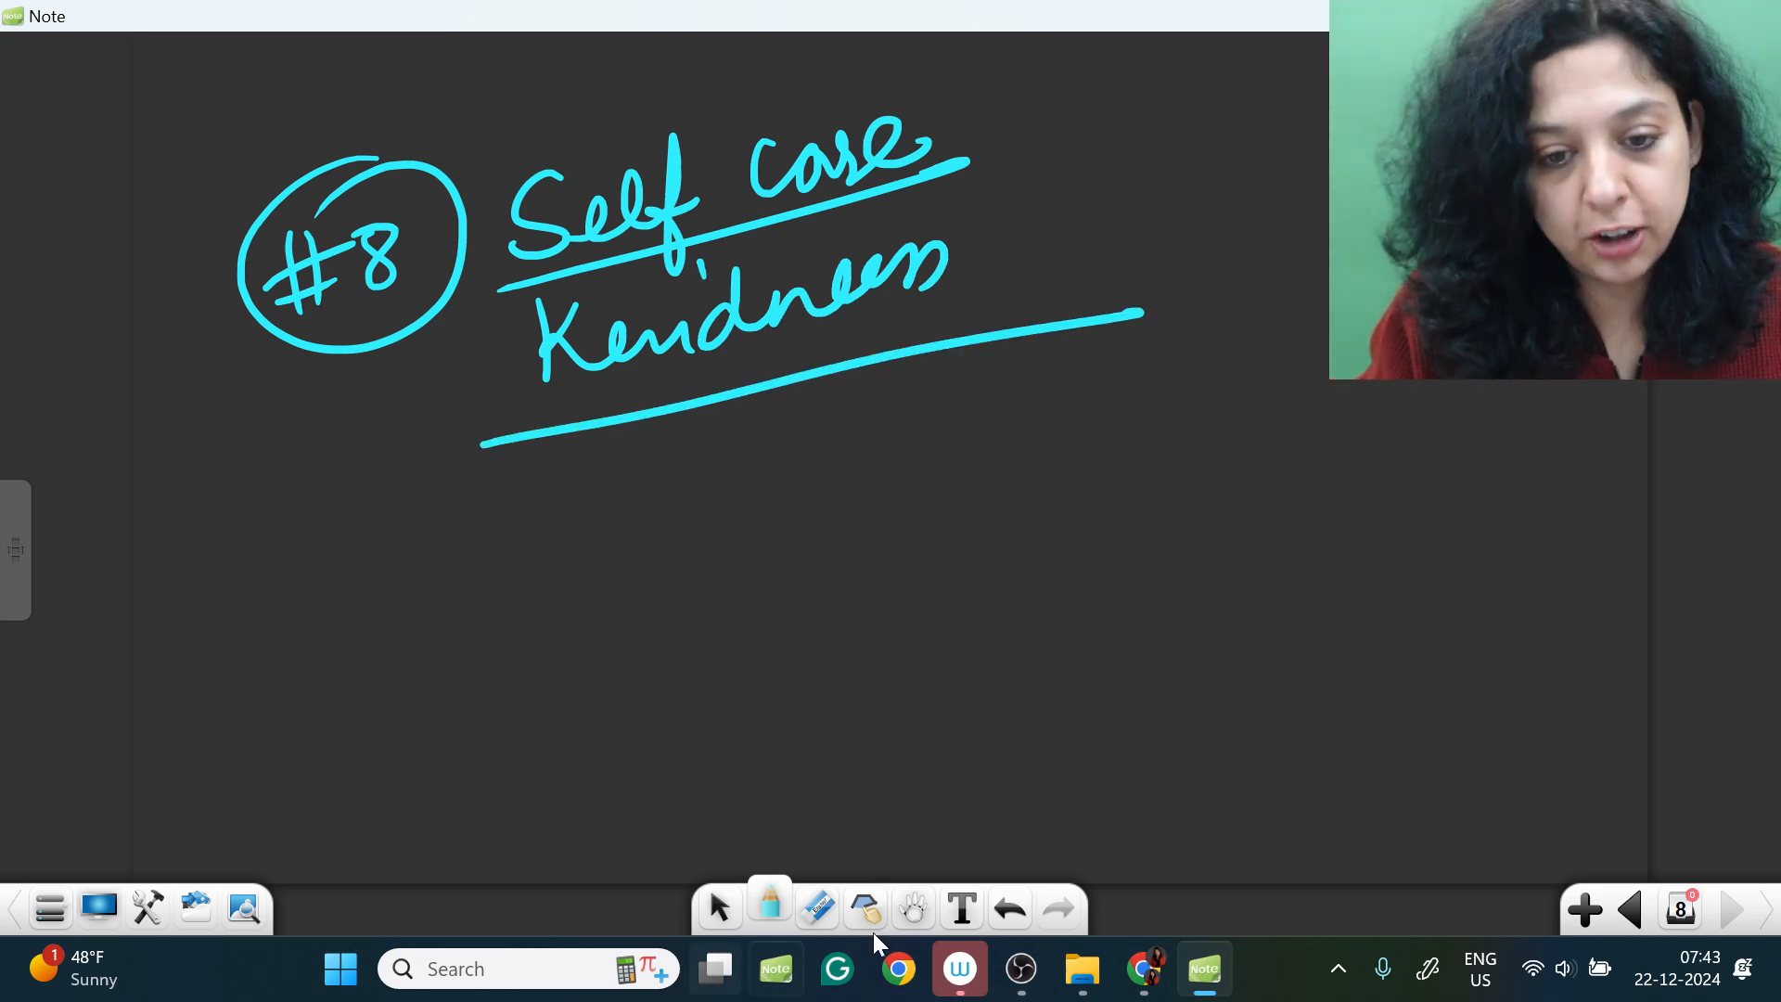
pyautogui.click(769, 906)
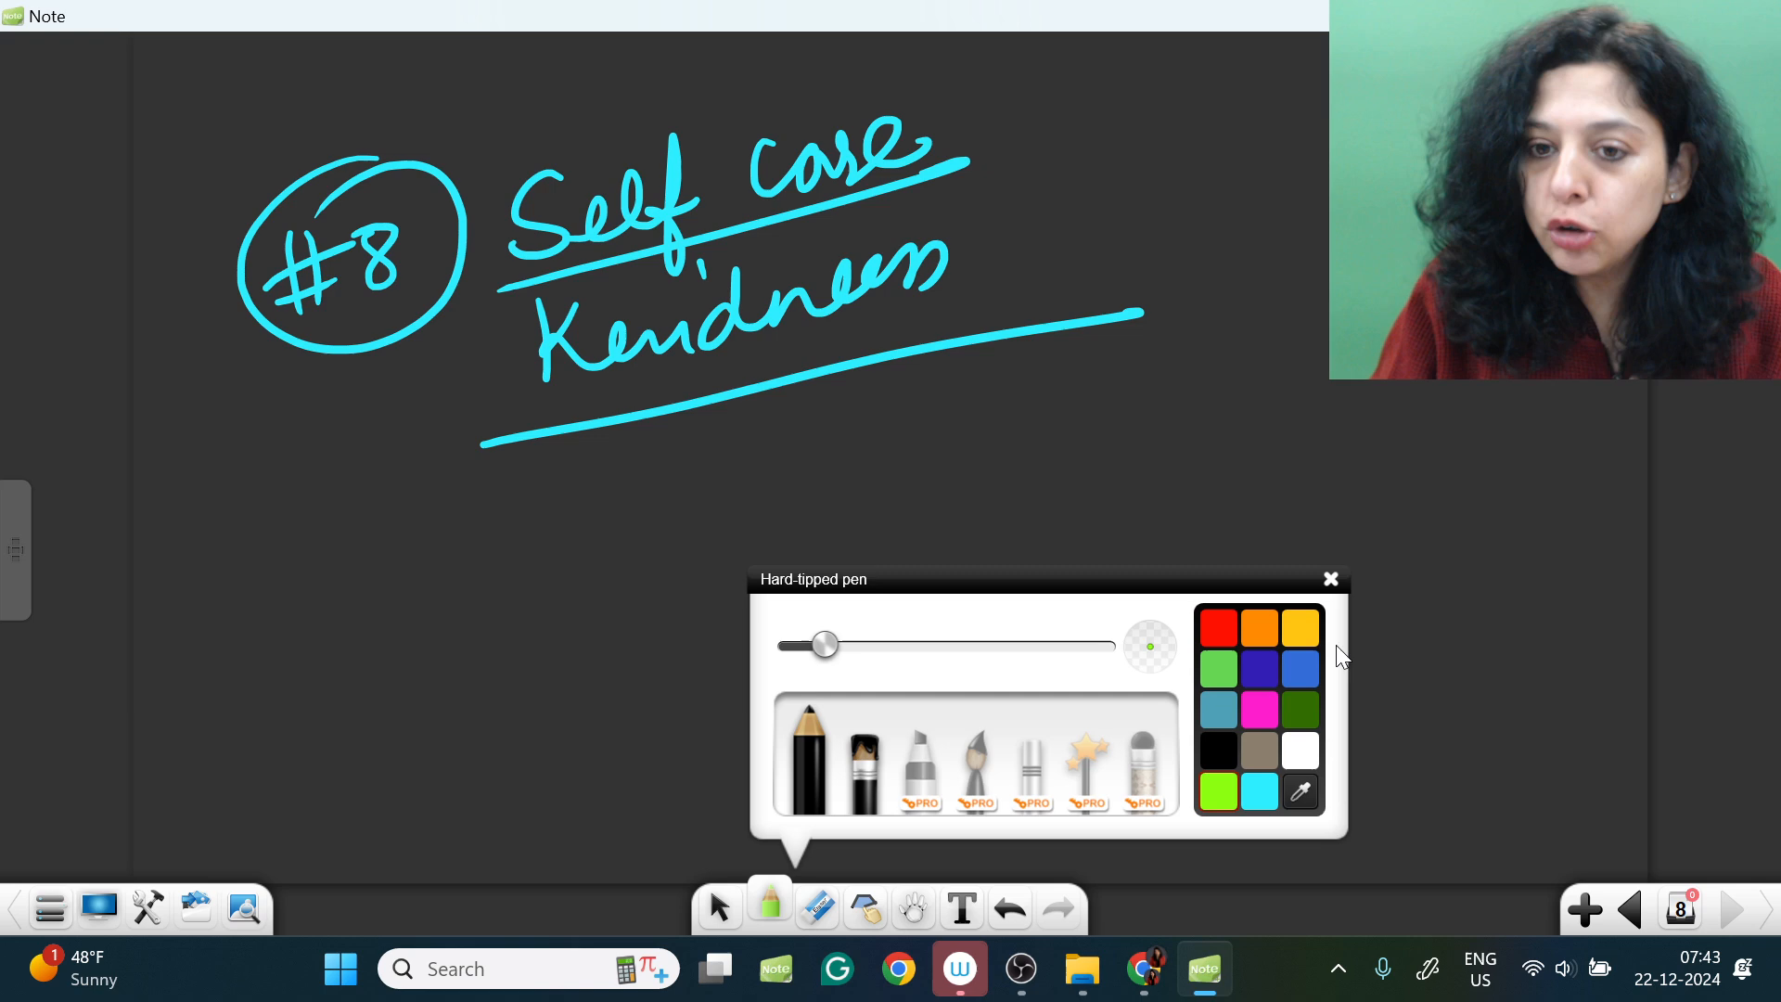
pyautogui.click(1330, 579)
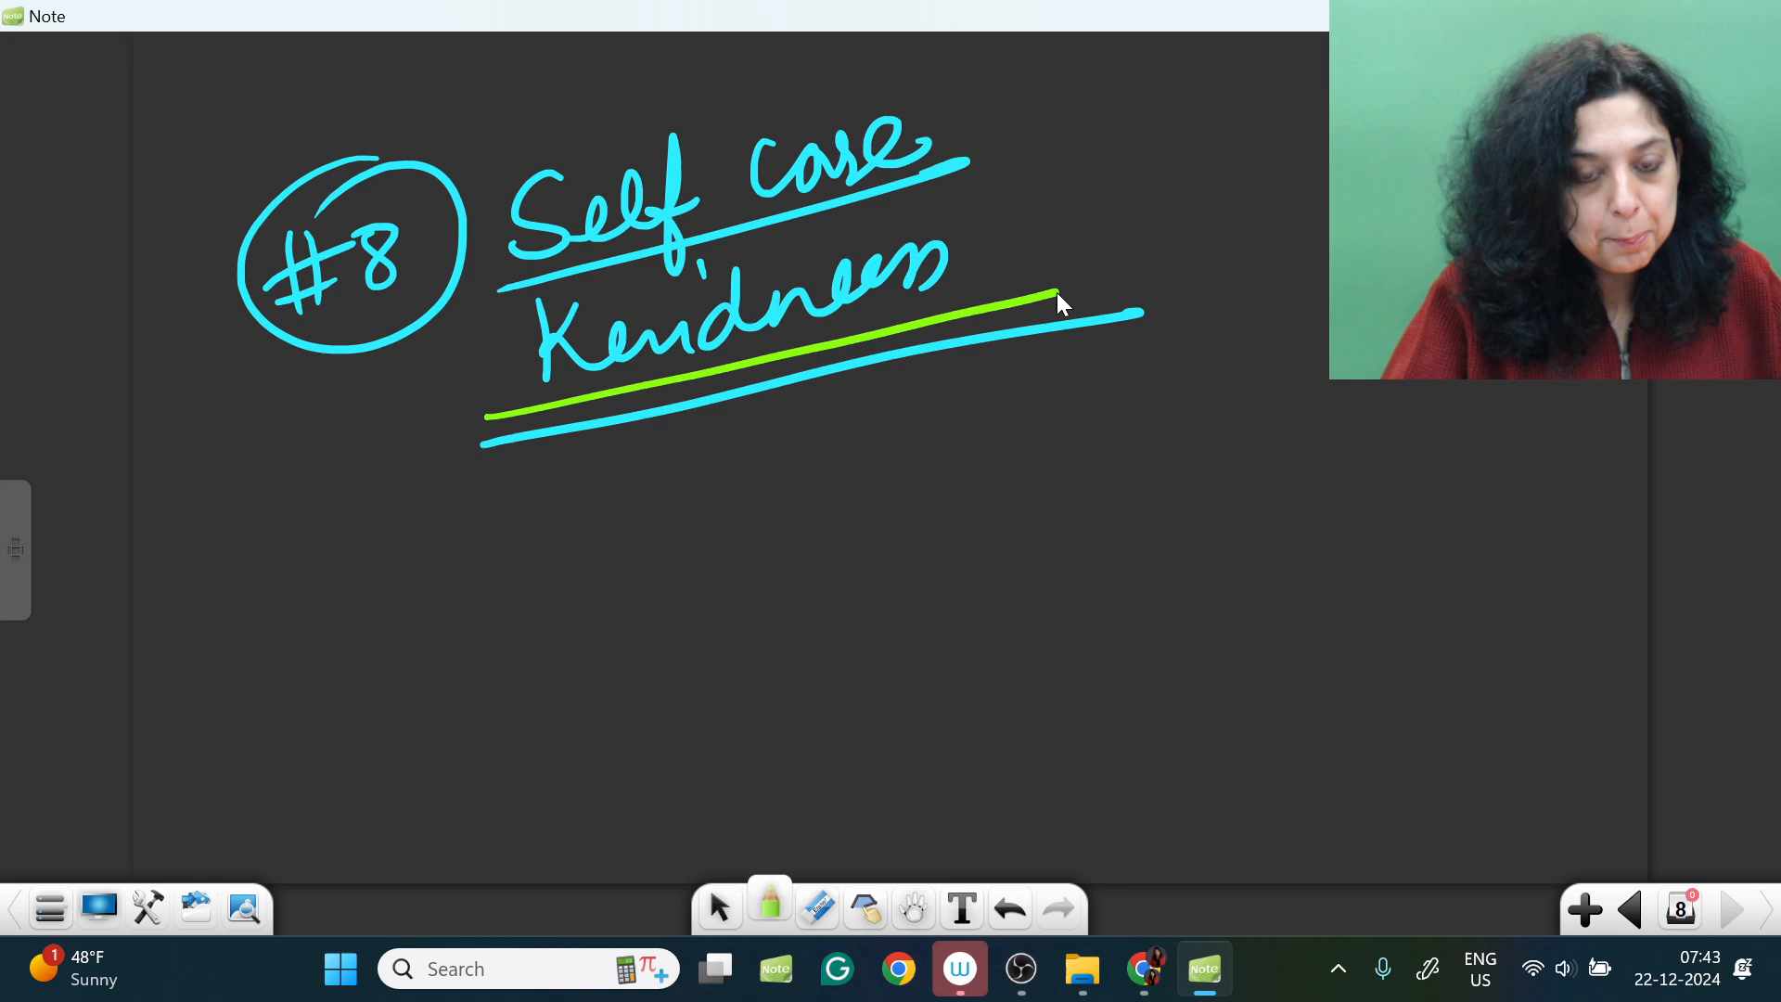
pyautogui.moveTo(1015, 327)
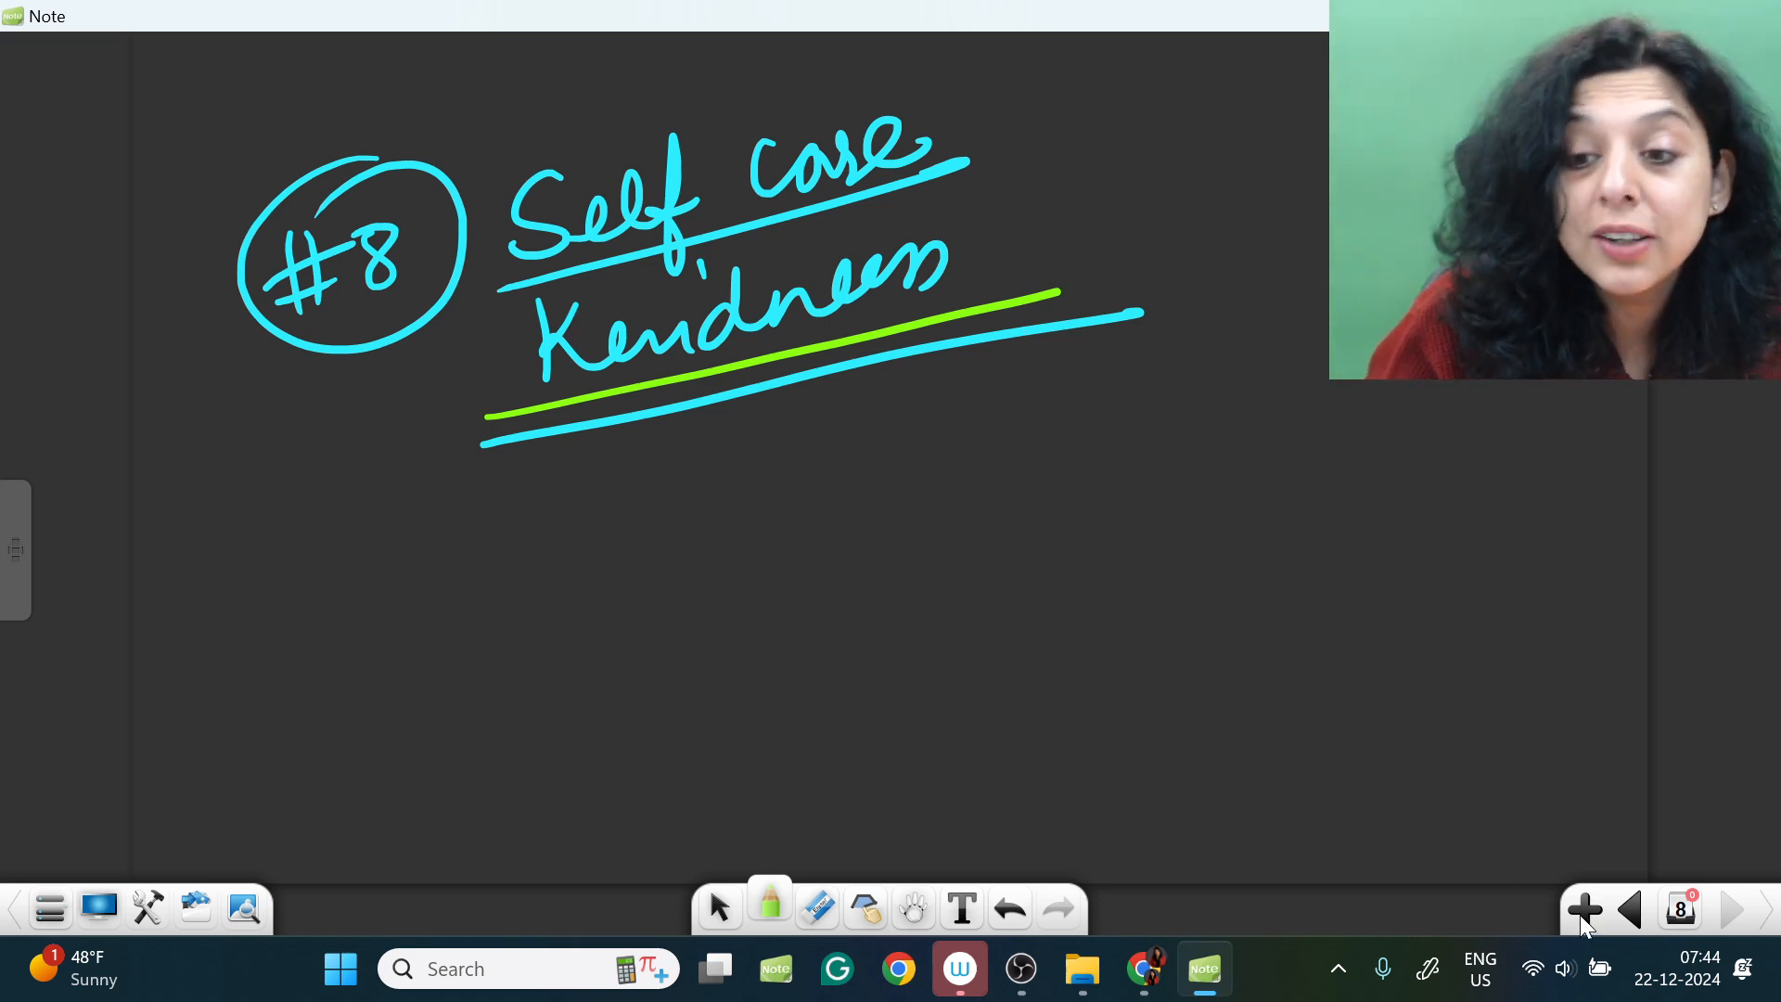
pyautogui.click(1584, 909)
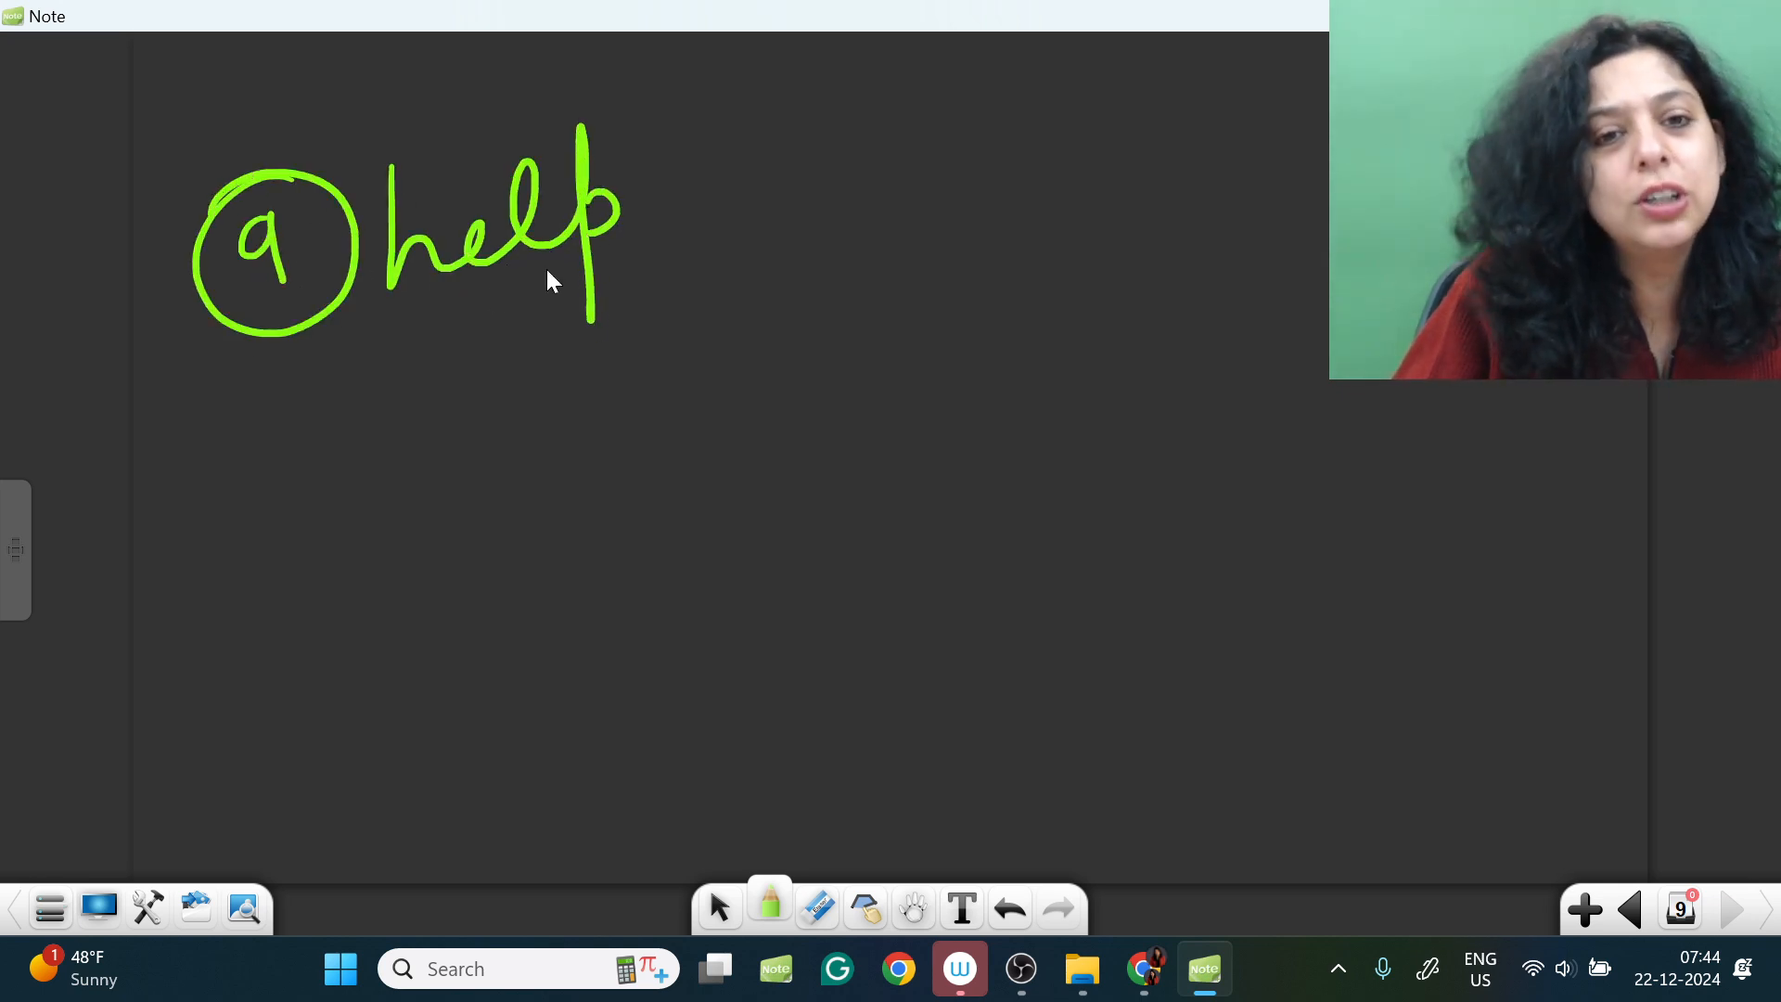
# Step: Double-underline 'help' in green, add an orange boxed '10 Positive Resilient', and start a new page
pyautogui.moveTo(307, 340); pyautogui.dragTo(693, 233)
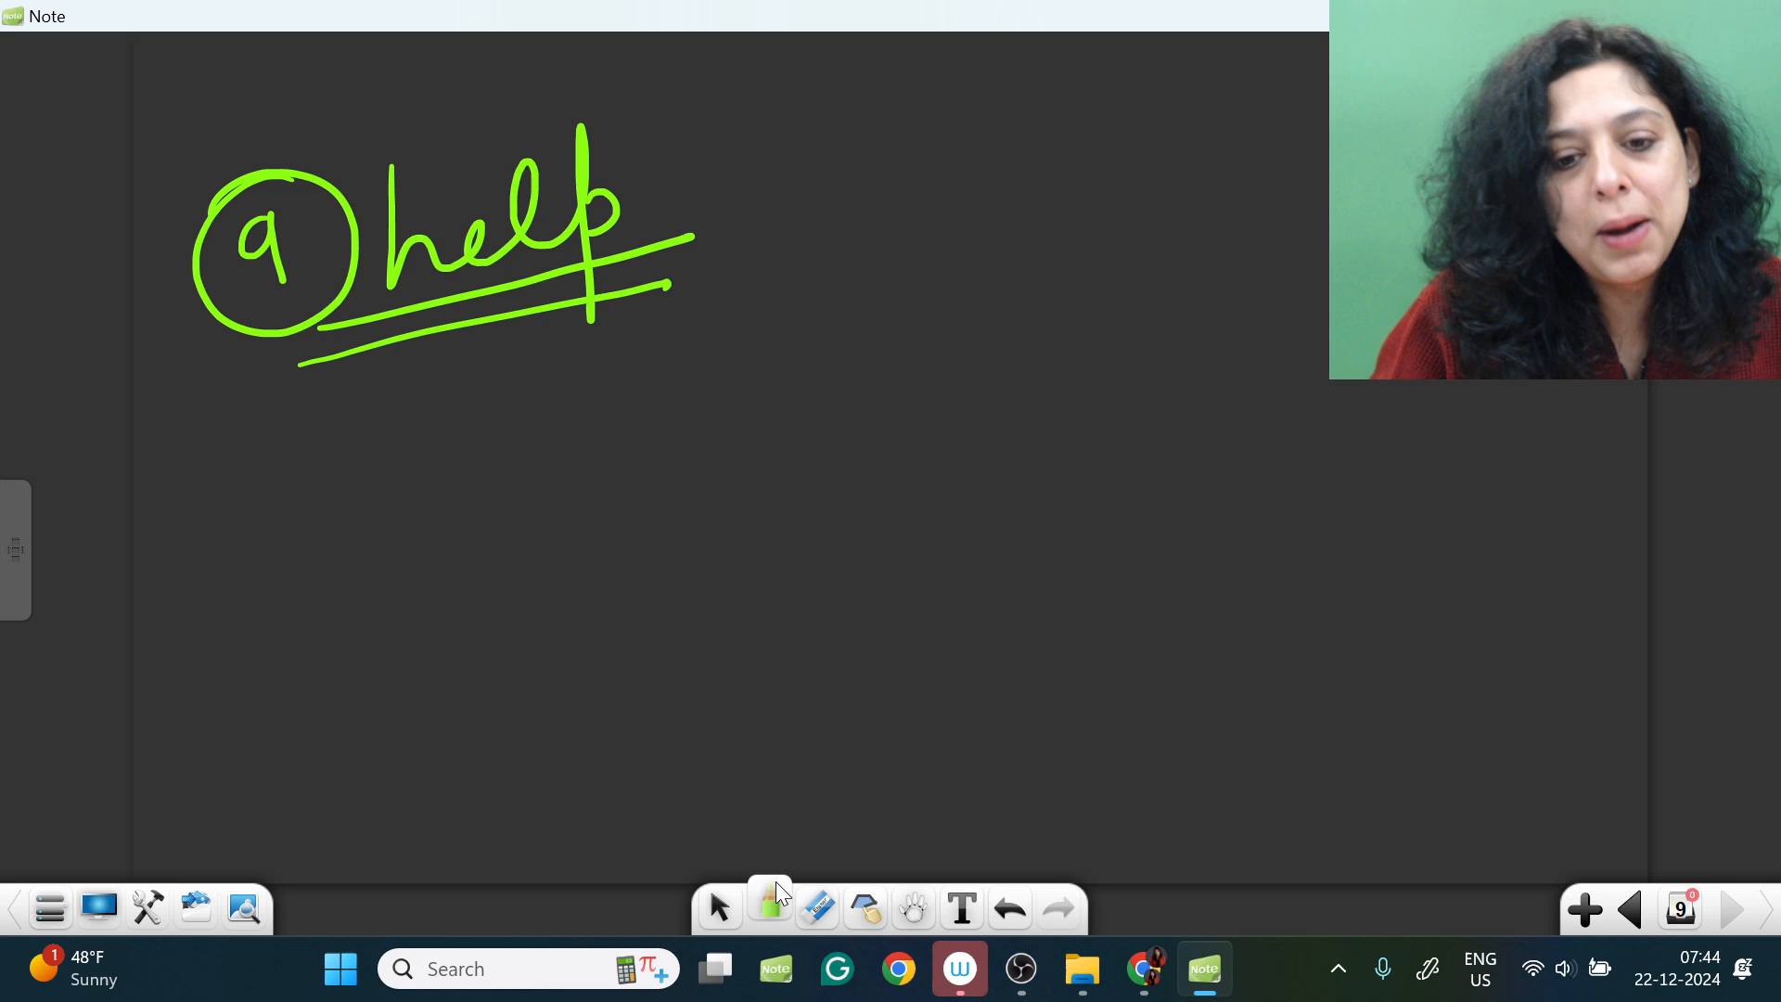
pyautogui.click(769, 906)
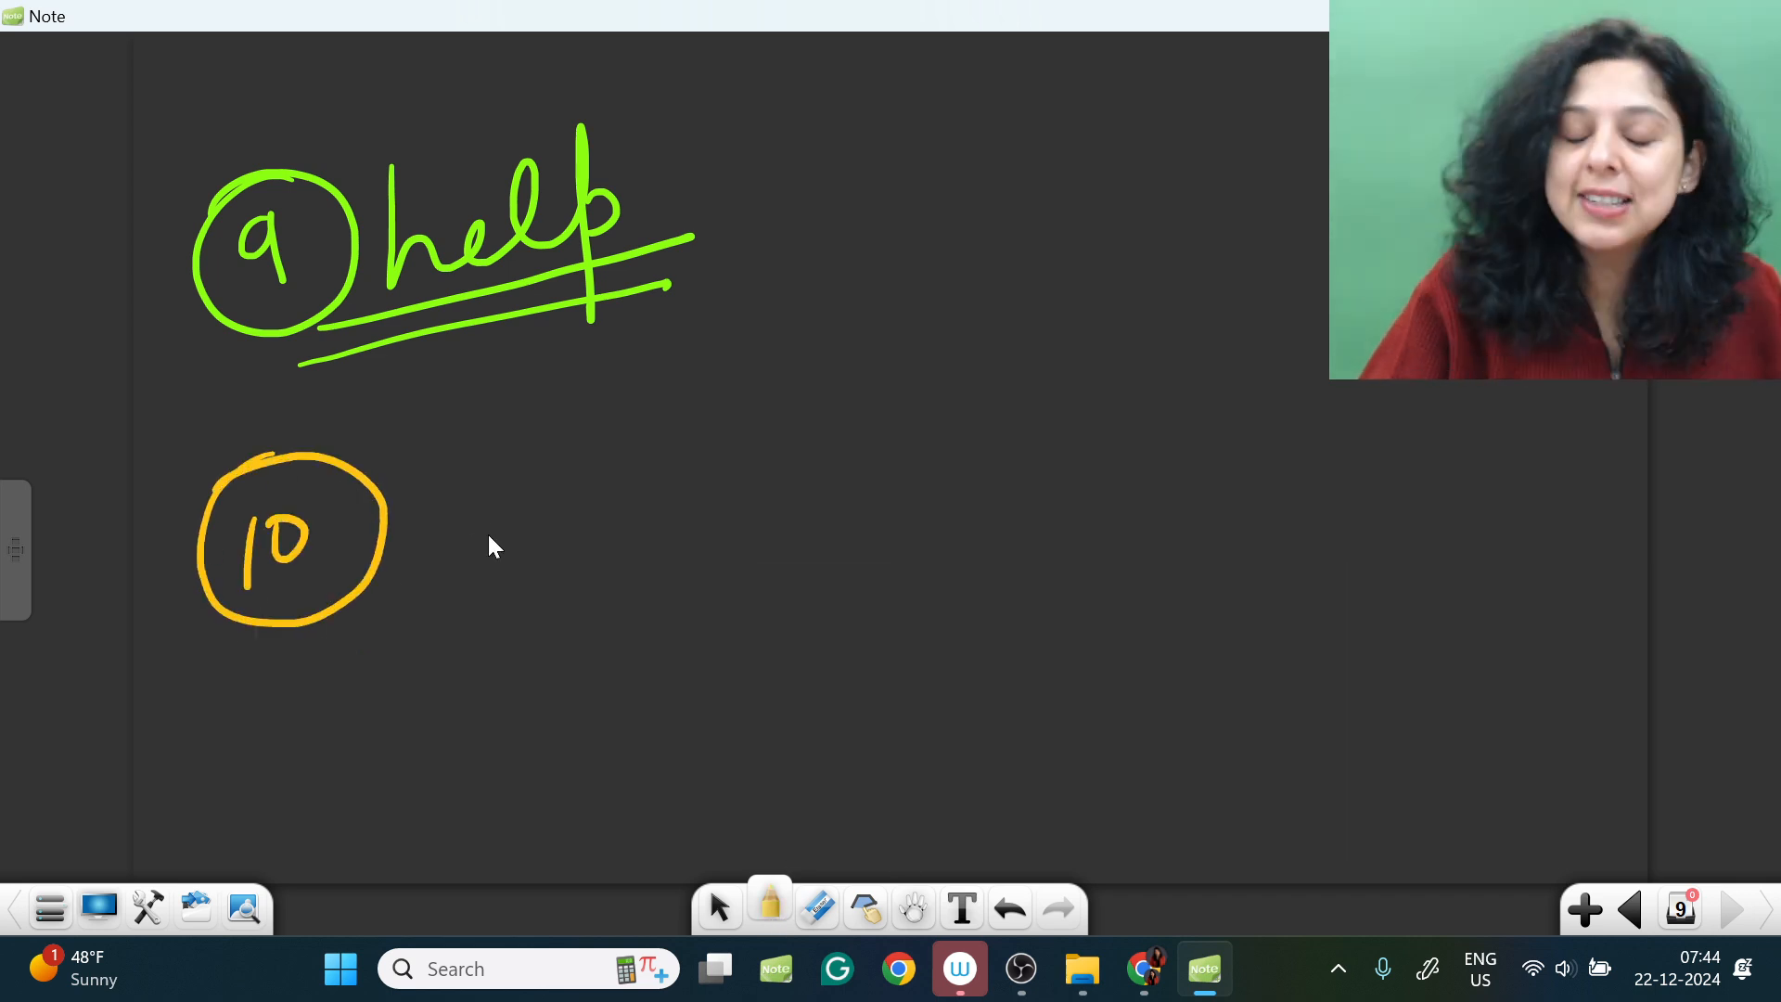
pyautogui.moveTo(466, 431); pyautogui.dragTo(557, 522)
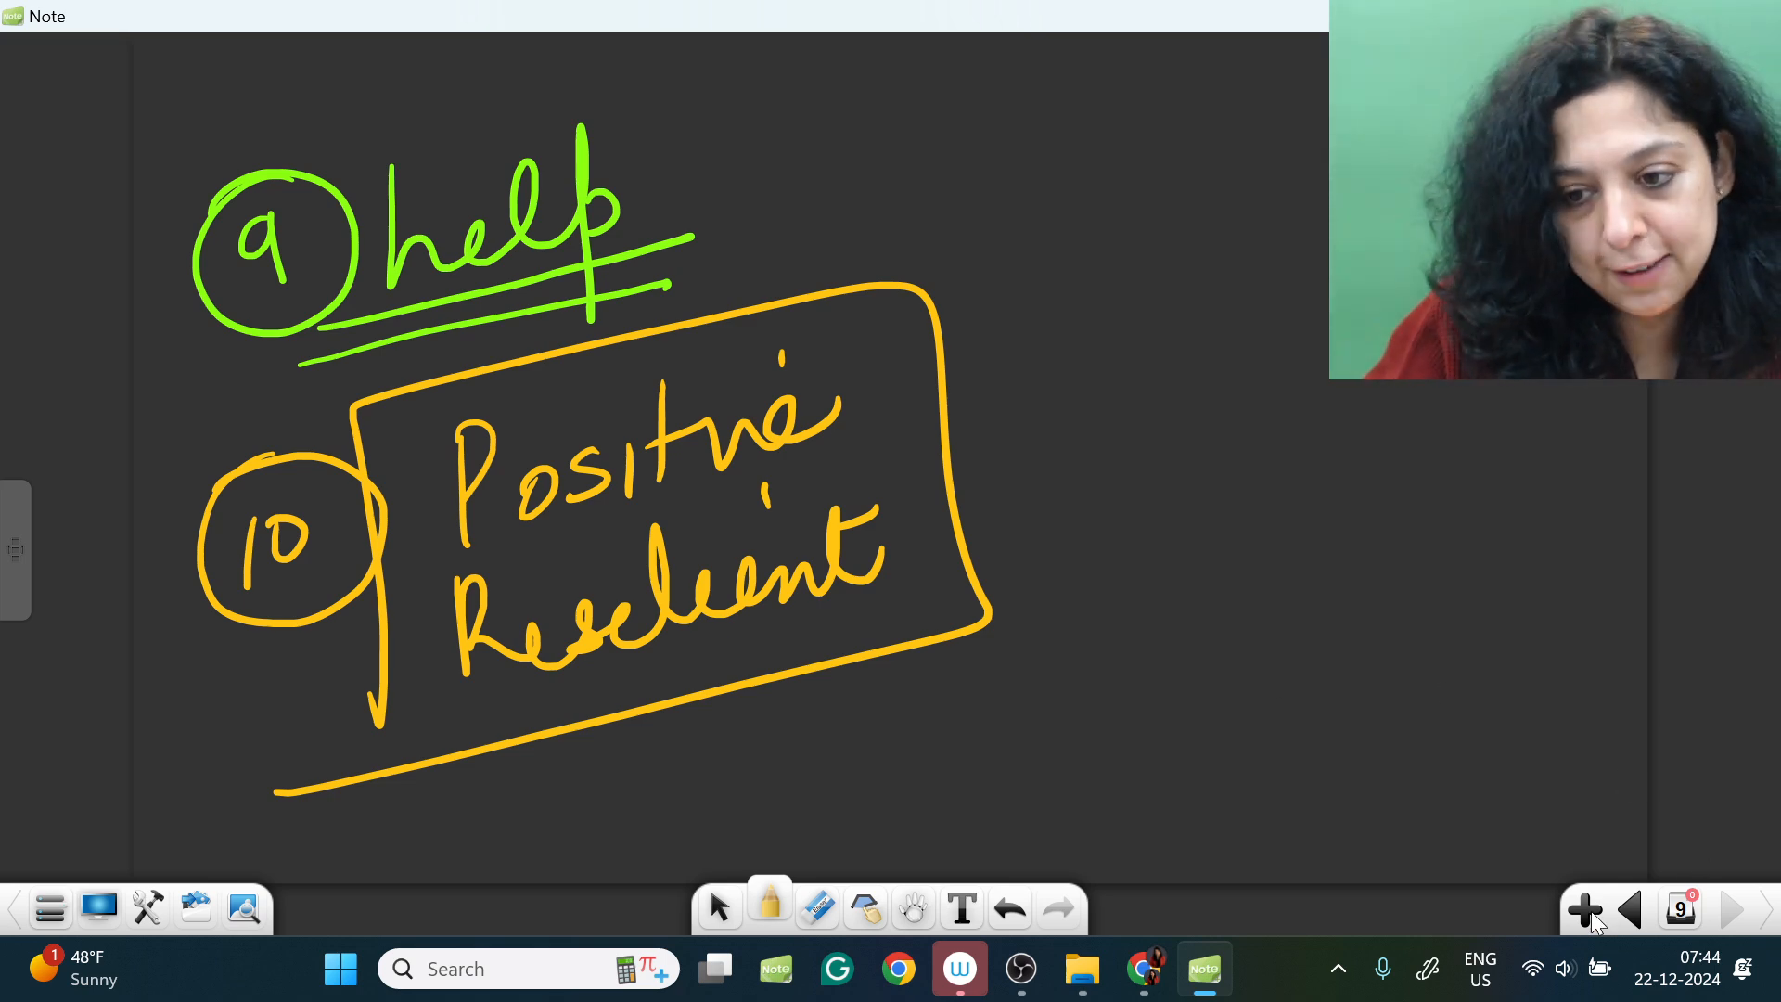
pyautogui.click(1585, 910)
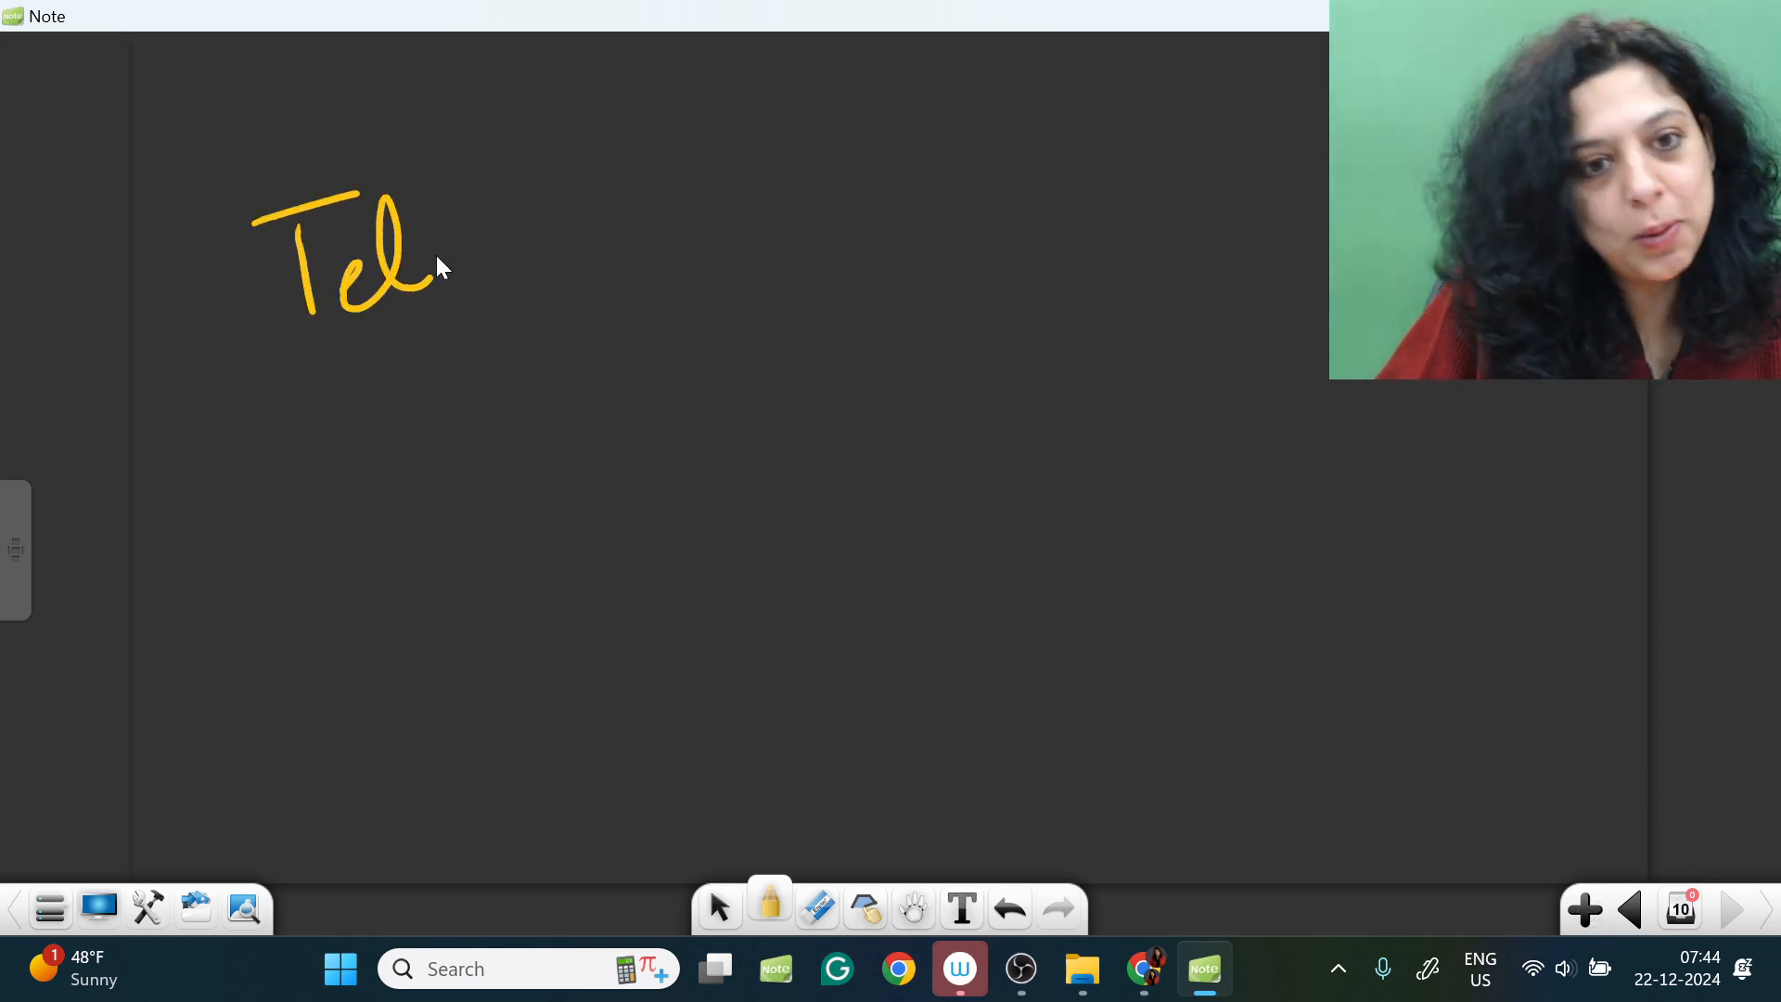
# Step: Write underlined 'Telegram' pointing to 'link' and a circled 'Insta-AMA', then bring up YouTube Studio in Chrome
pyautogui.moveTo(409, 261); pyautogui.dragTo(647, 250)
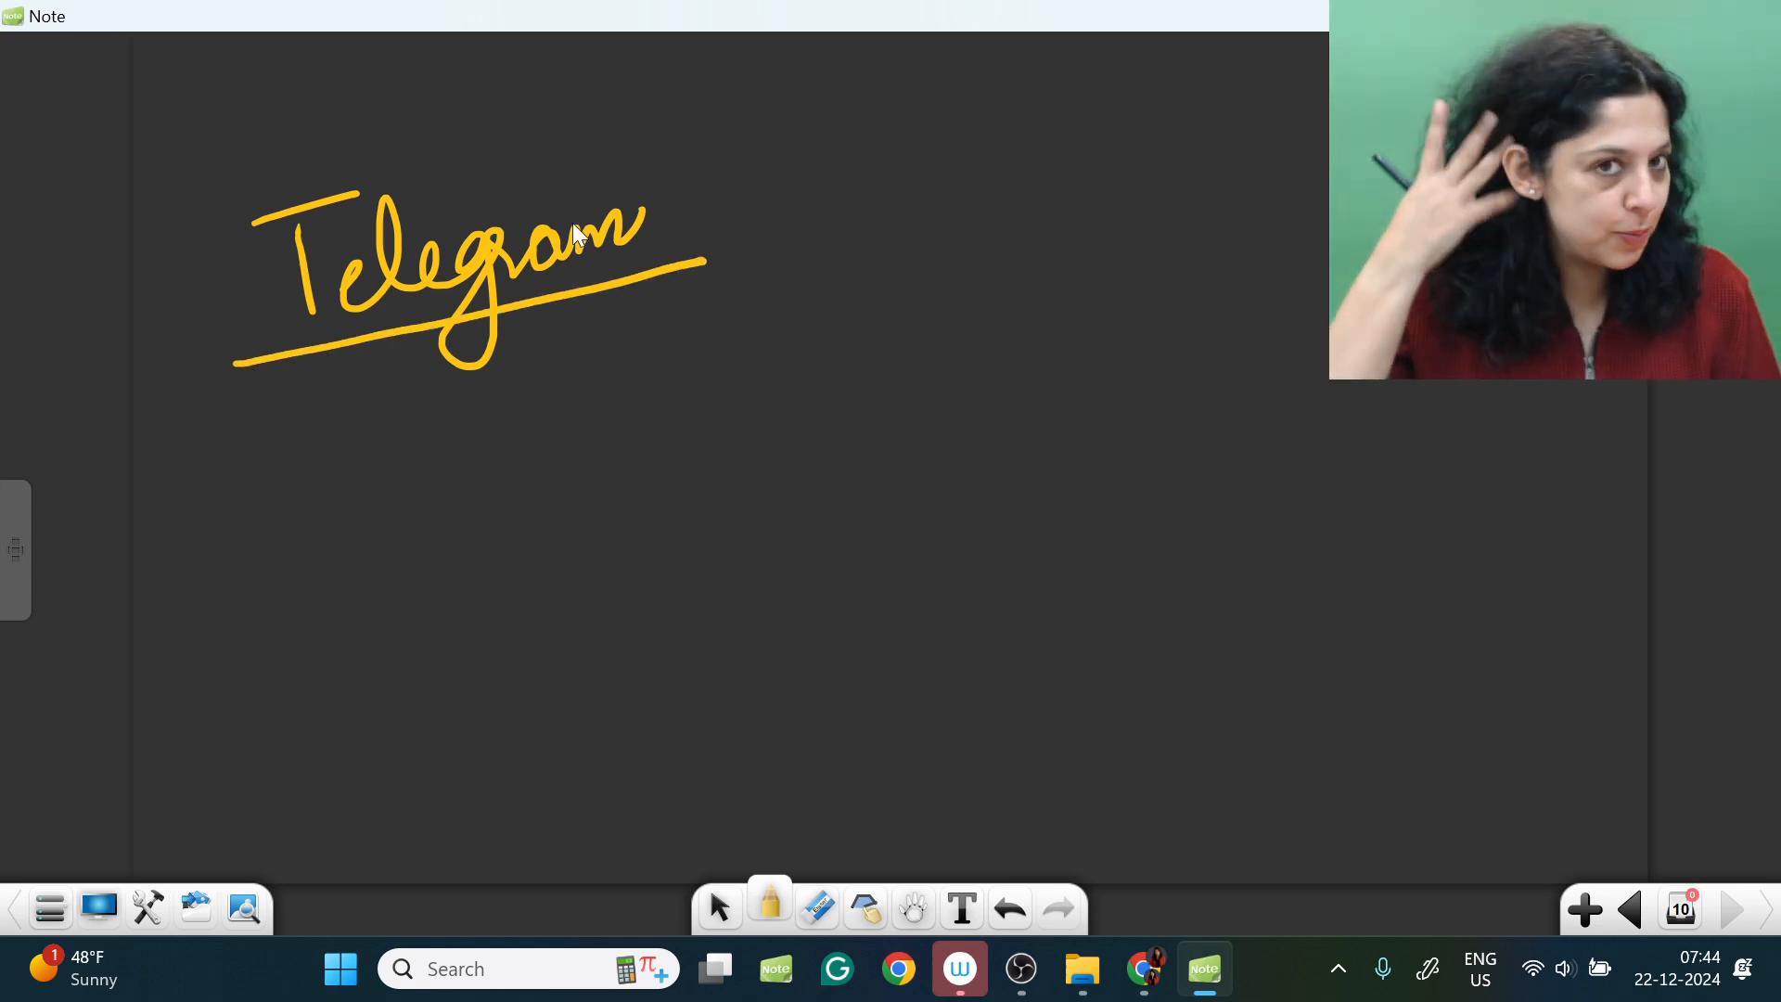
pyautogui.moveTo(559, 329)
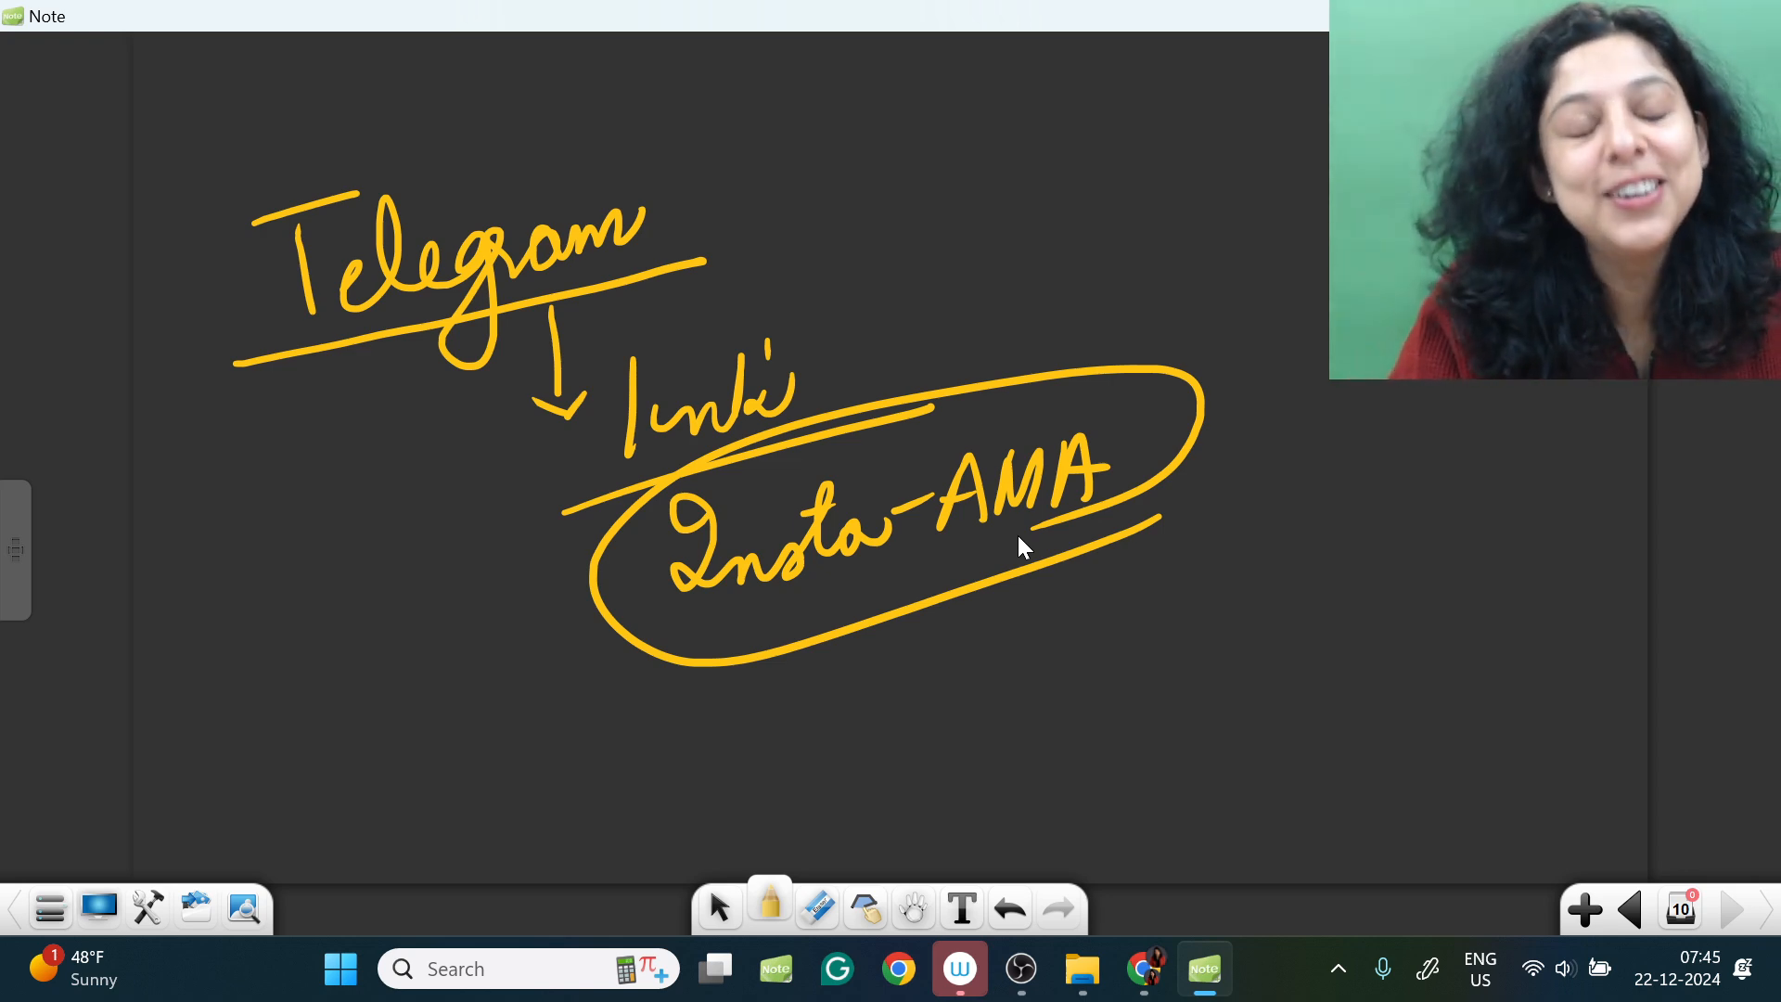
pyautogui.click(1144, 968)
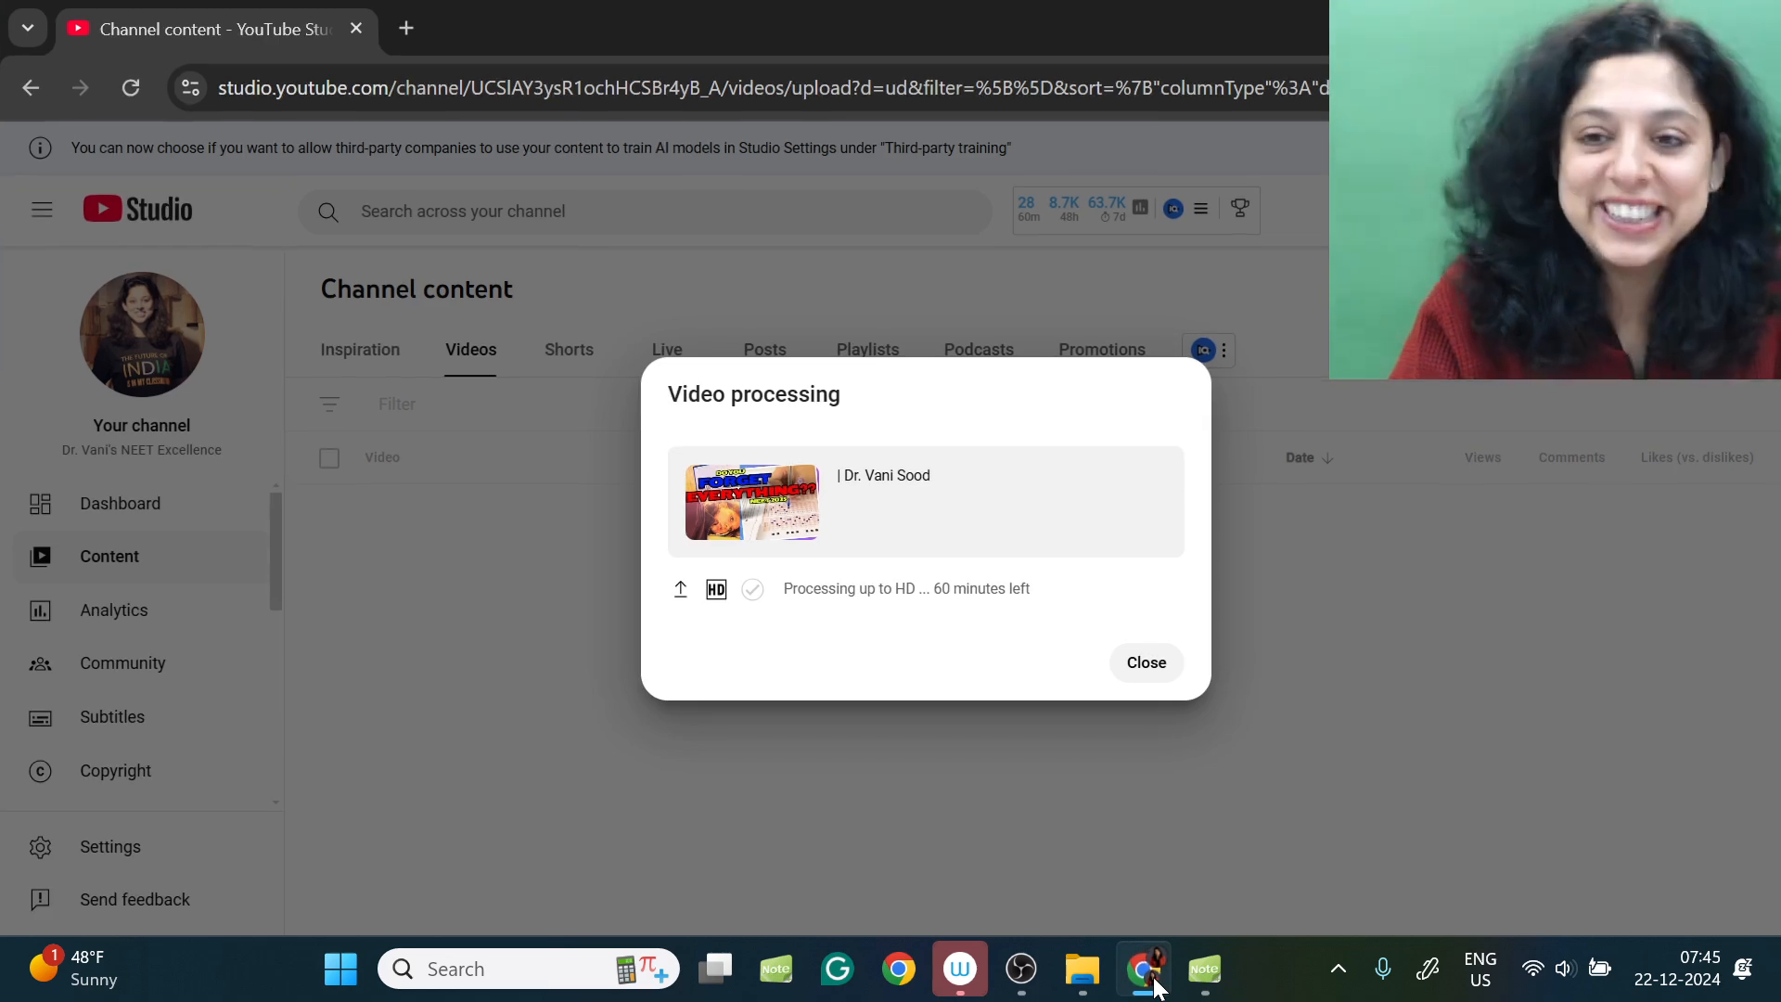